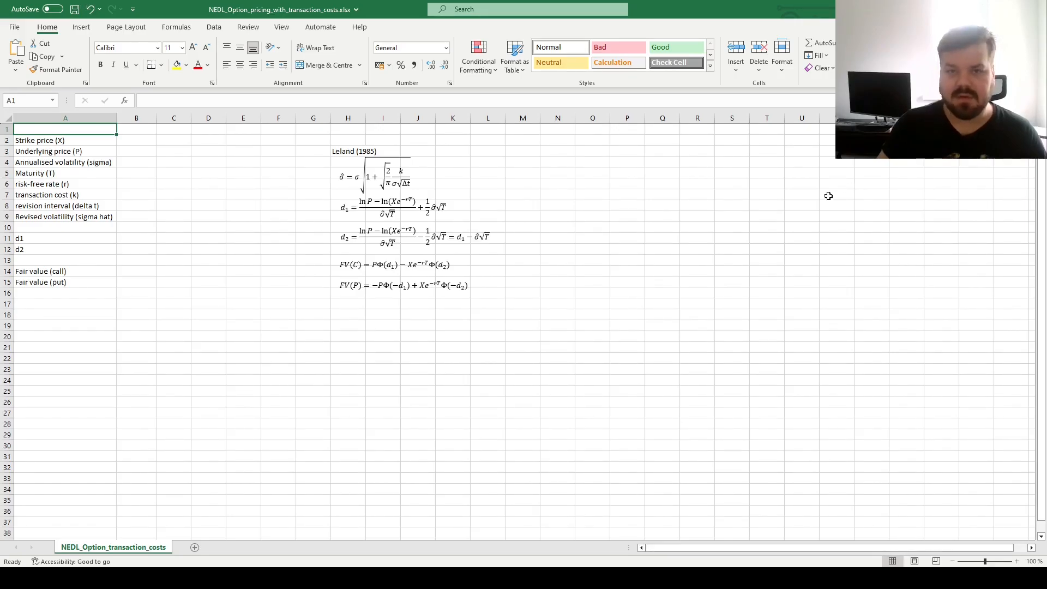
Review the revision interval and maturity labels and the Leland (1985) revised-volatility equation
left_click(347, 151)
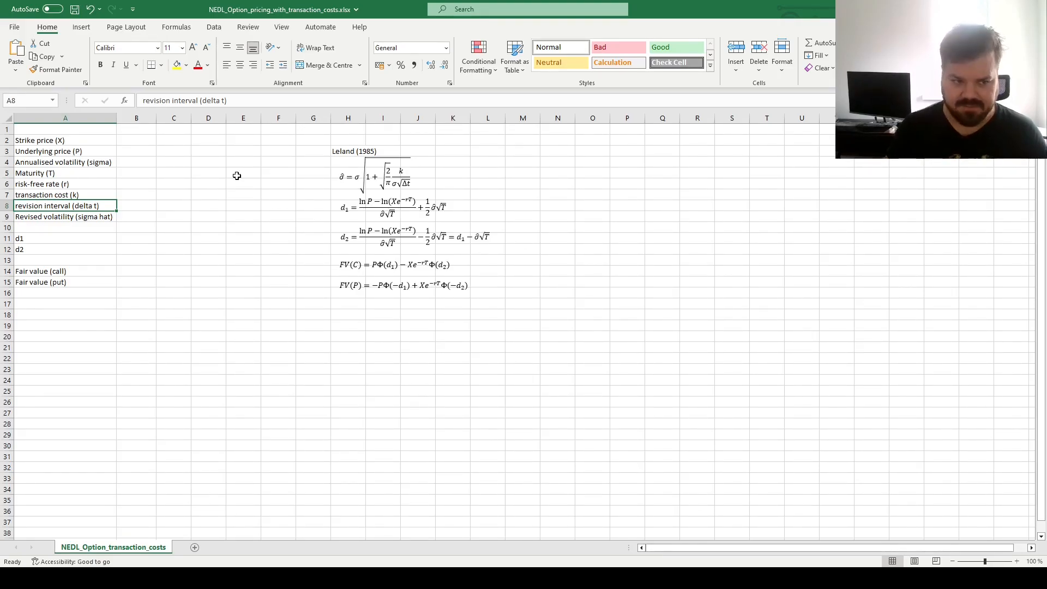
left_click(34, 173)
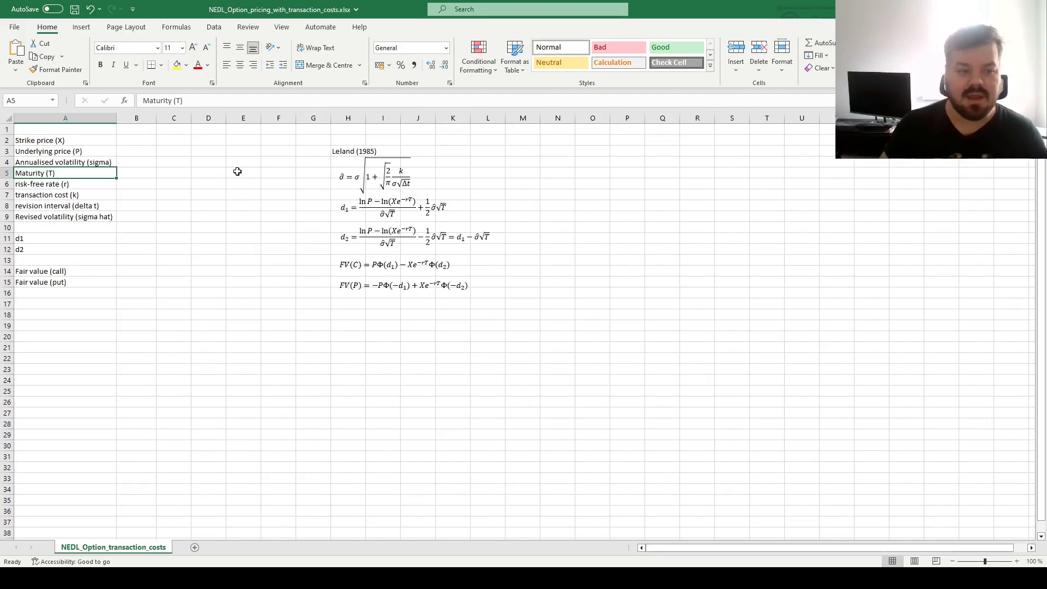
left_click(56, 205)
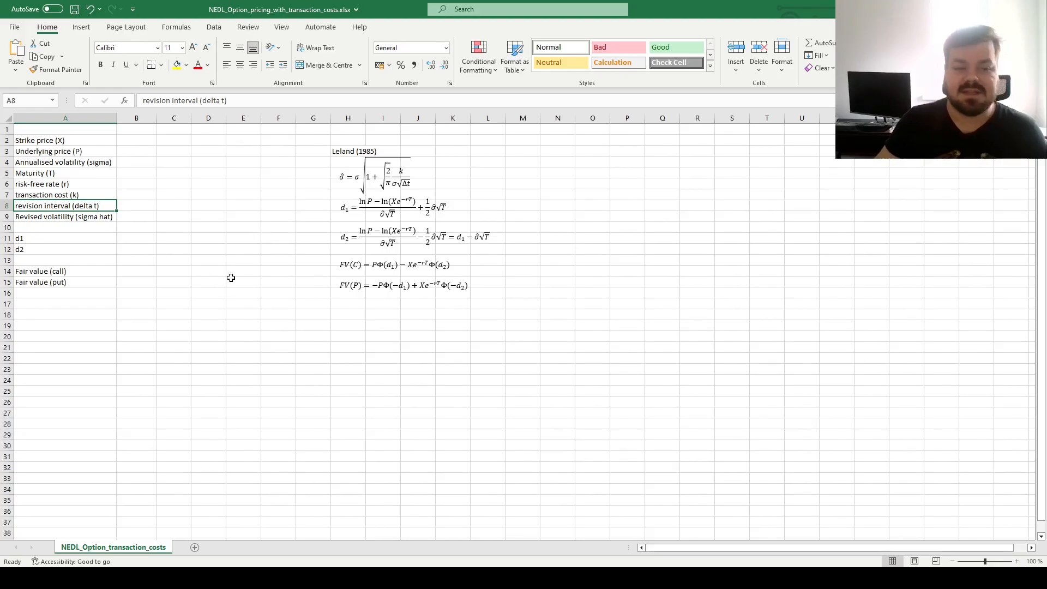
left_click(64, 174)
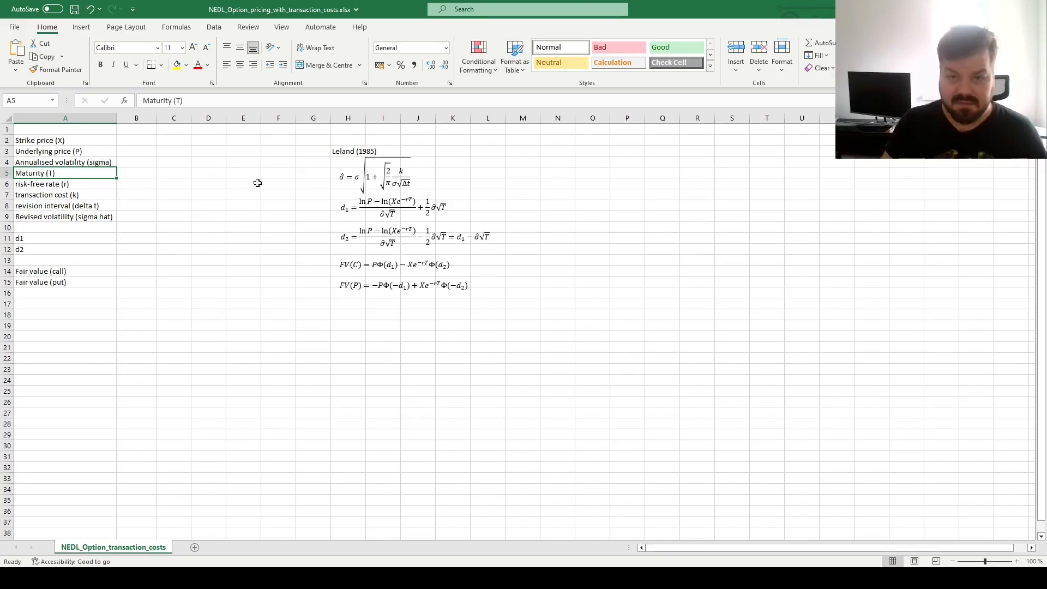
mouse_move(350, 147)
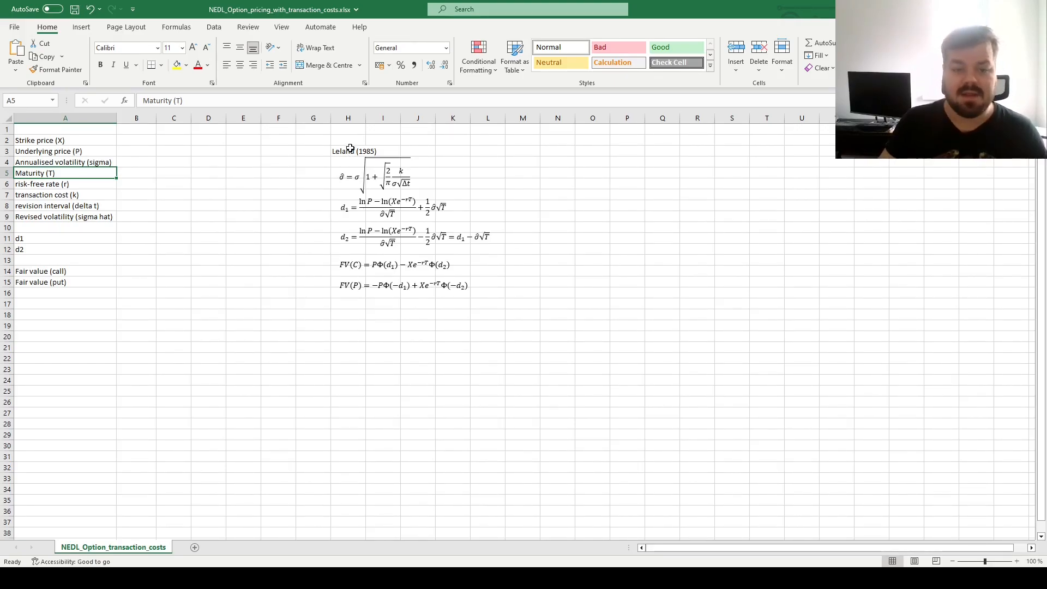
left_click(353, 151)
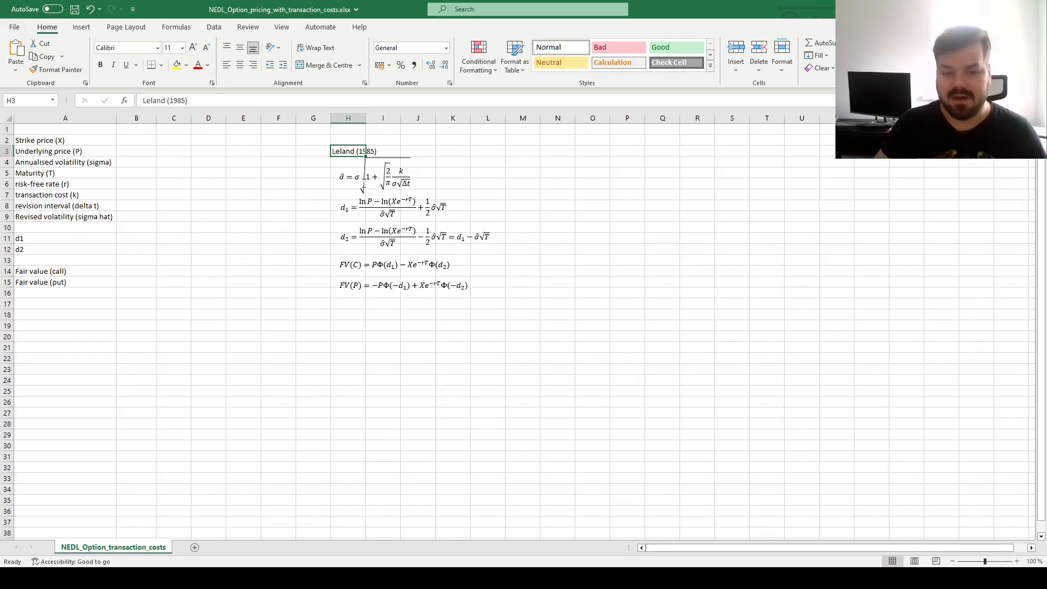
left_click(371, 177)
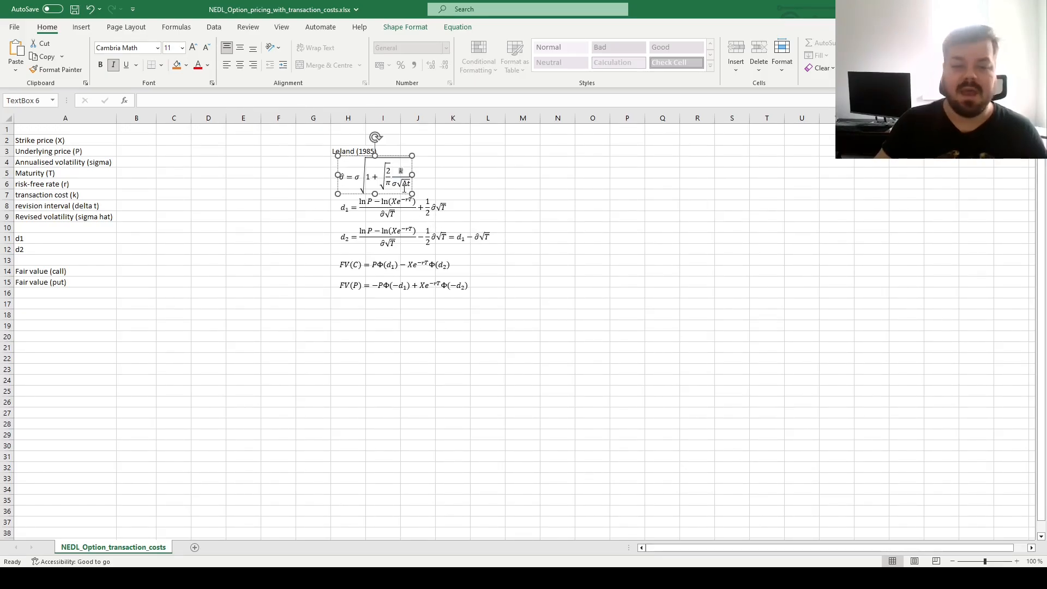
type("k")
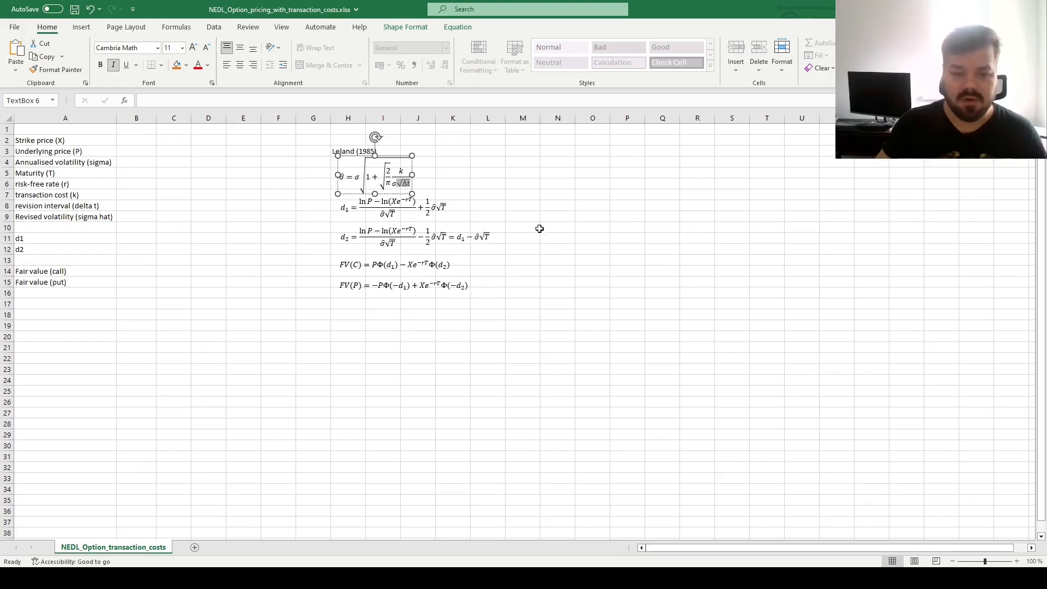
mouse_move(530, 223)
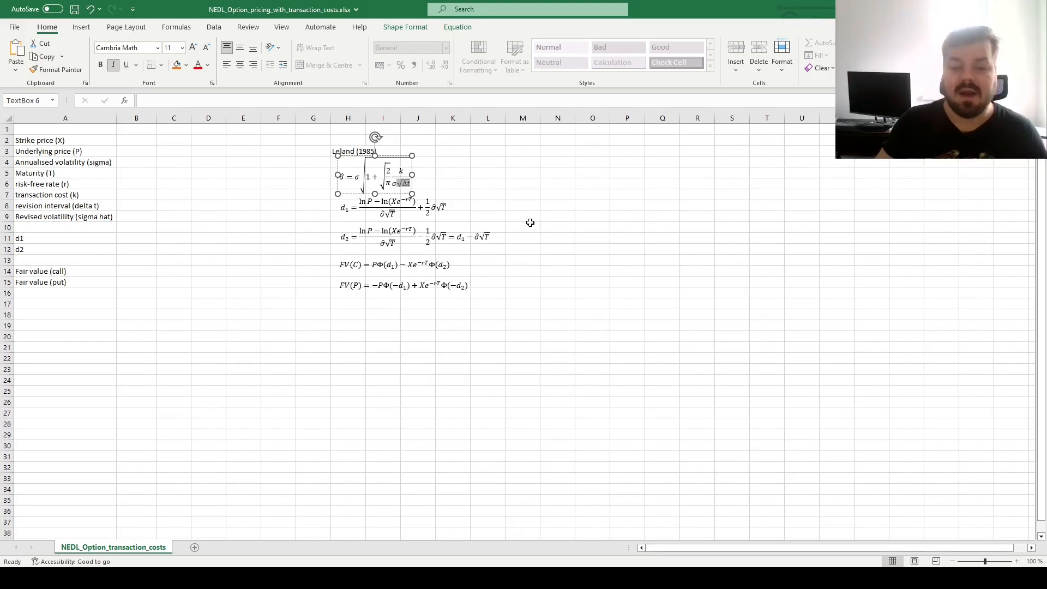
mouse_move(159, 158)
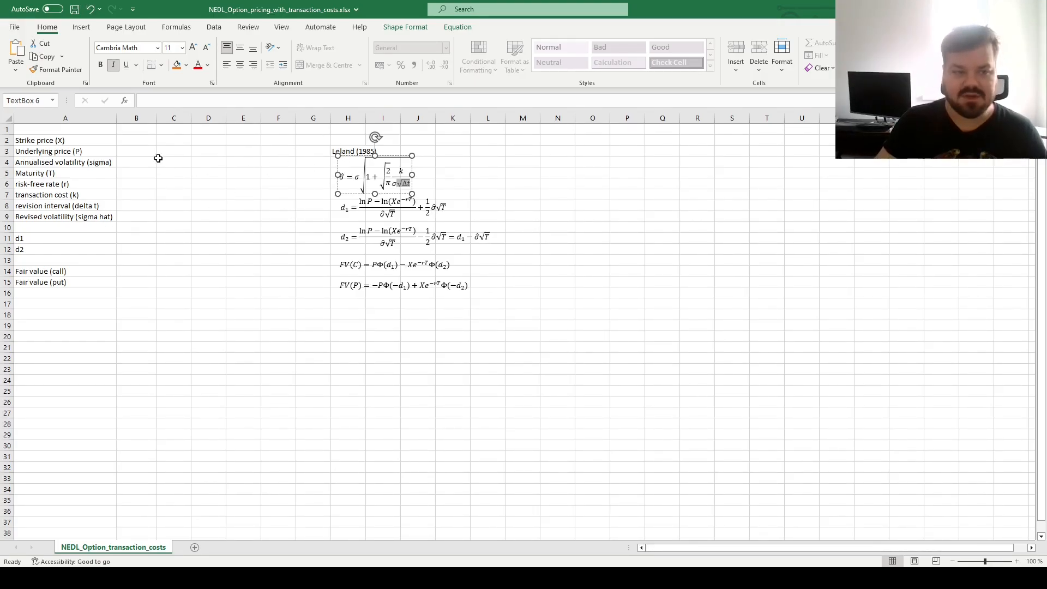
Enter inputs: strike 100, underlying 100, volatility 30%, maturity =1/12, rate 4.00%, cost 1.00%, revision interval
left_click(137, 140)
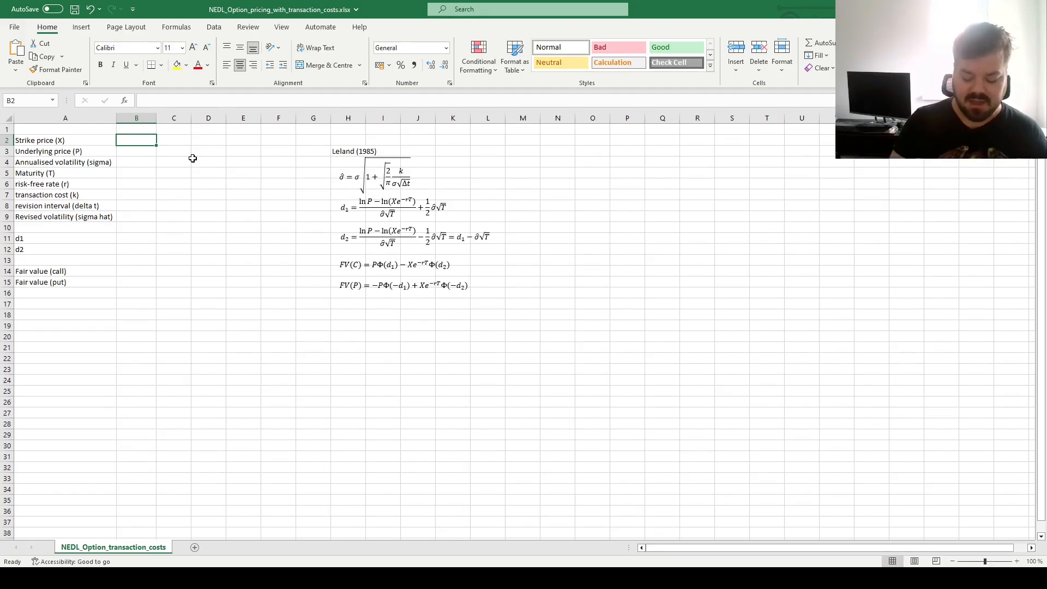
type("100")
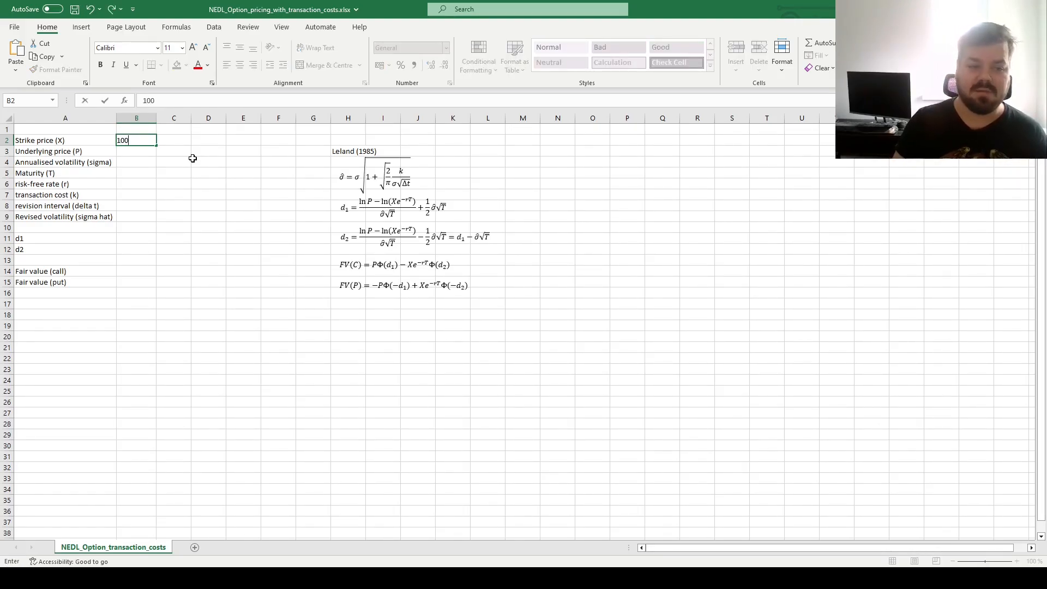
type("100")
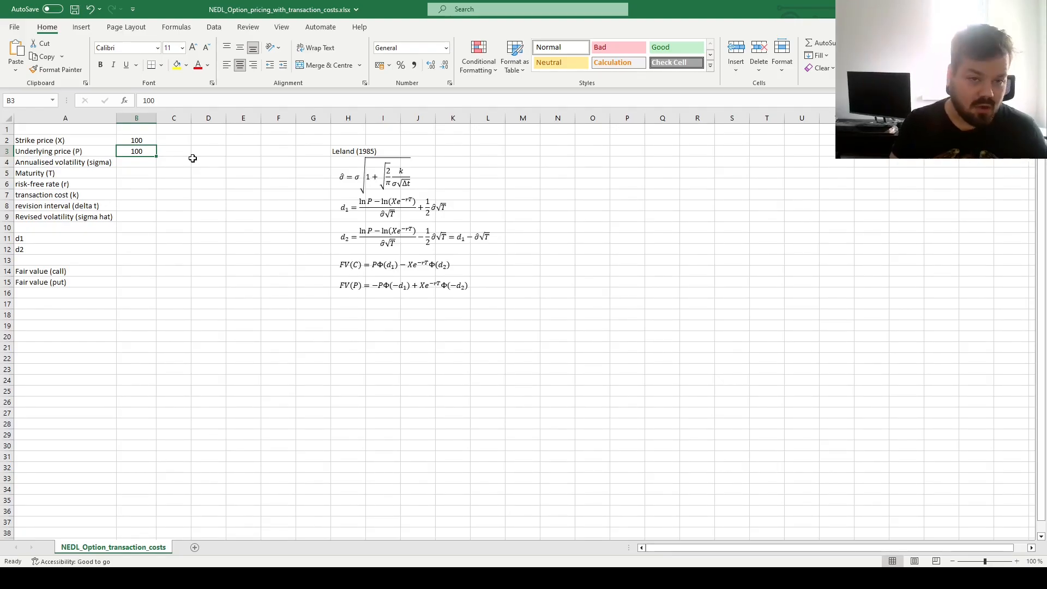
left_click(137, 162)
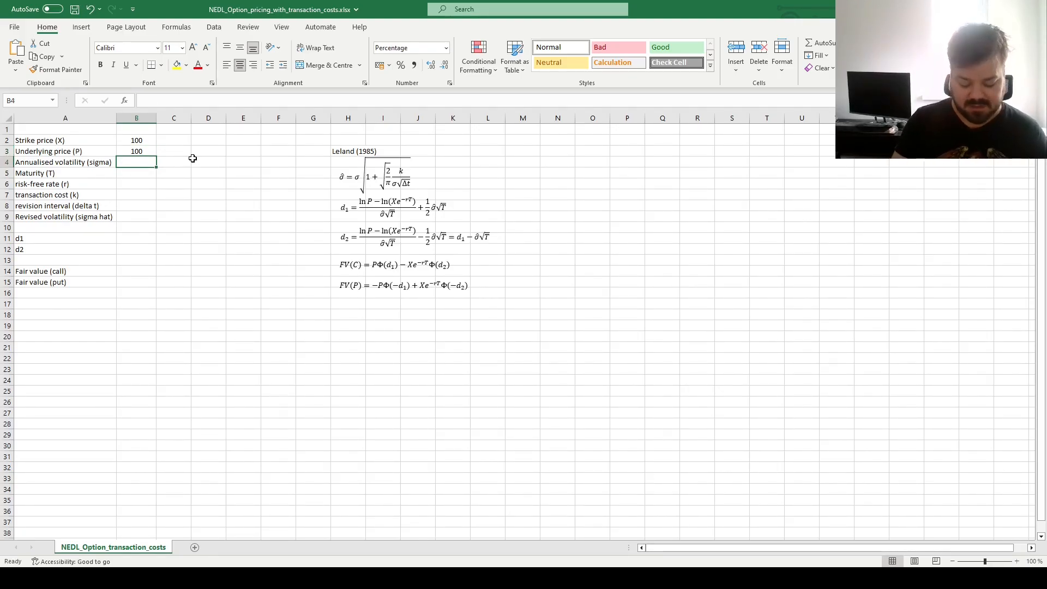
type("30%")
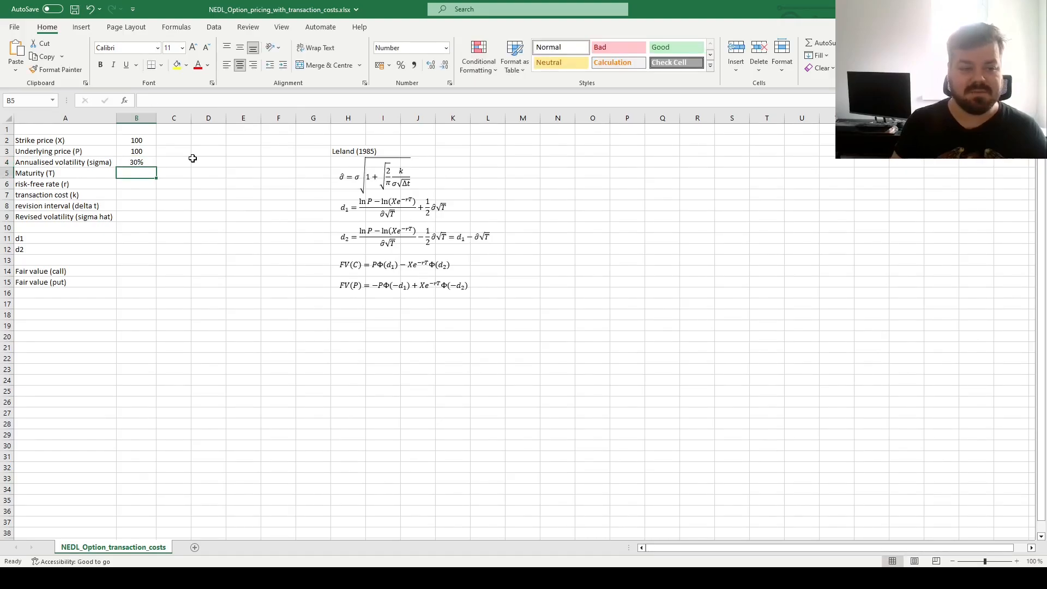
left_click(64, 162)
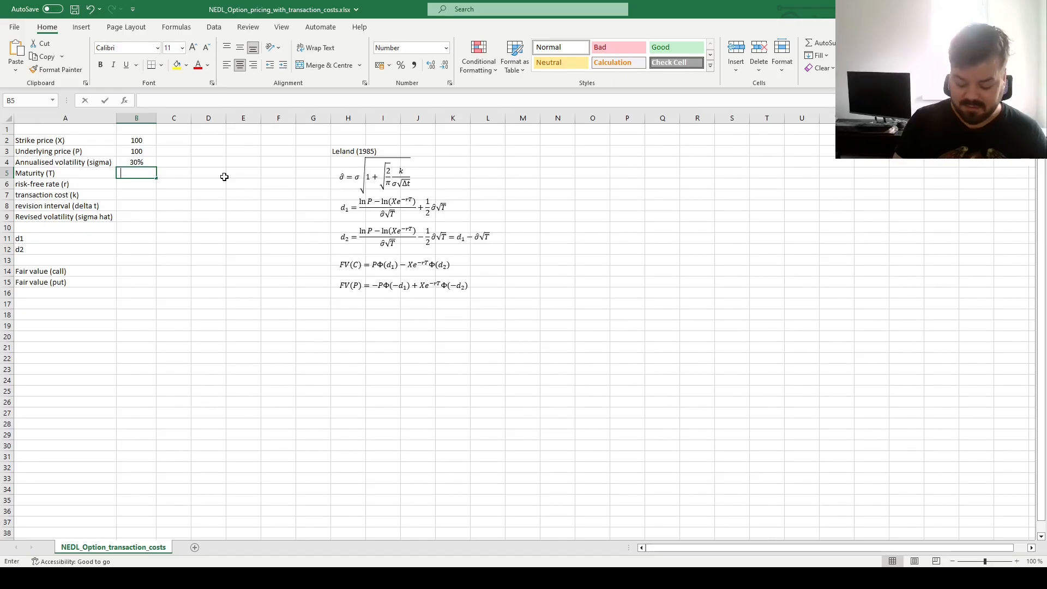
type("=1")
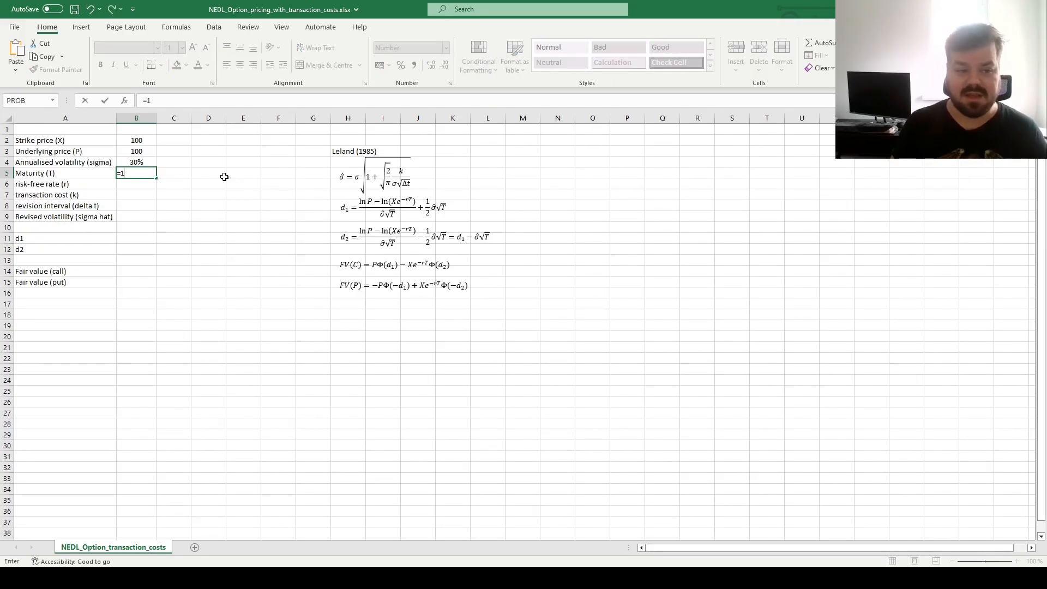
type("/12")
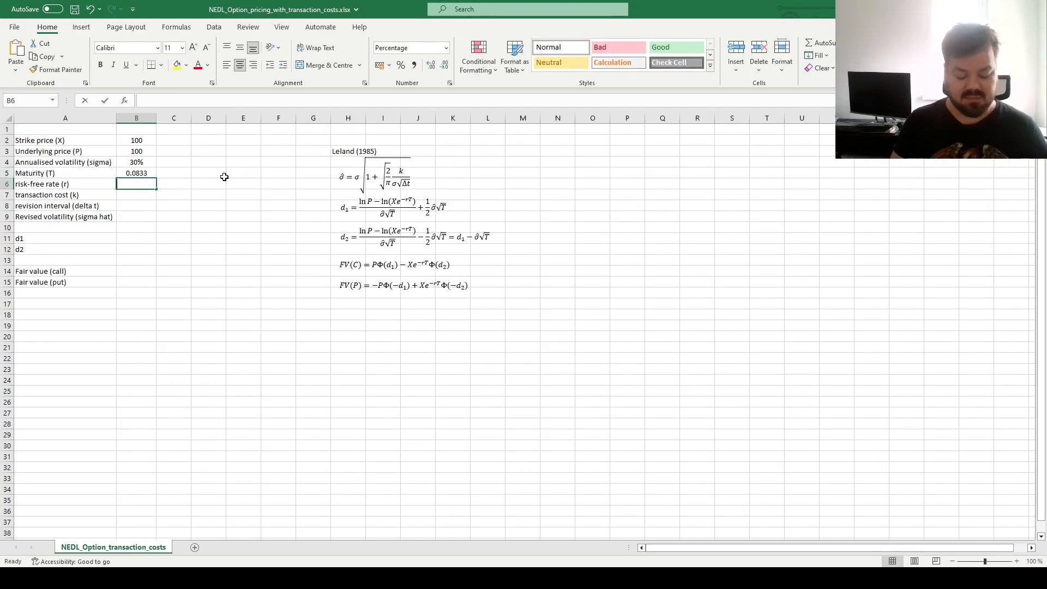
type("4.00%")
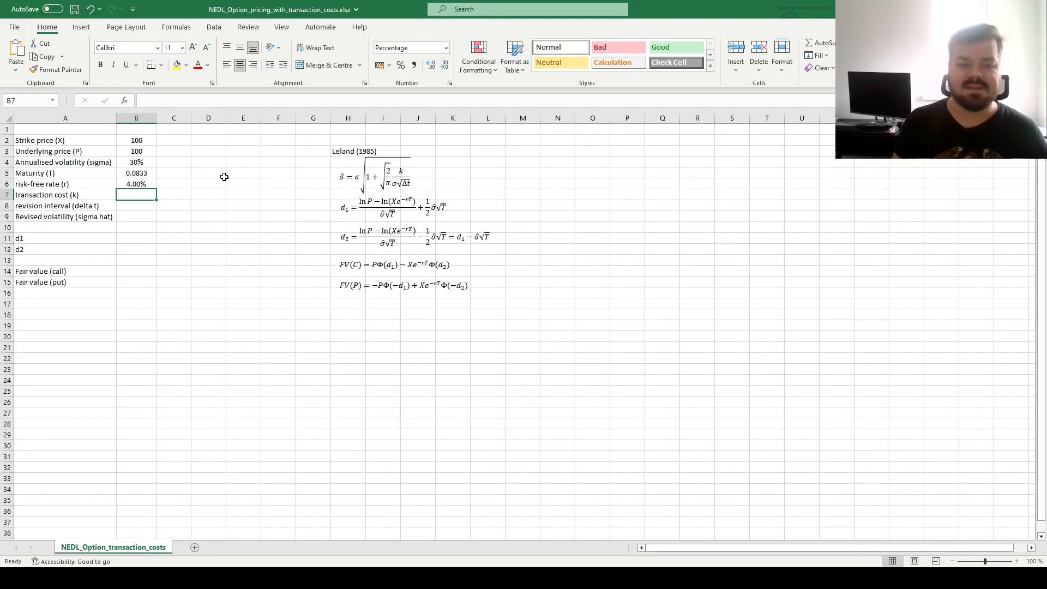
type("1.00%")
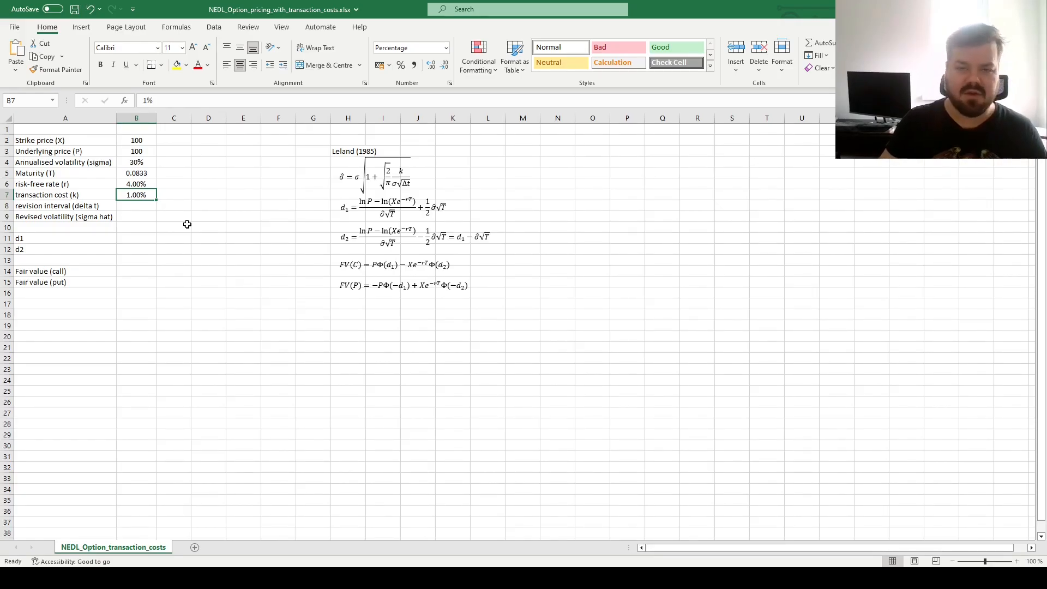
mouse_move(207, 239)
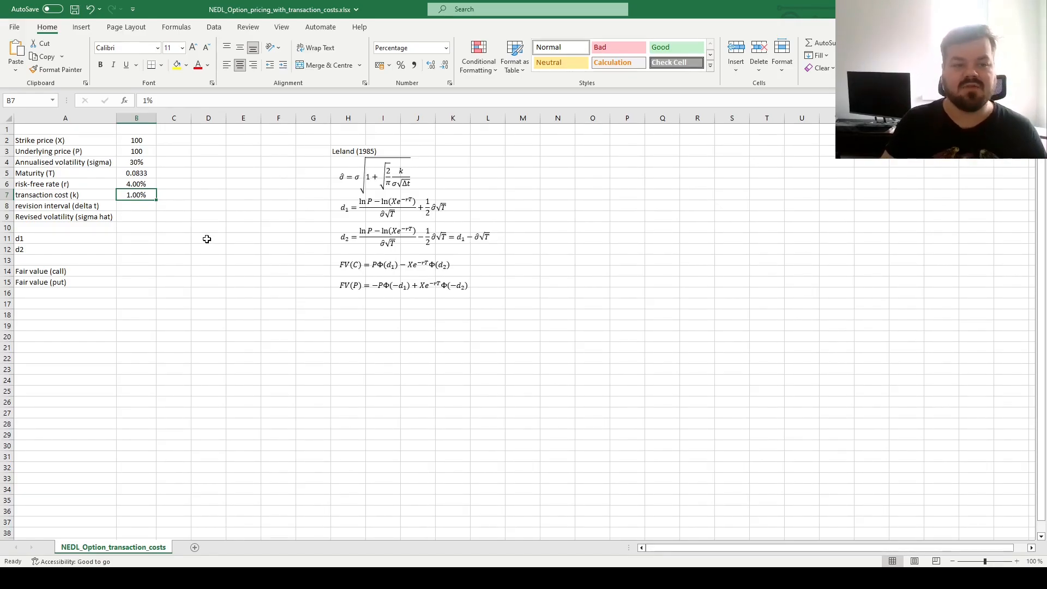
mouse_move(190, 266)
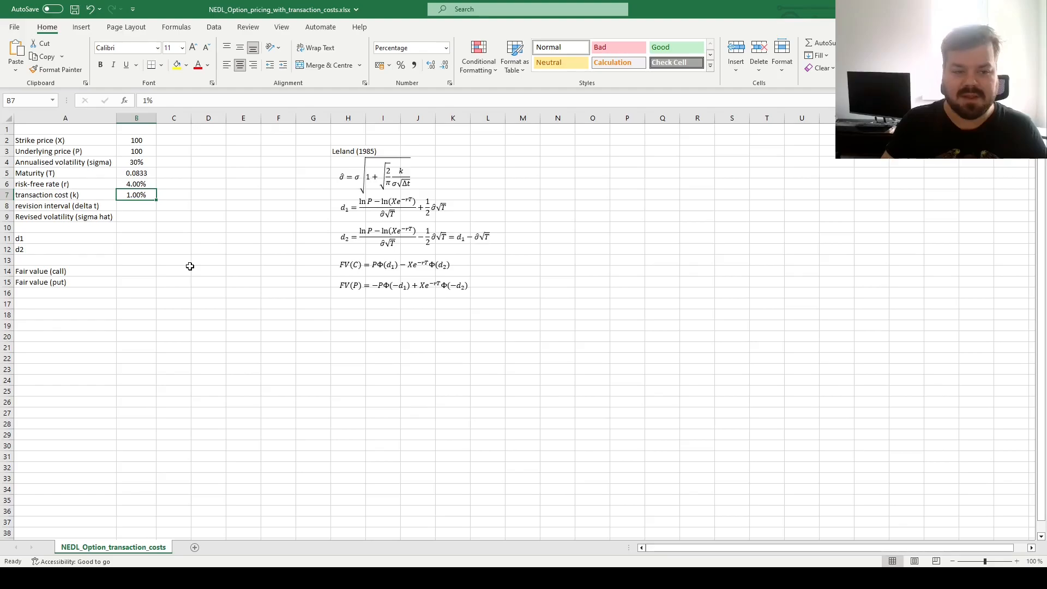
mouse_move(140, 227)
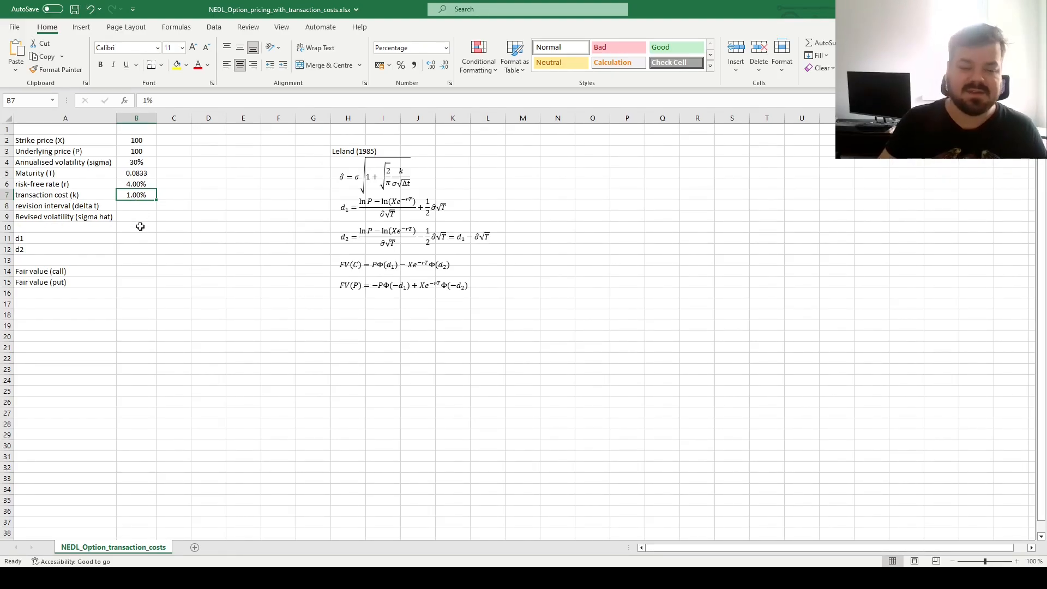
left_click(137, 206)
type("0.0192")
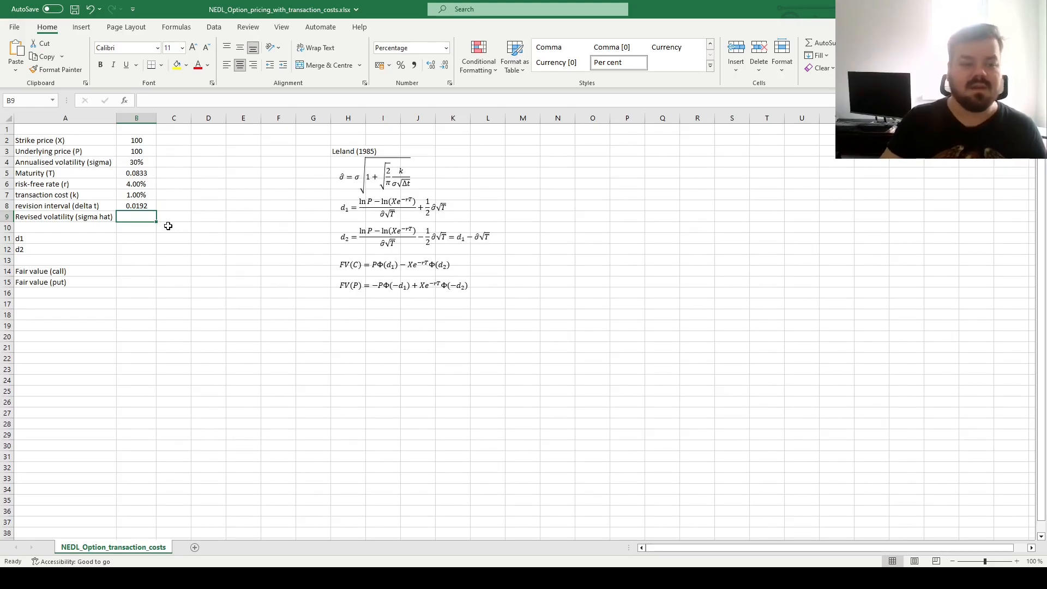
mouse_move(186, 204)
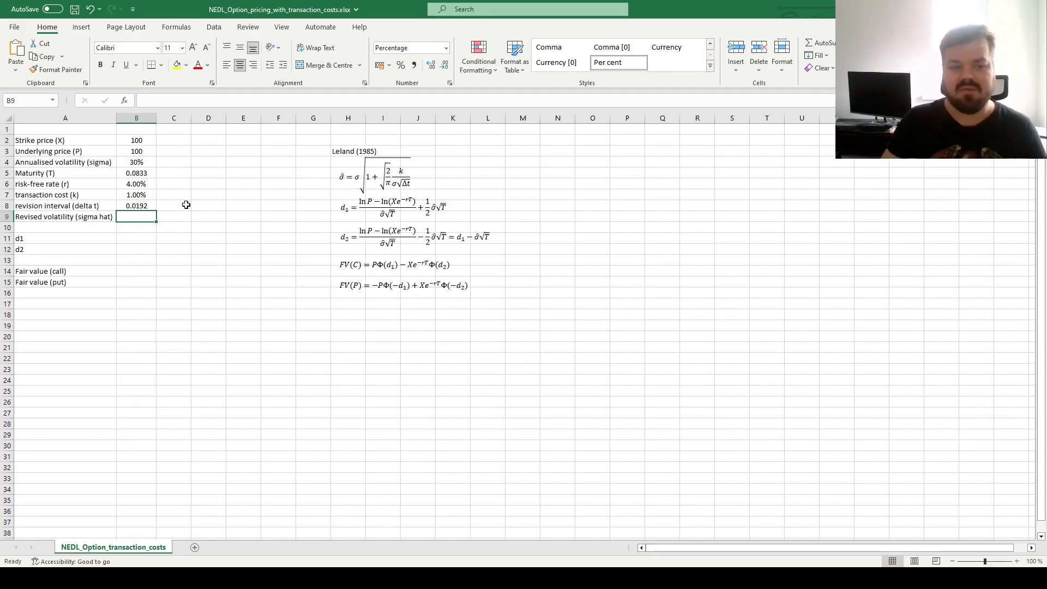
mouse_move(269, 202)
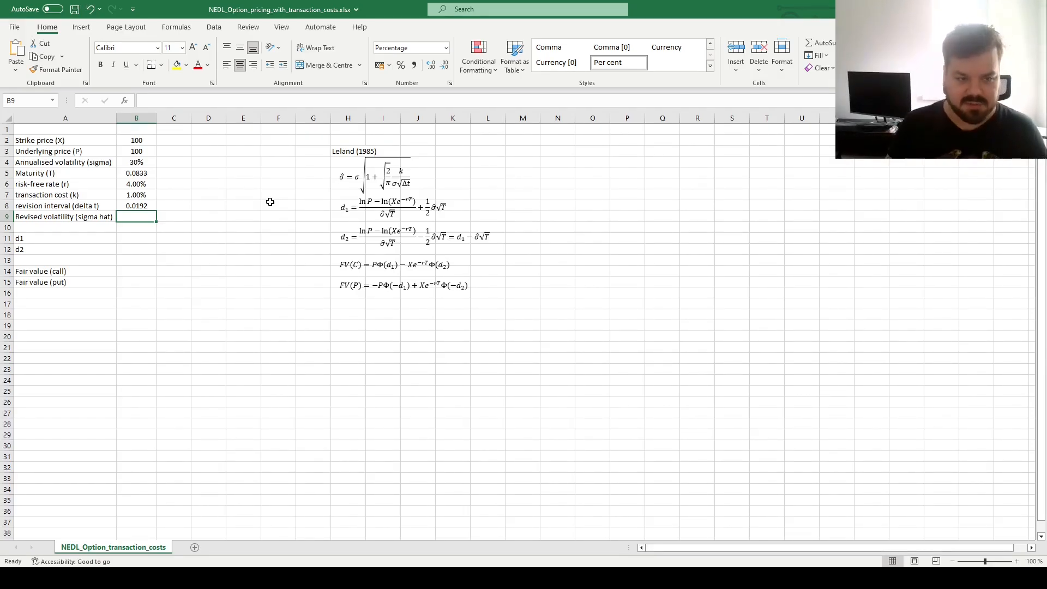
Compute revised volatility in B9 as =B4*SQRT(1+SQRT(2/PI())*B7/(B4*SQRT(B8))), giving 32.75% versus 30%
type("=B4*")
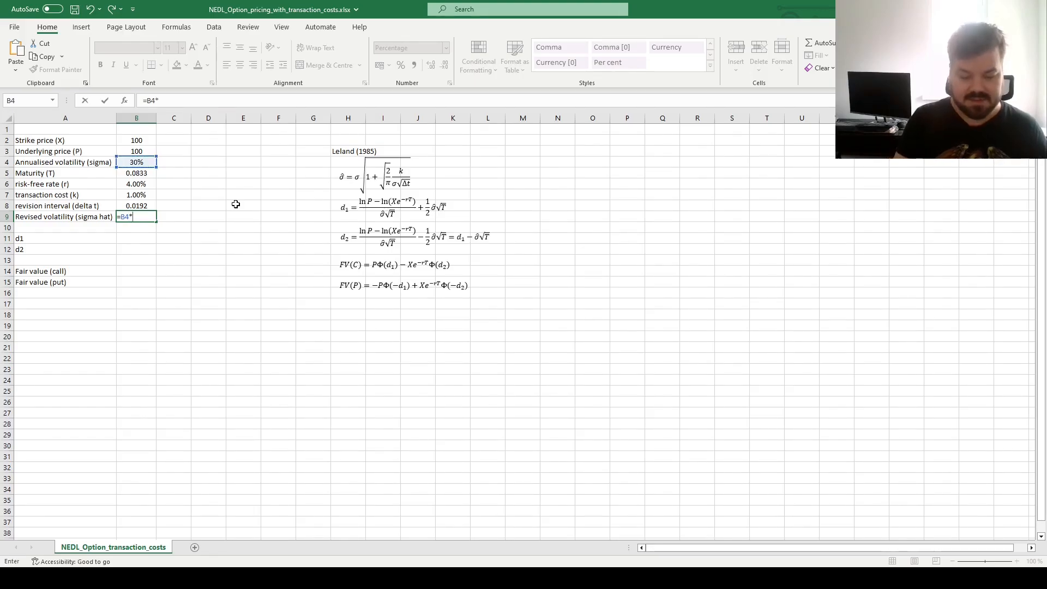
type("SQRT(1")
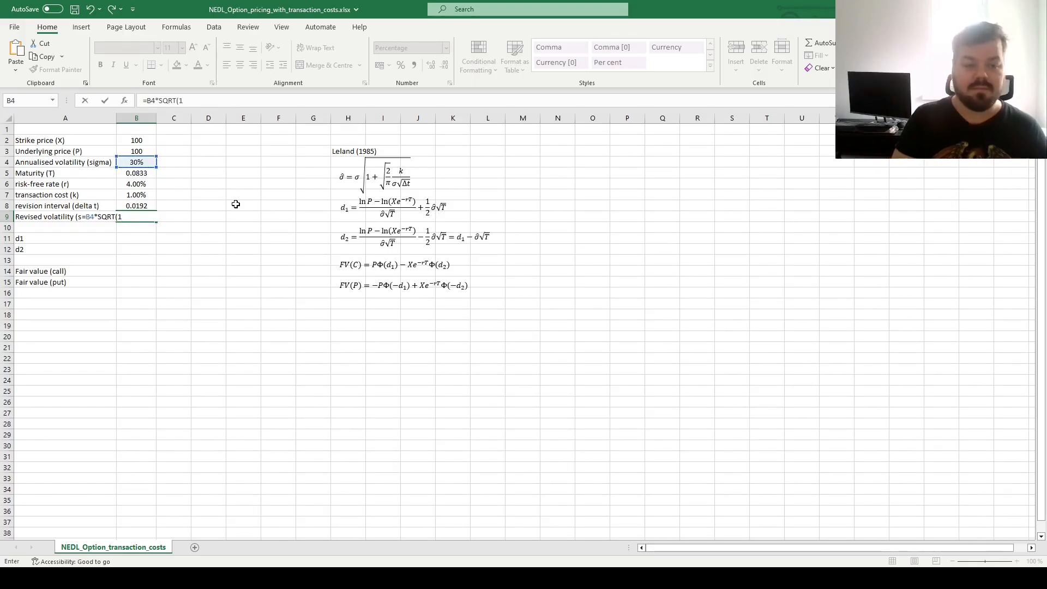
type("+ SQRT(")
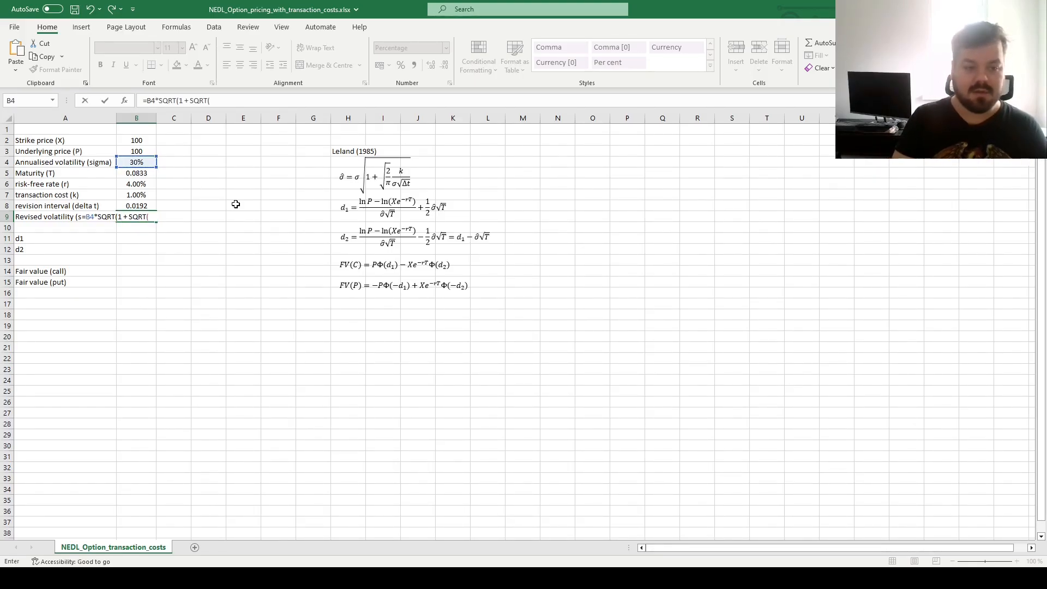
type("2/PI()")
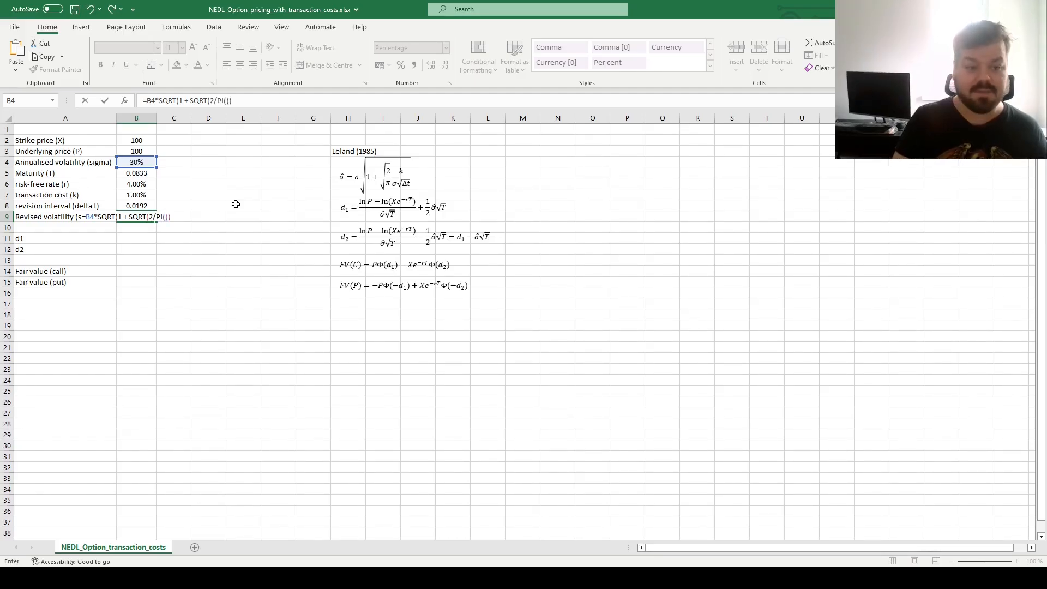
type("*")
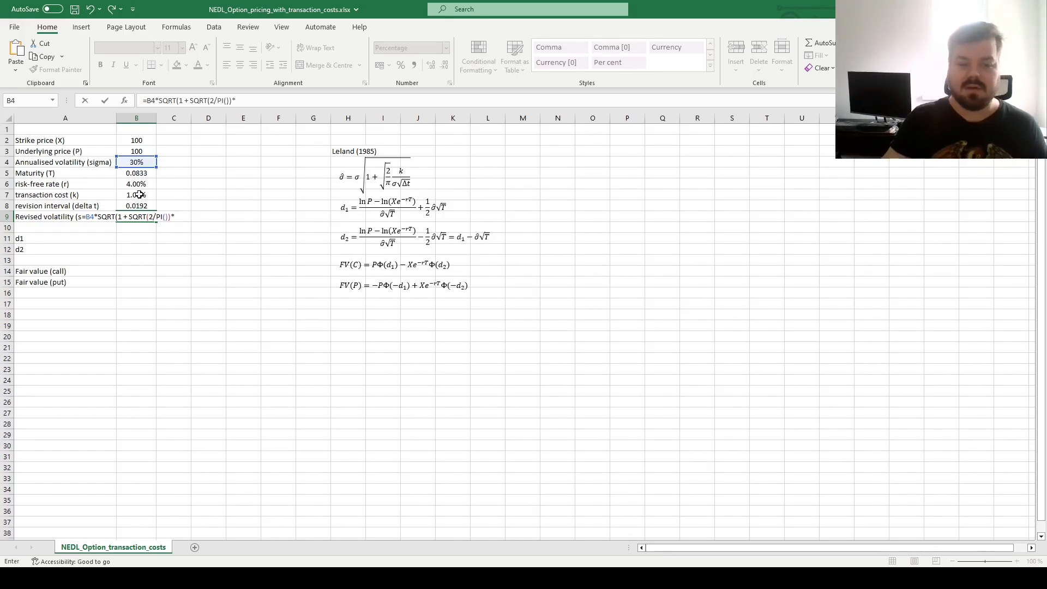
left_click(136, 194)
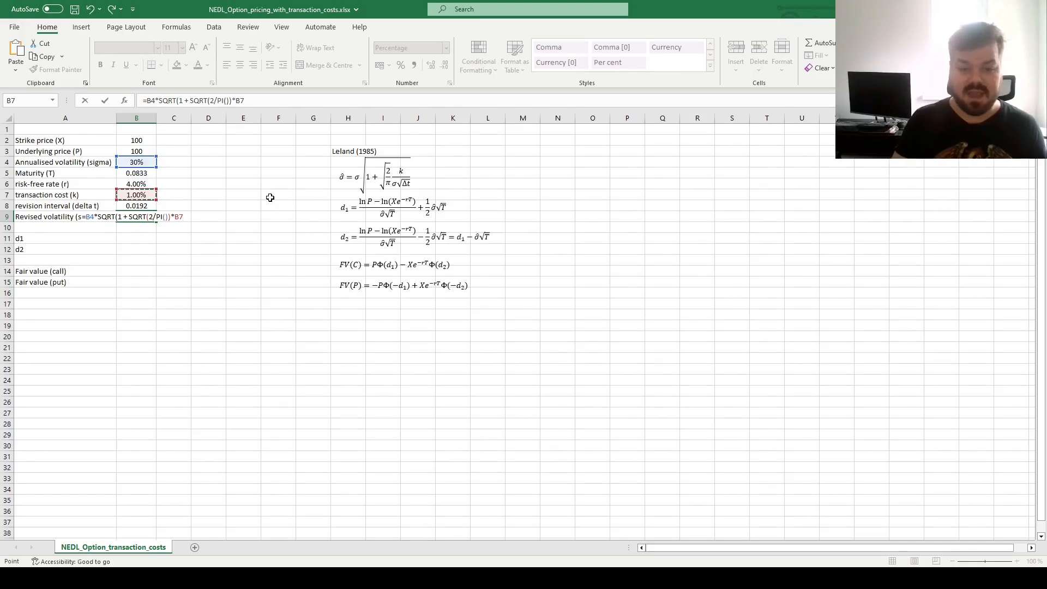
type("/(")
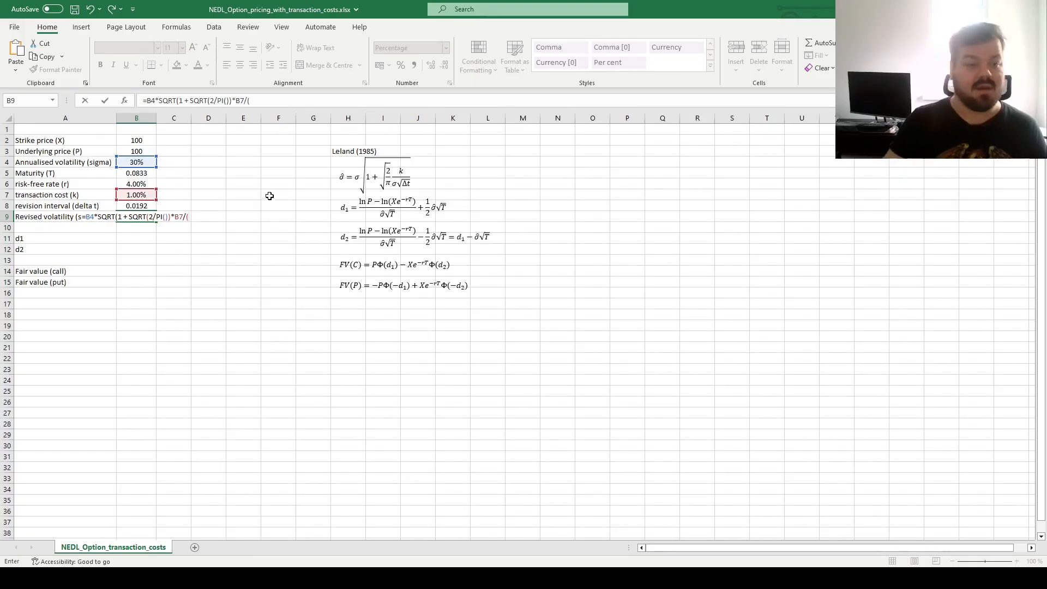
left_click(136, 162)
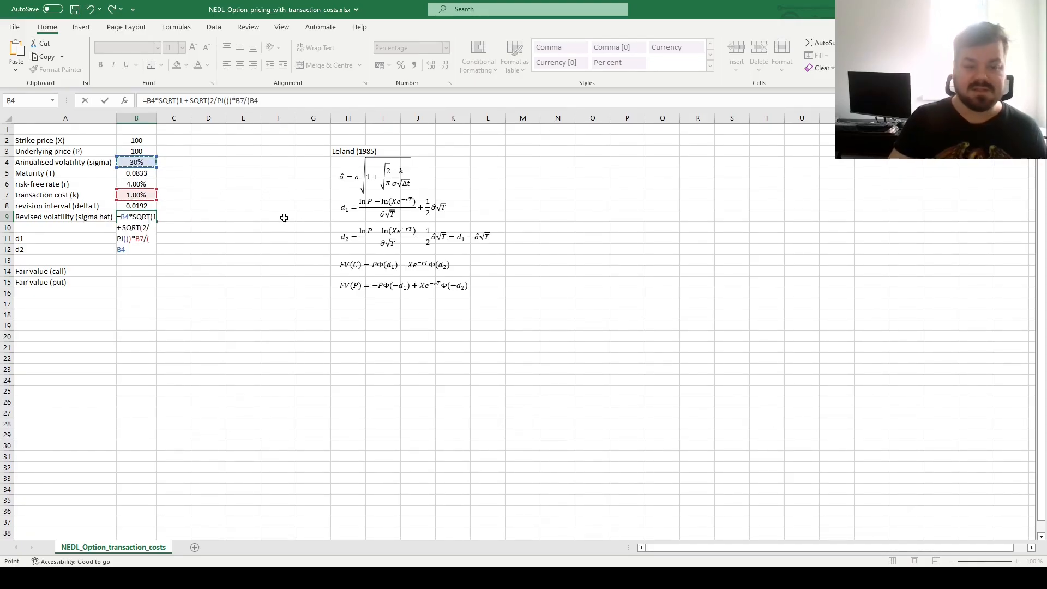
type("*SQRT(B8")
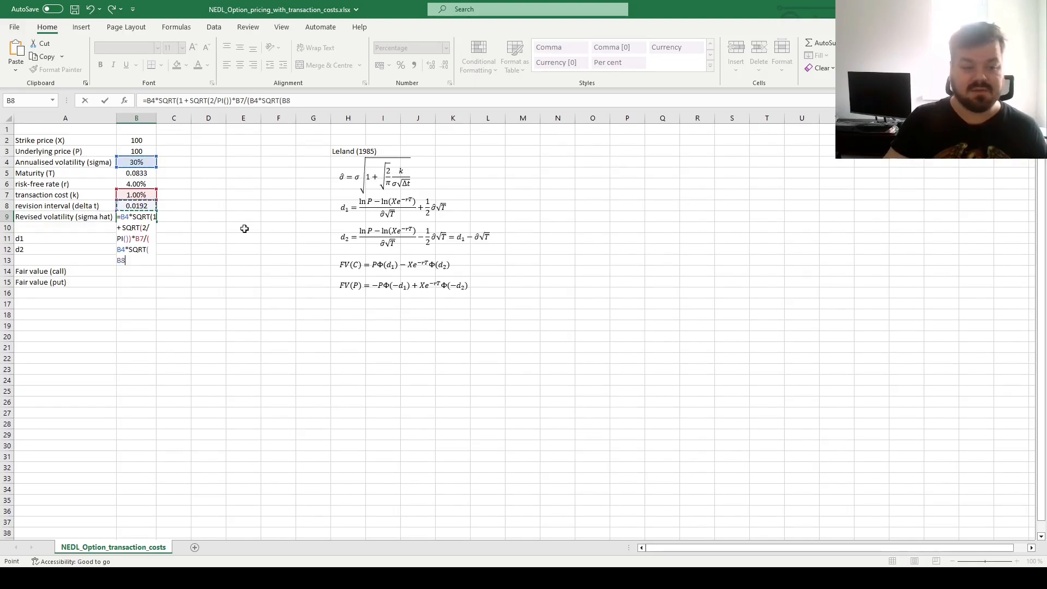
type(")))")
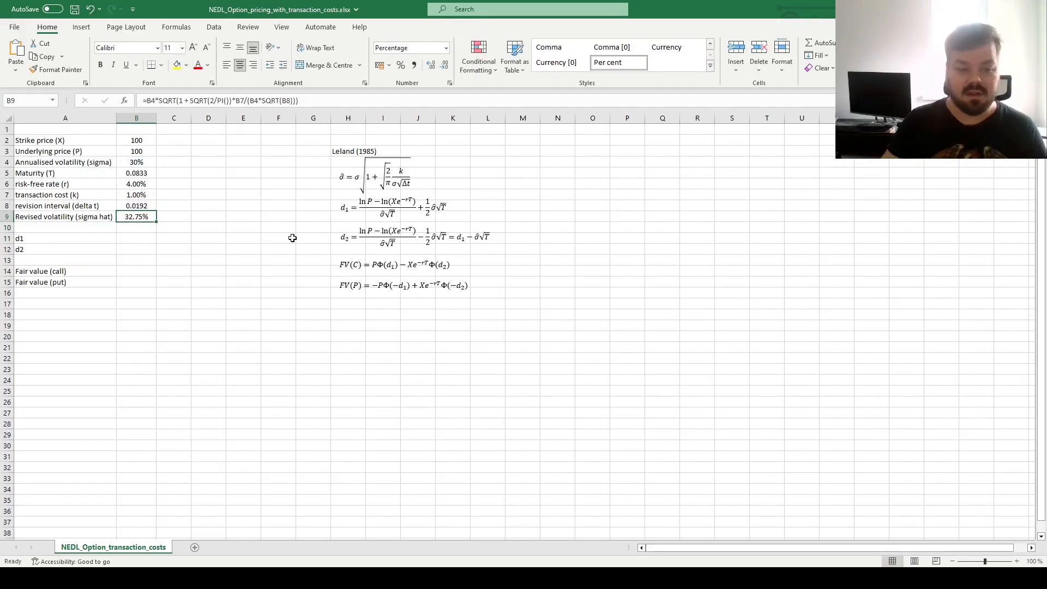
left_click(136, 161)
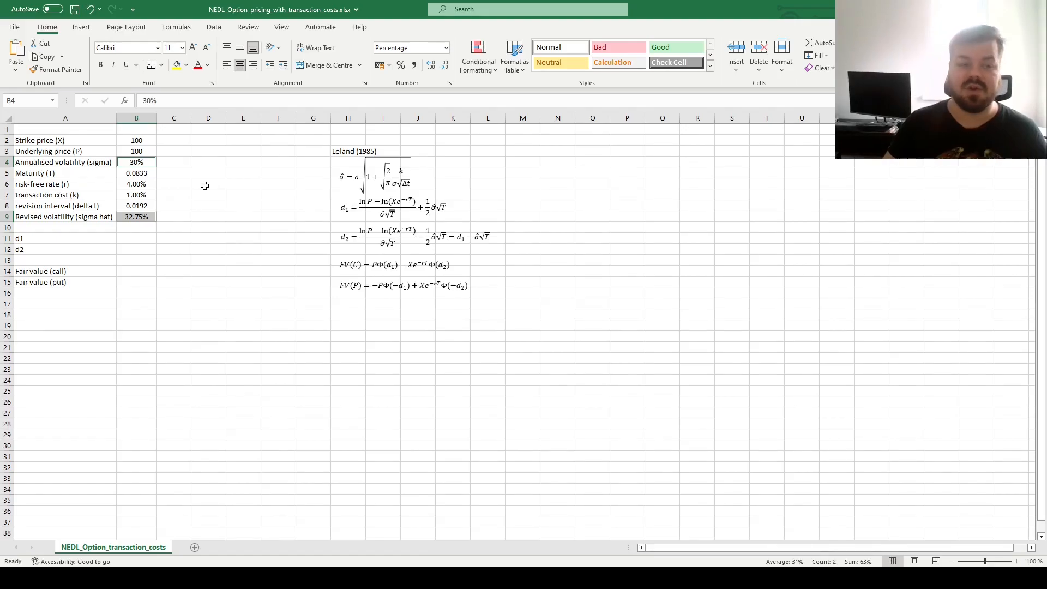
mouse_move(227, 188)
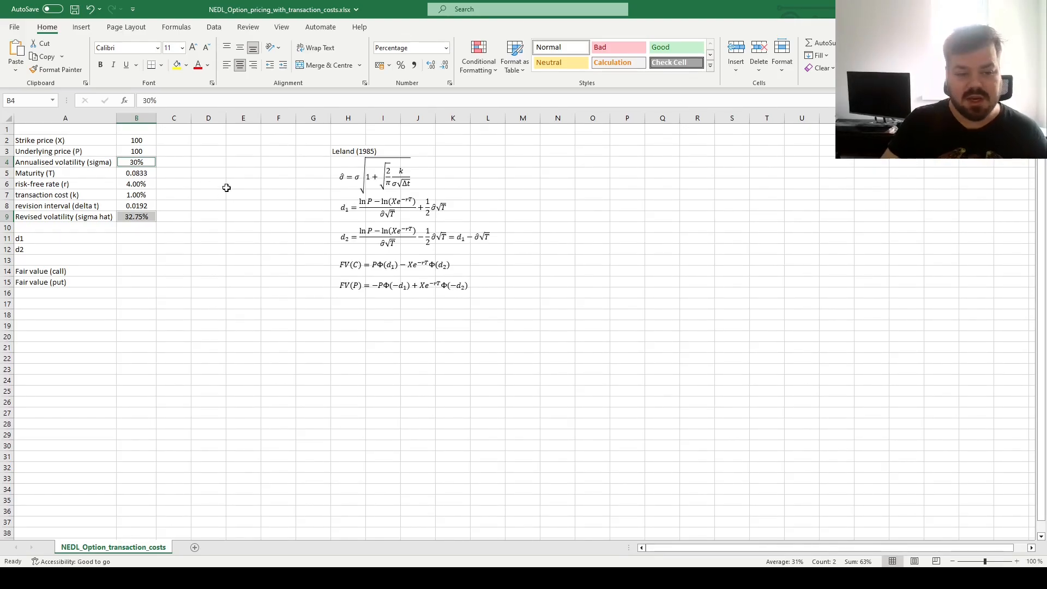
mouse_move(340, 186)
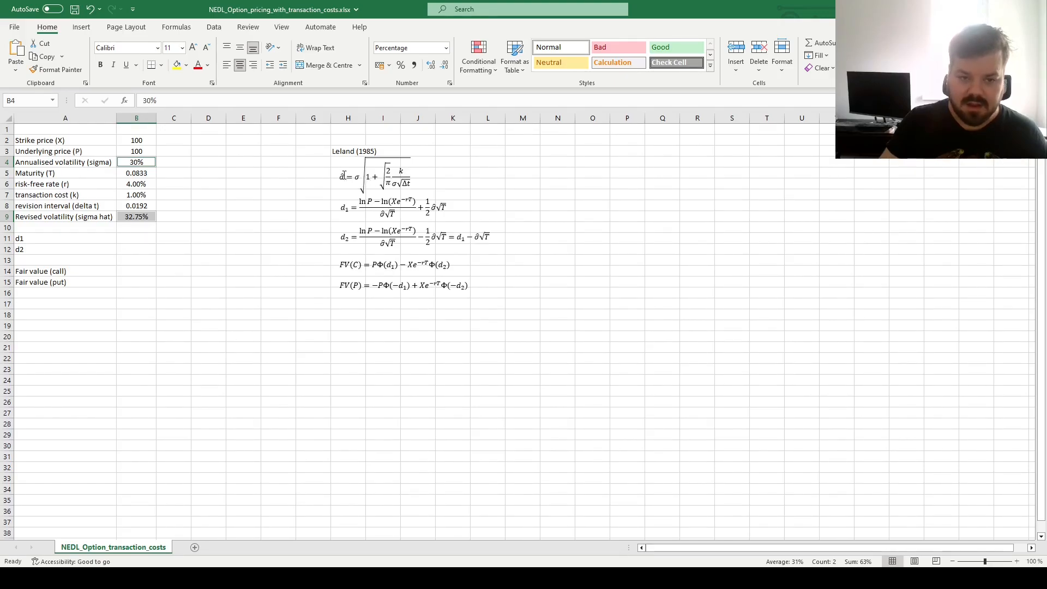
left_click(356, 177)
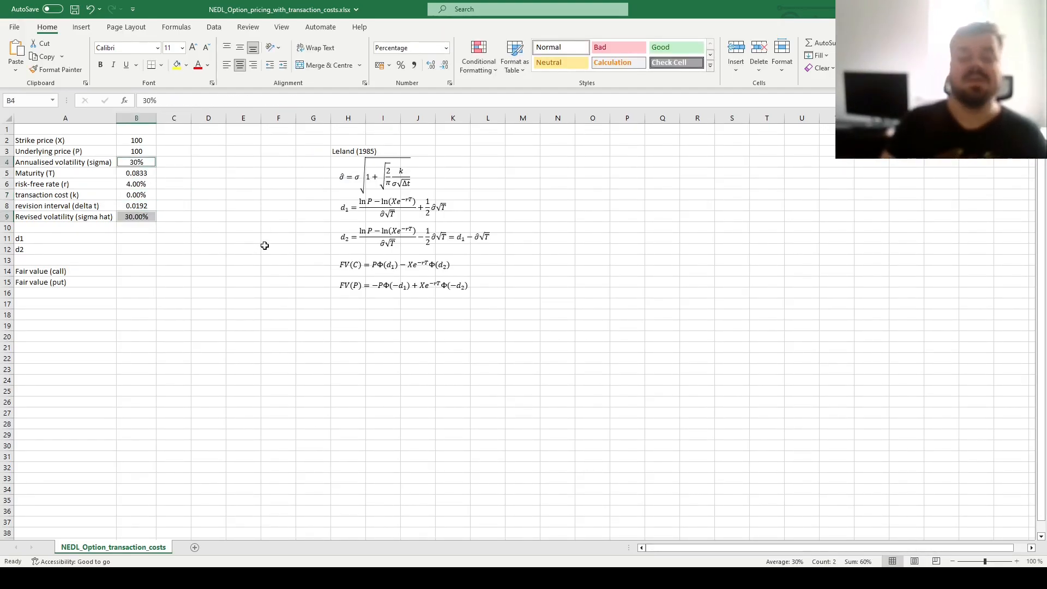
mouse_move(225, 239)
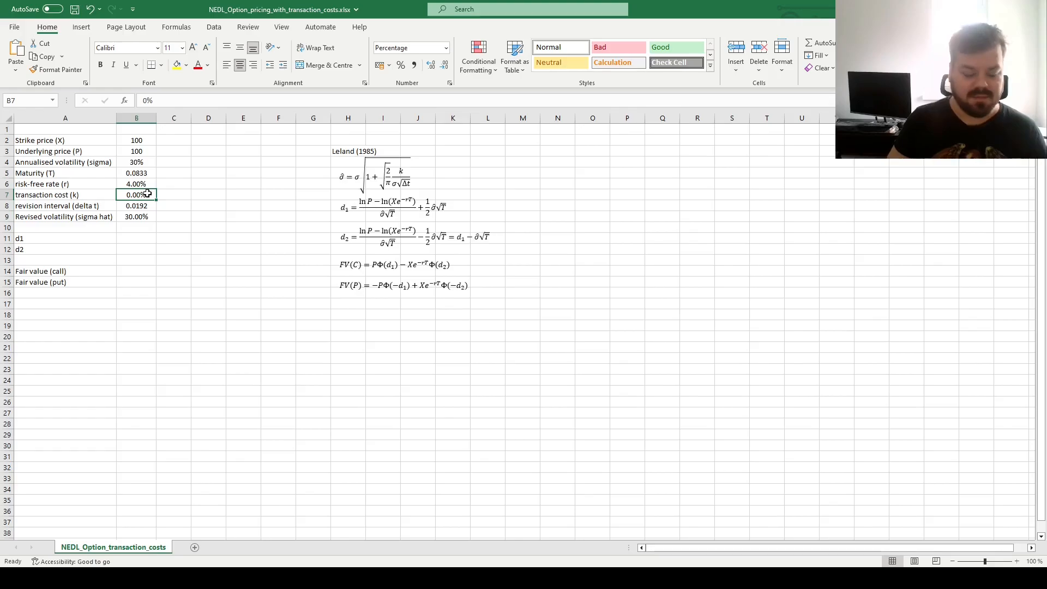
type("1%")
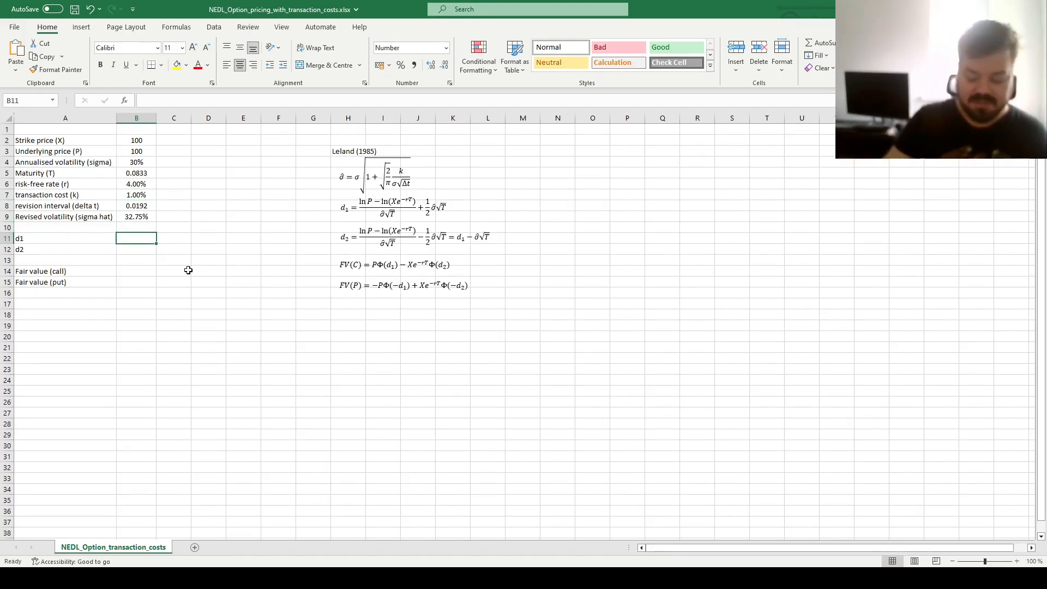
Build d1's first term (LN(B3)-LN(B2*EXP(-B6*B5)))/(B9*SQRT(B5)) in B11
type("=")
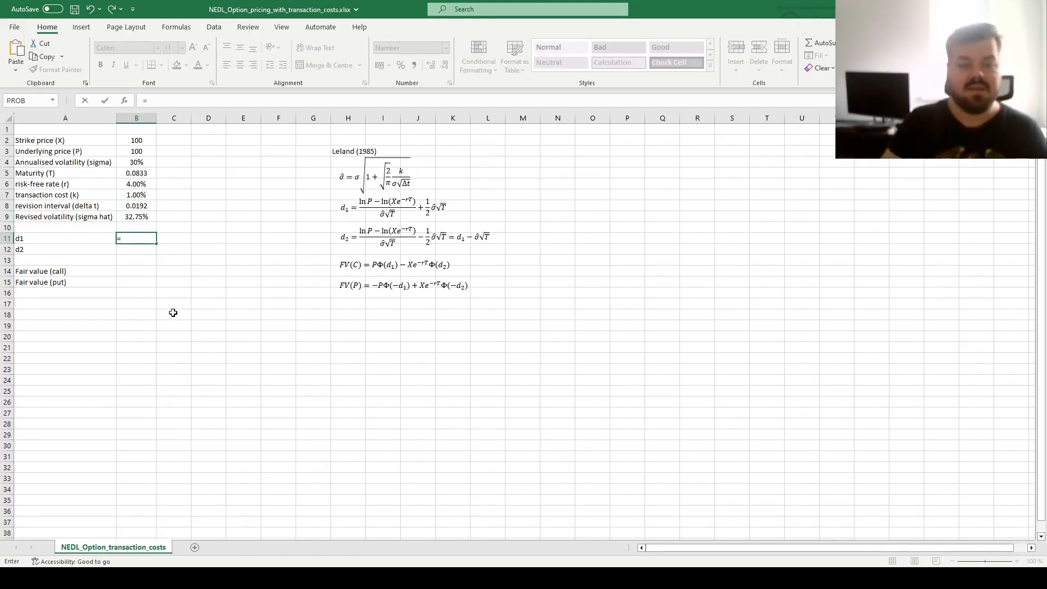
mouse_move(196, 249)
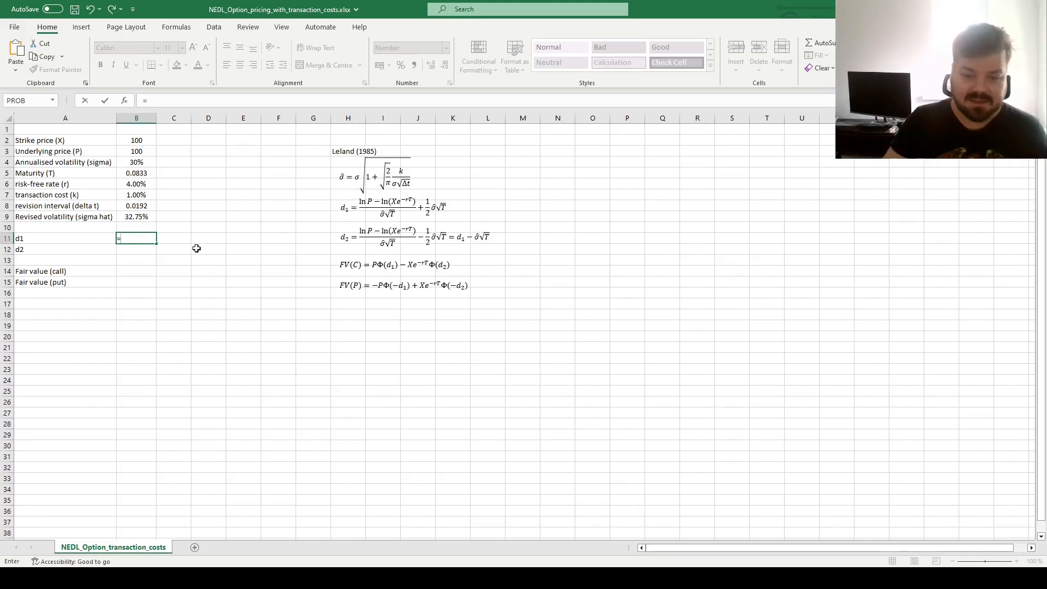
type("(L")
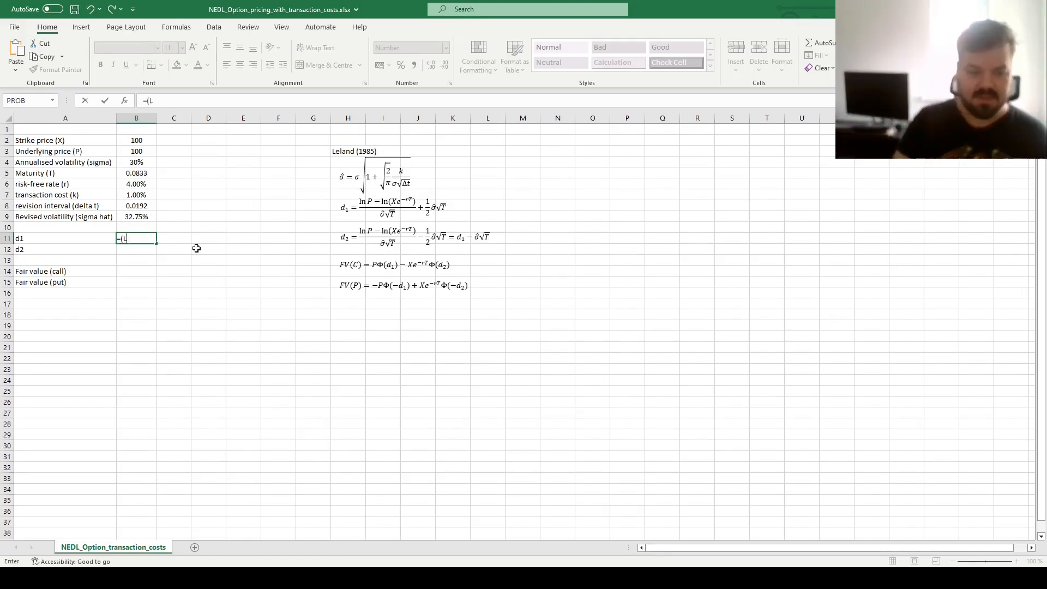
type("LN(B3) -")
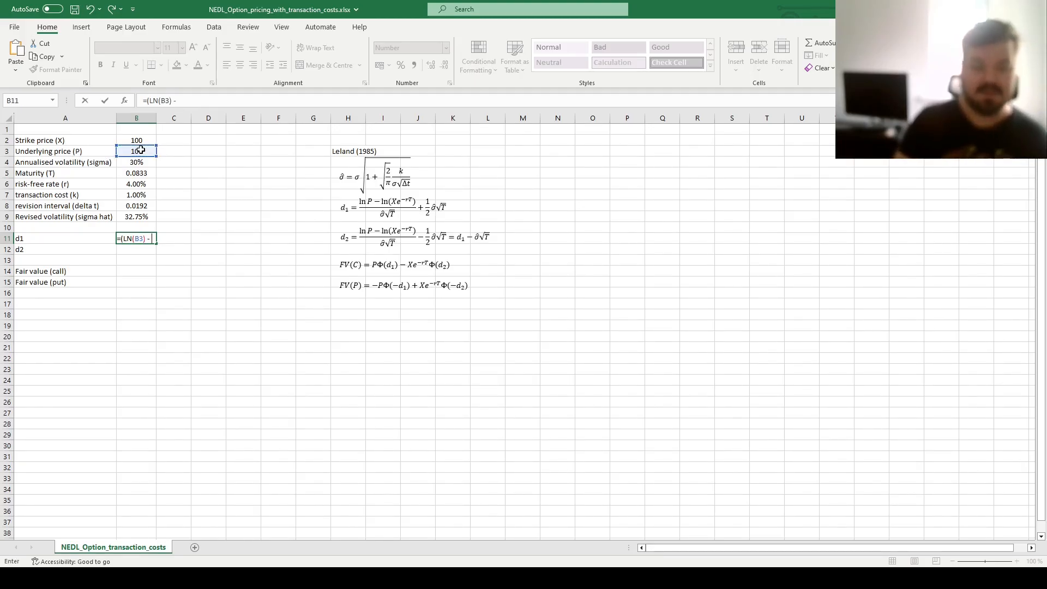
type("LN(")
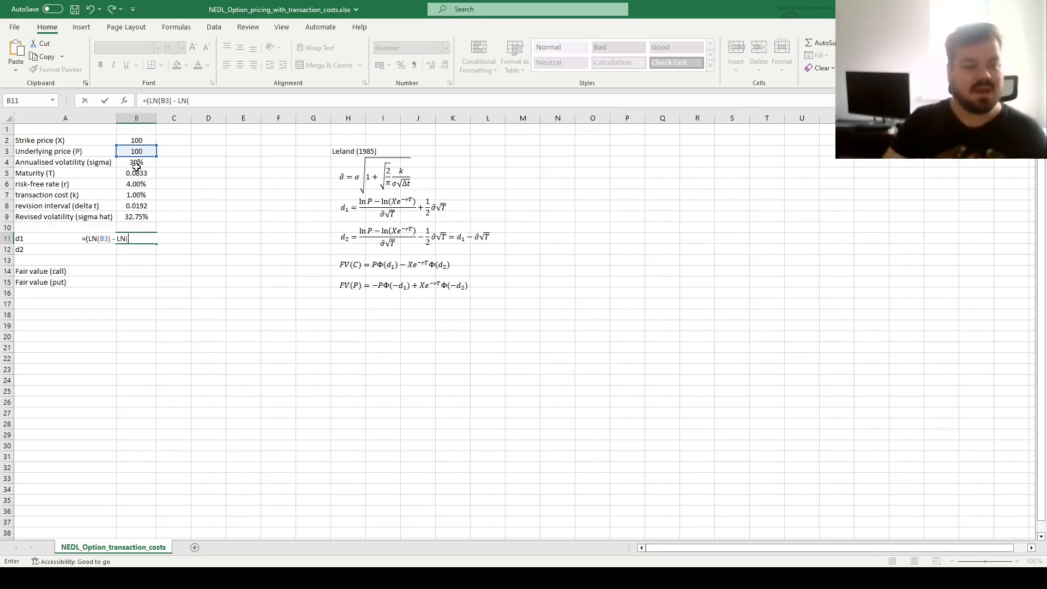
left_click(136, 141)
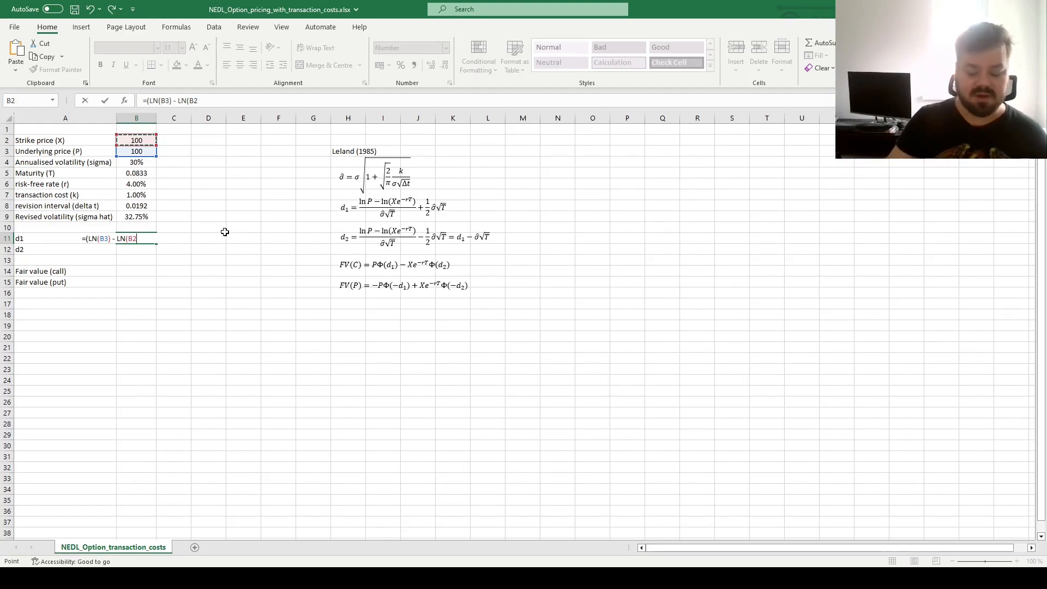
type("*EXP(")
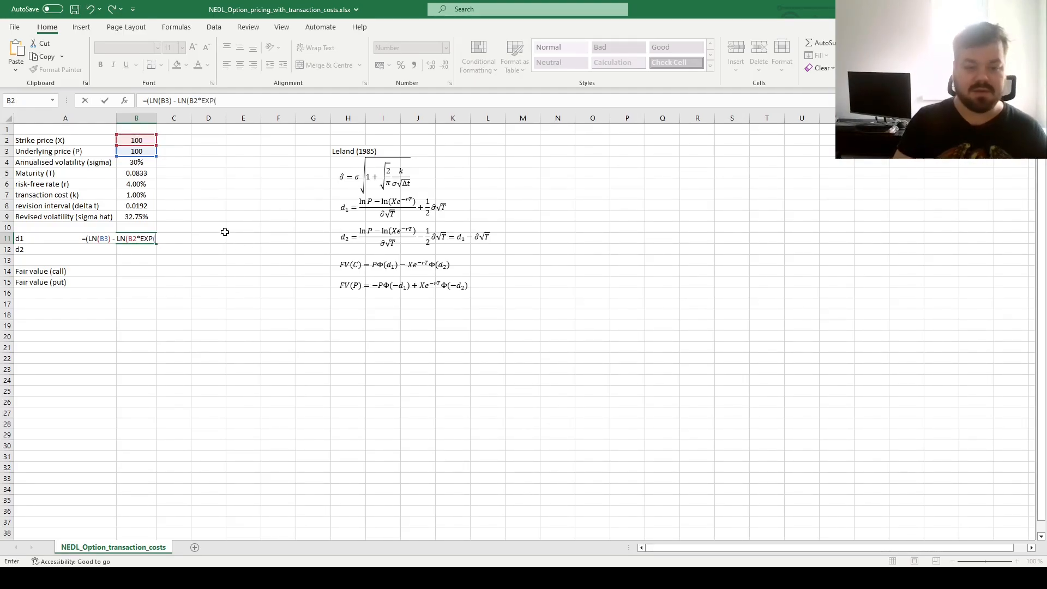
type("-")
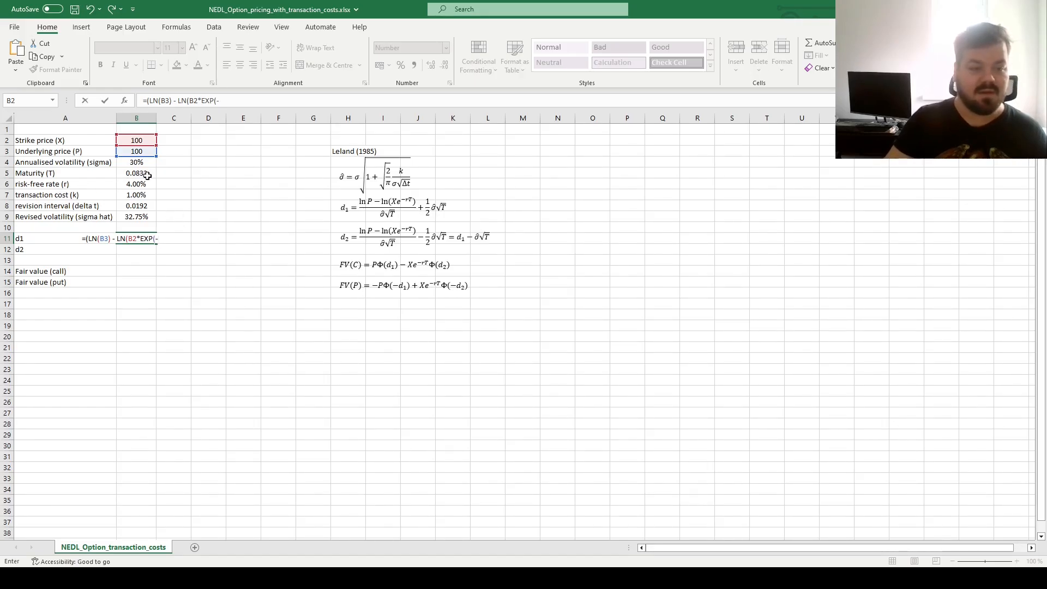
left_click(137, 184)
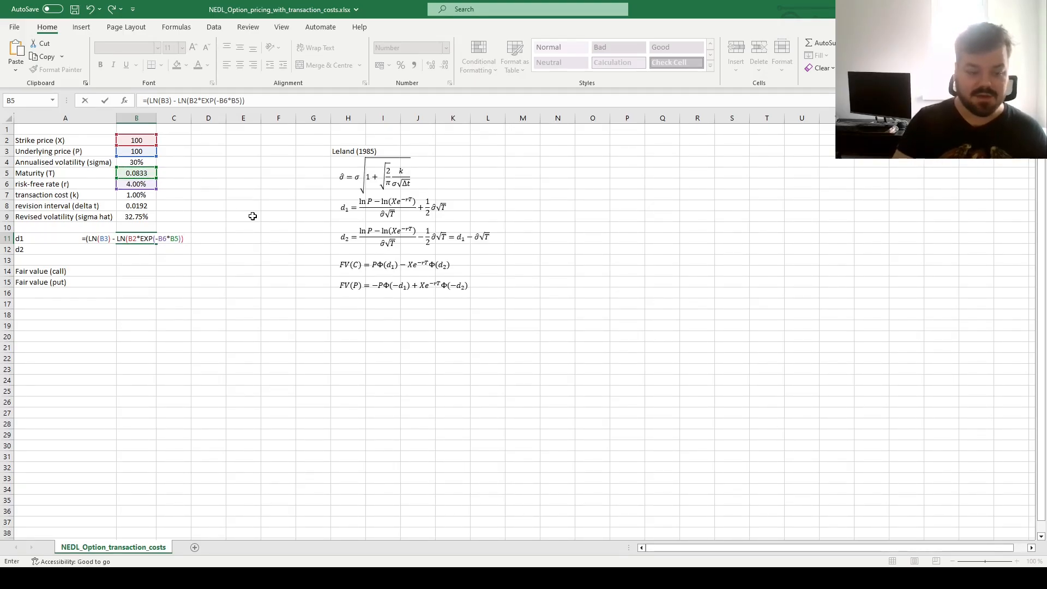
type(")/(B9")
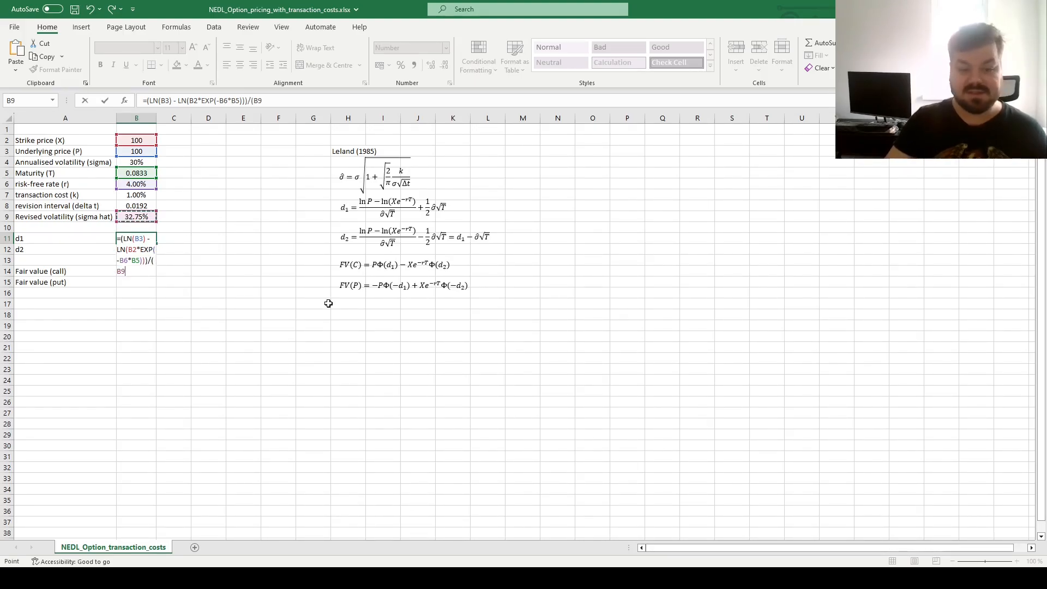
type("*sqrt(B5))")
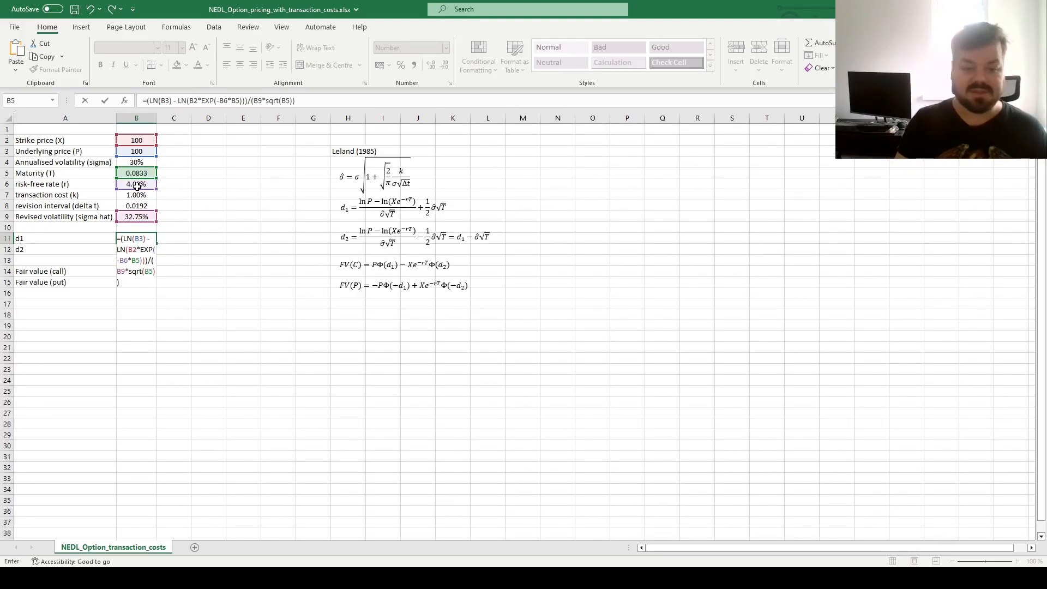
Add the +1/2*B9*SQRT(B5) term so d1 evaluates to 0.0825
type("- 1")
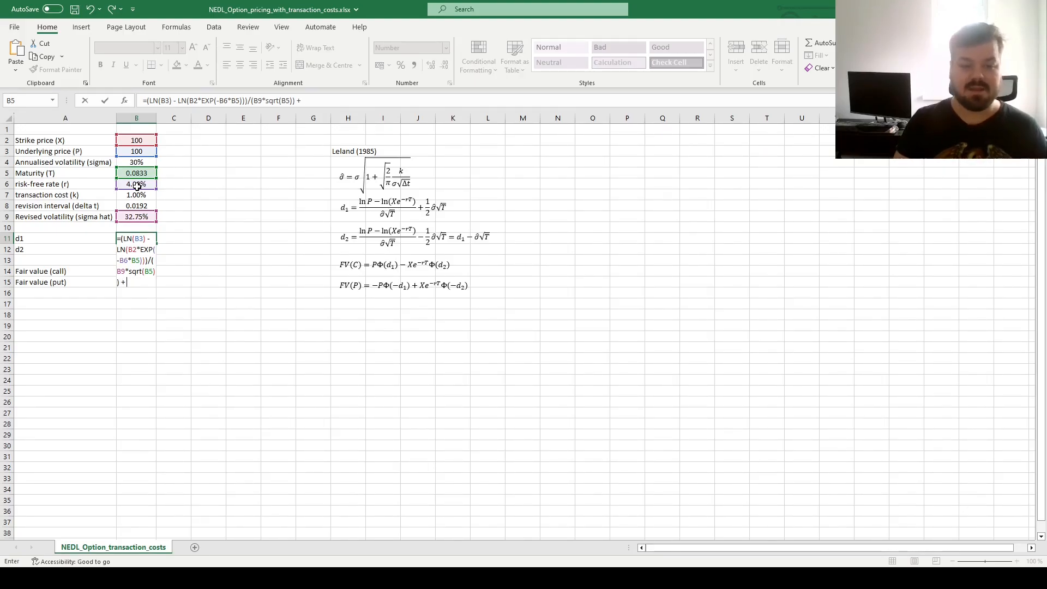
type("1/2*B9")
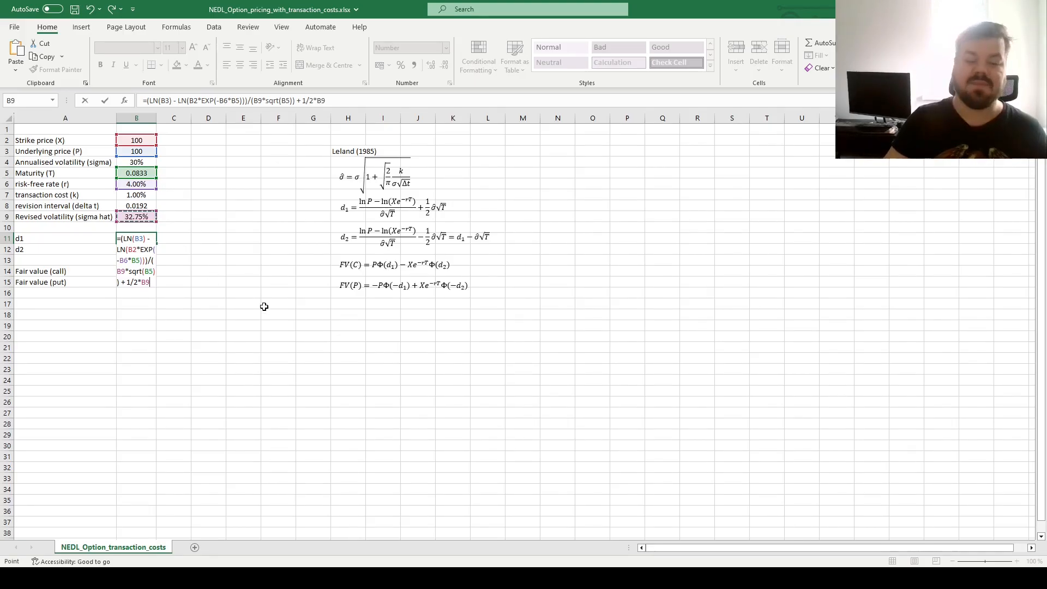
type("SQRT(")
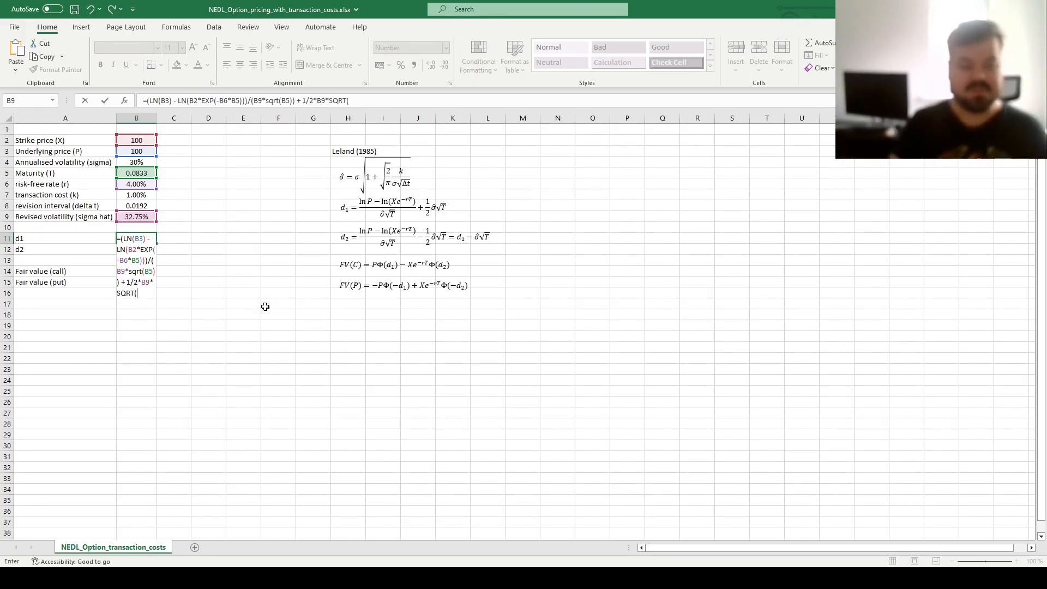
left_click(135, 174)
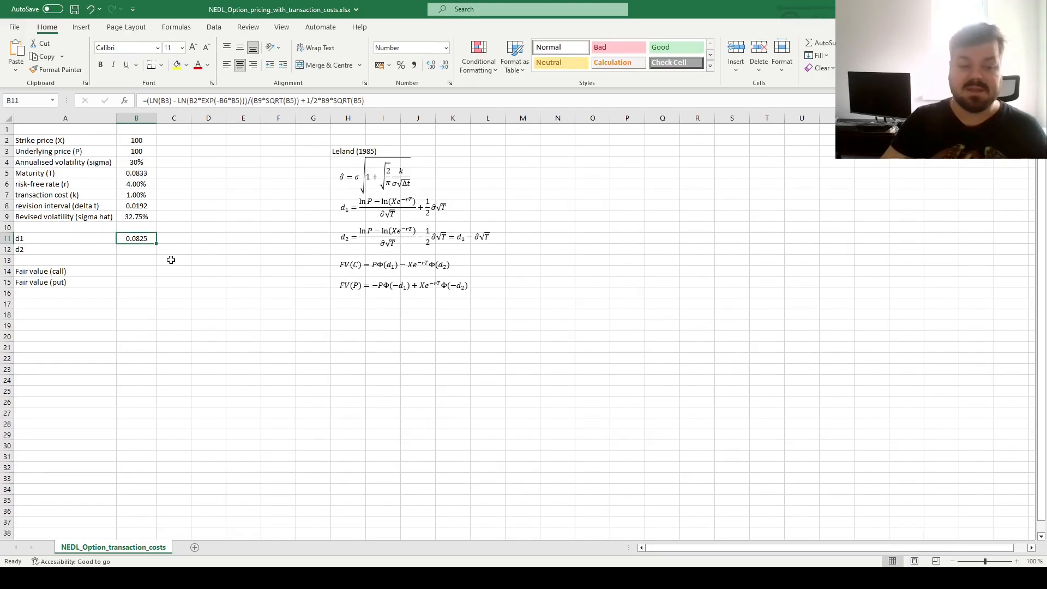
mouse_move(249, 251)
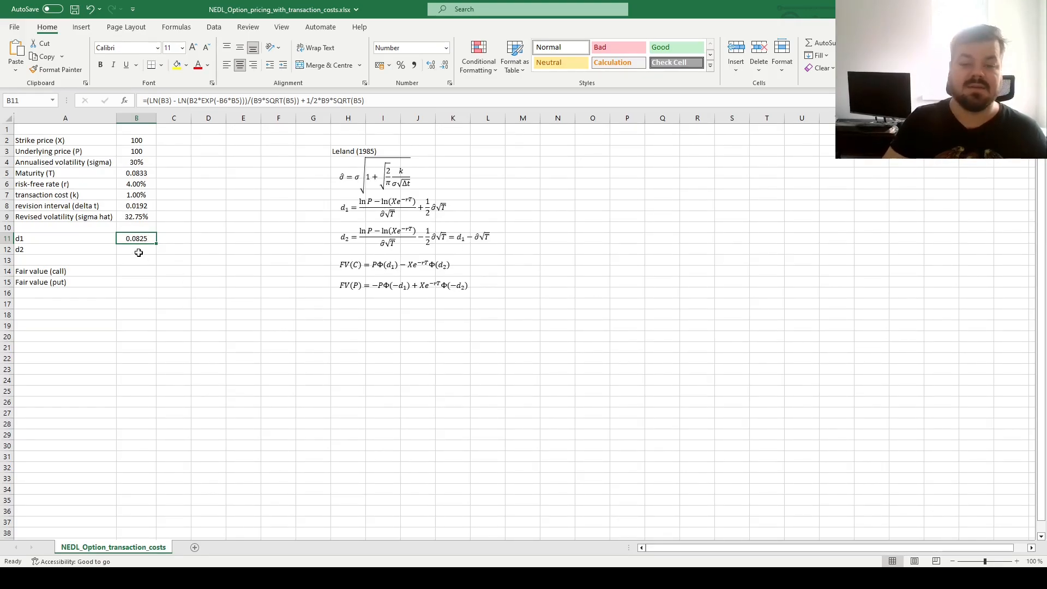
mouse_move(105, 249)
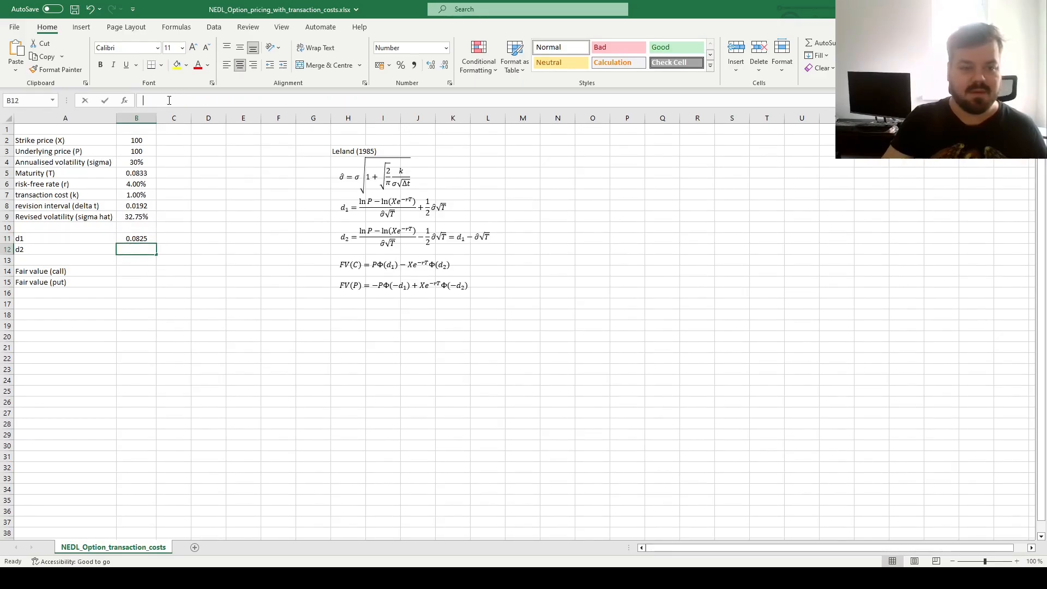
Compute d2 in B12 as =B11-B9*SQRT(B5), giving -0.0120
type("=(LN(B3) - LN(B2*EXP(-B6*B5)))/(B9*SQRT(B5)) +1/2*B9*SQRT(B5)")
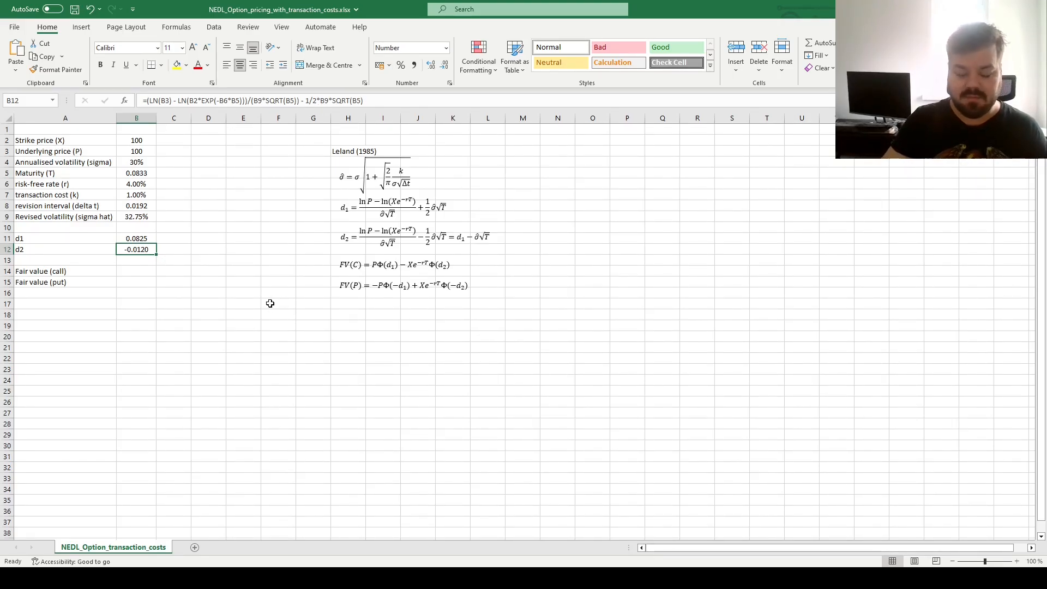
type("=B11")
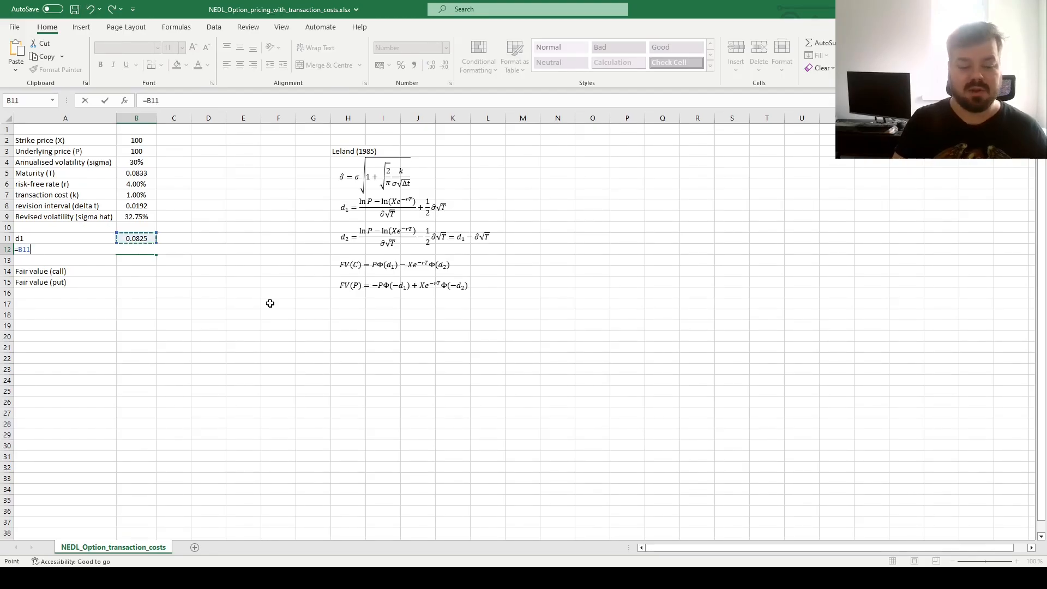
type("-B9*SQR")
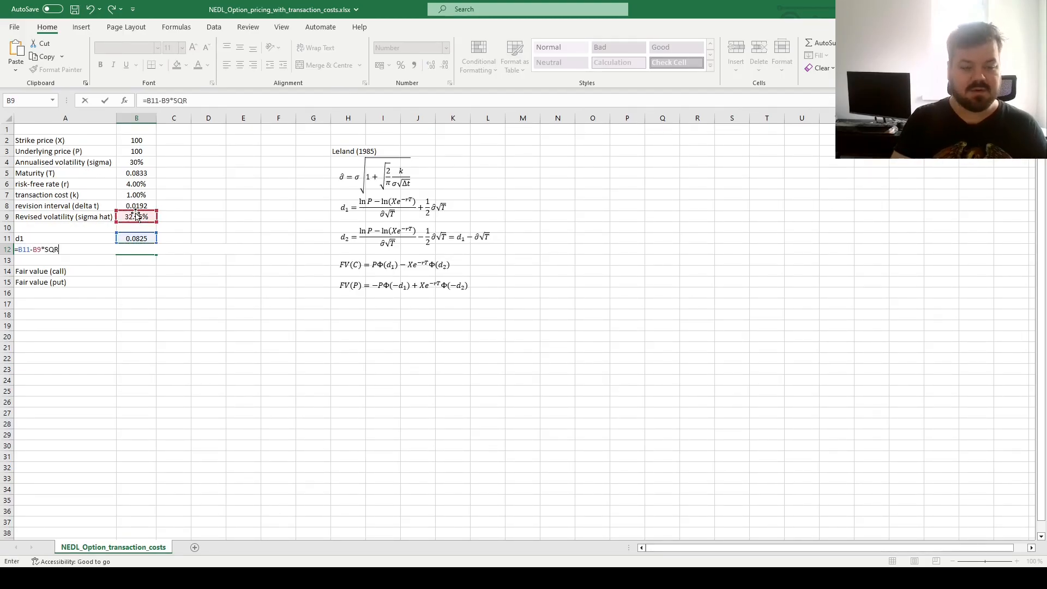
left_click(137, 174)
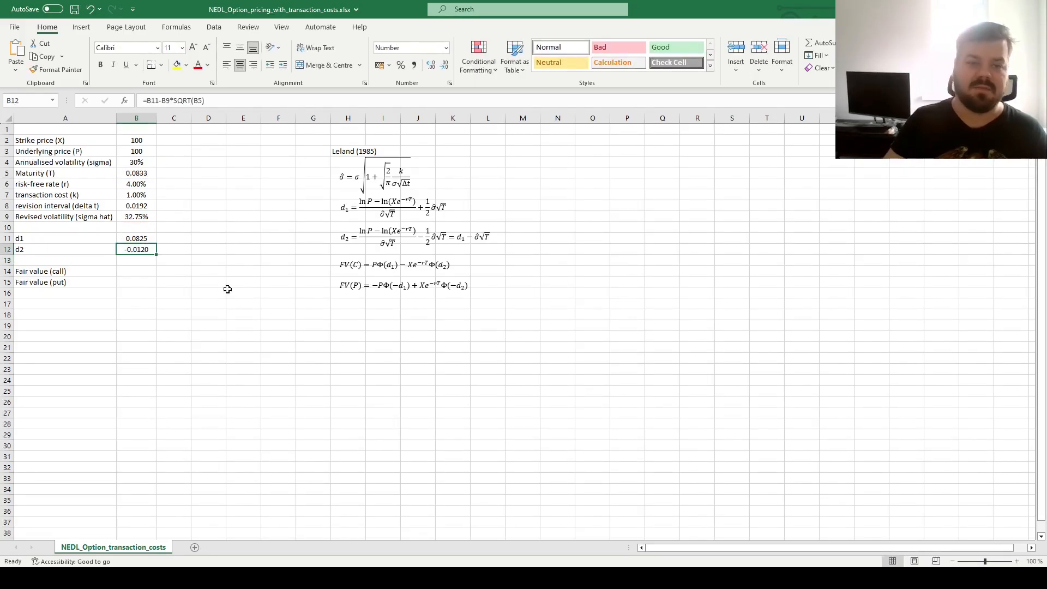
left_click(137, 261)
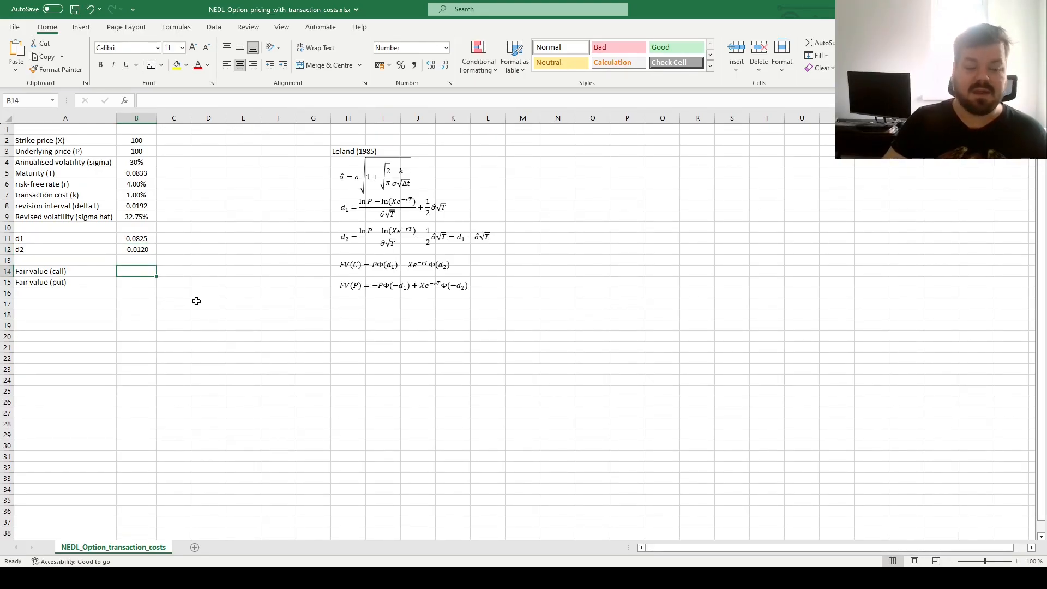
mouse_move(162, 274)
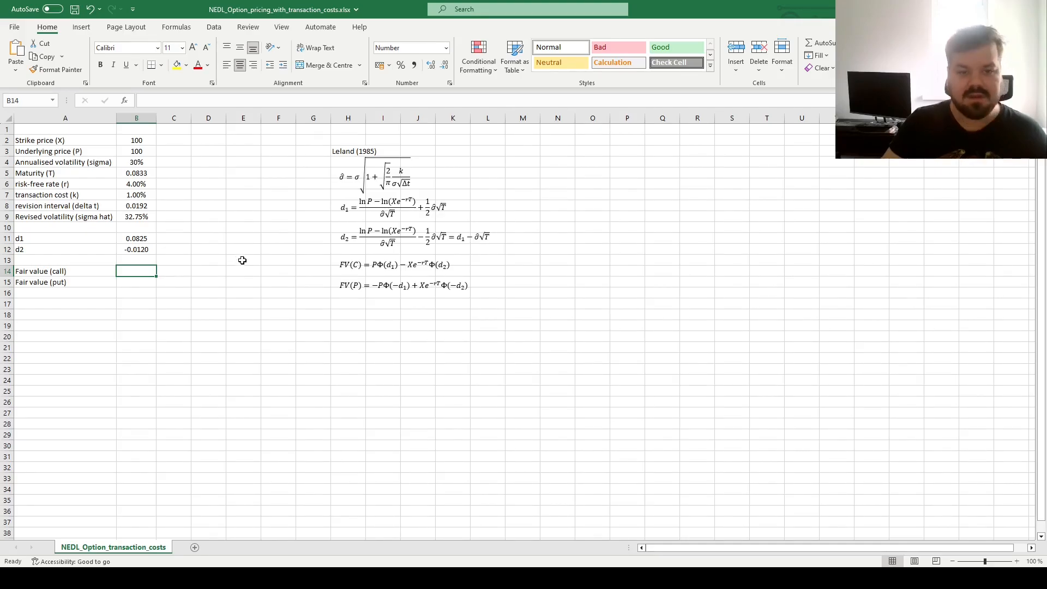
mouse_move(204, 203)
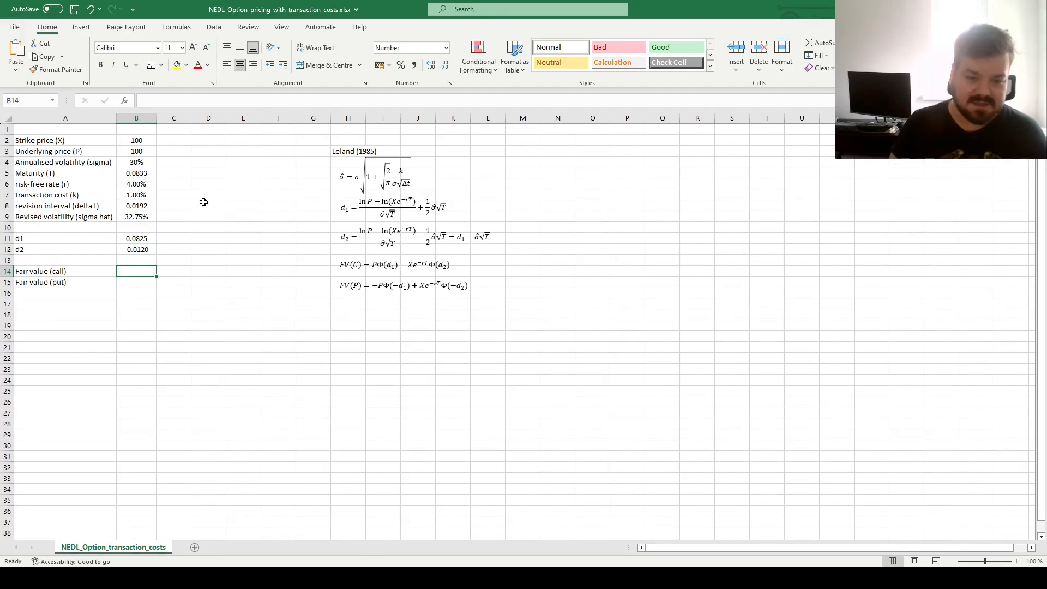
Price the call in B14 as =B3*NORM.S.DIST(B11,1)-B2*EXP(-B6*B5)*NORM.S.DIST(B12,1), giving 3.9328, and reuse it for the put
type("=B3*")
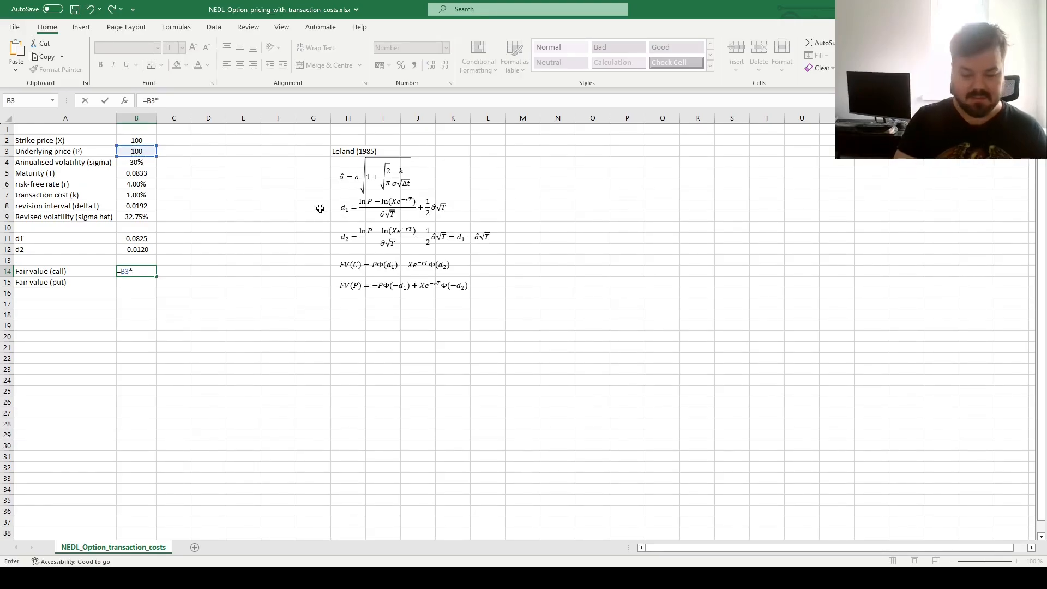
type("NORM.S.DIST(")
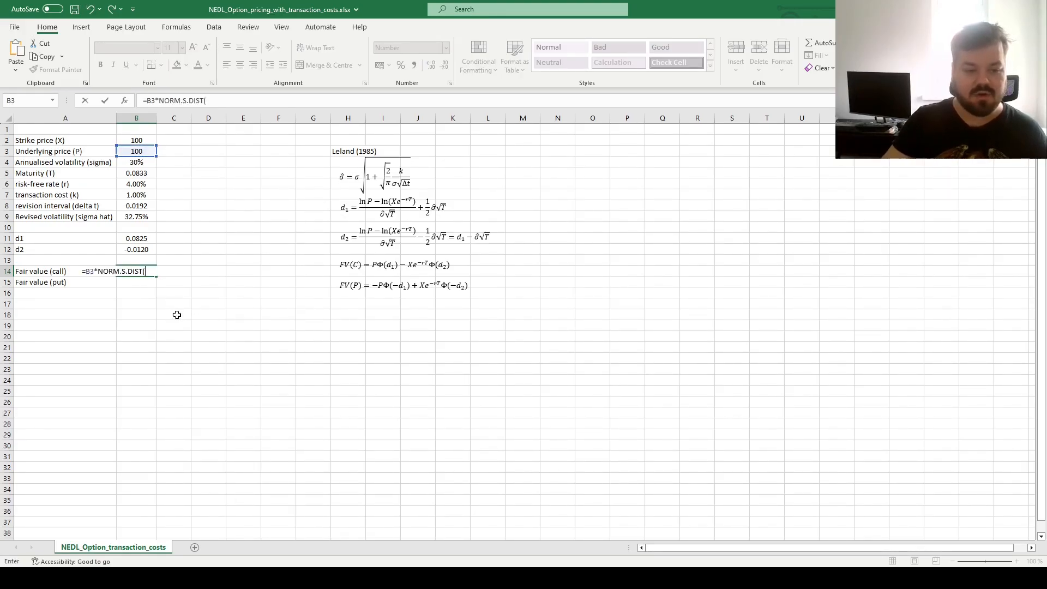
left_click(135, 239)
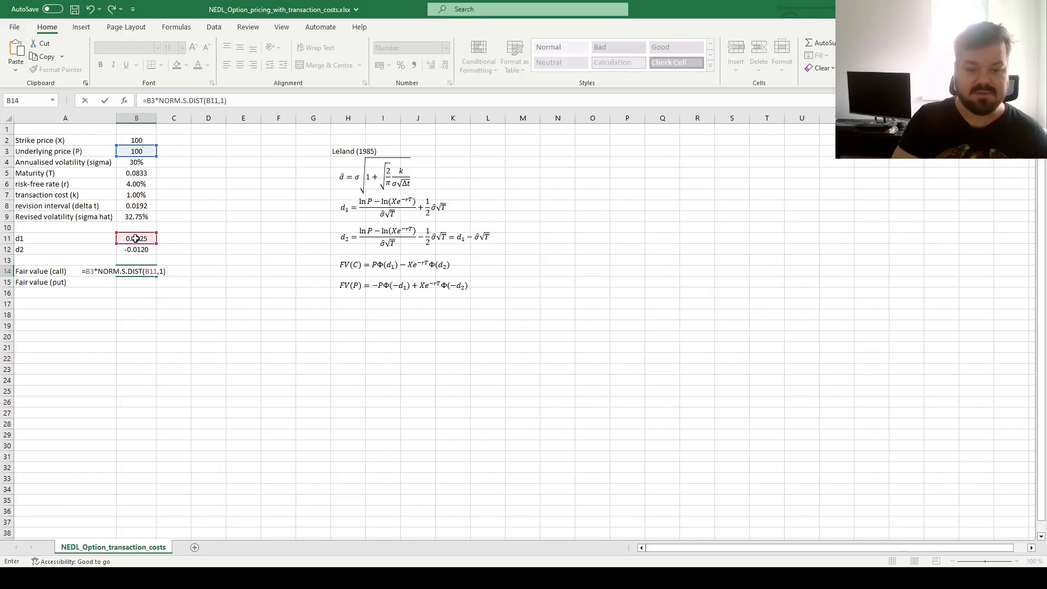
left_click(136, 141)
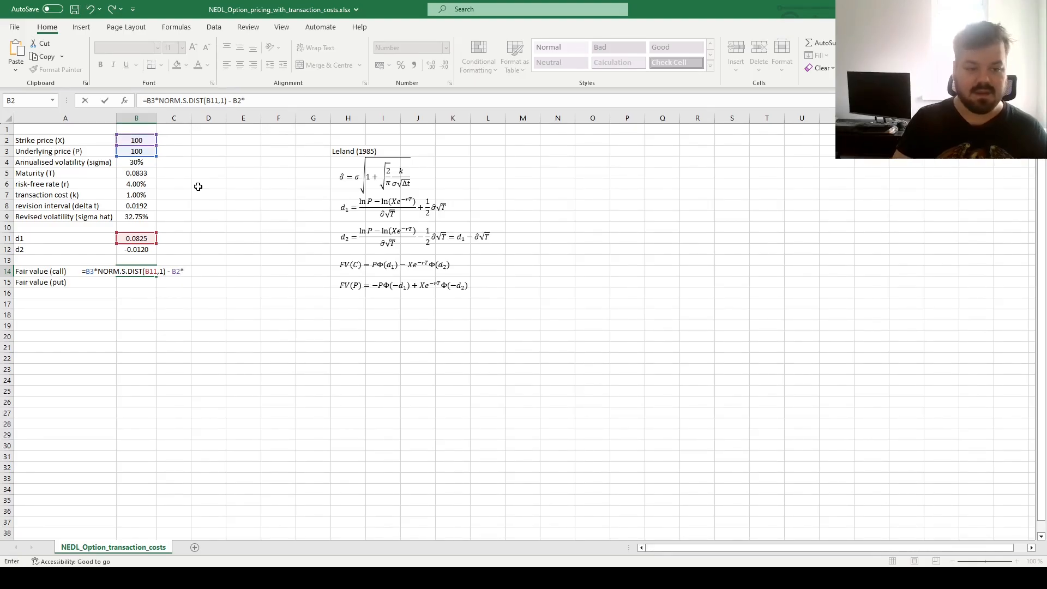
type("EXP(")
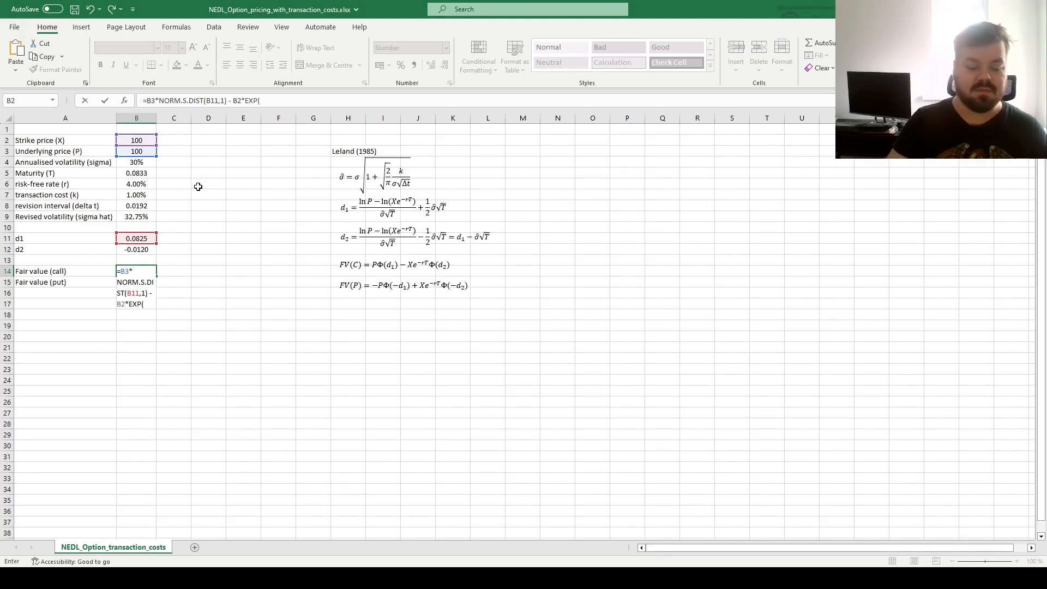
type("-")
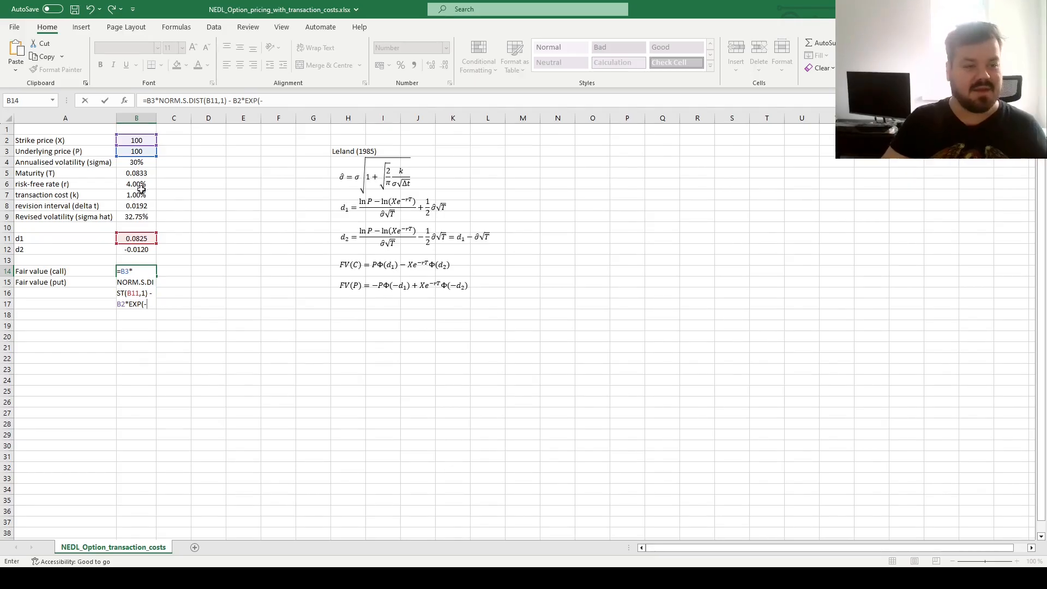
left_click(135, 174)
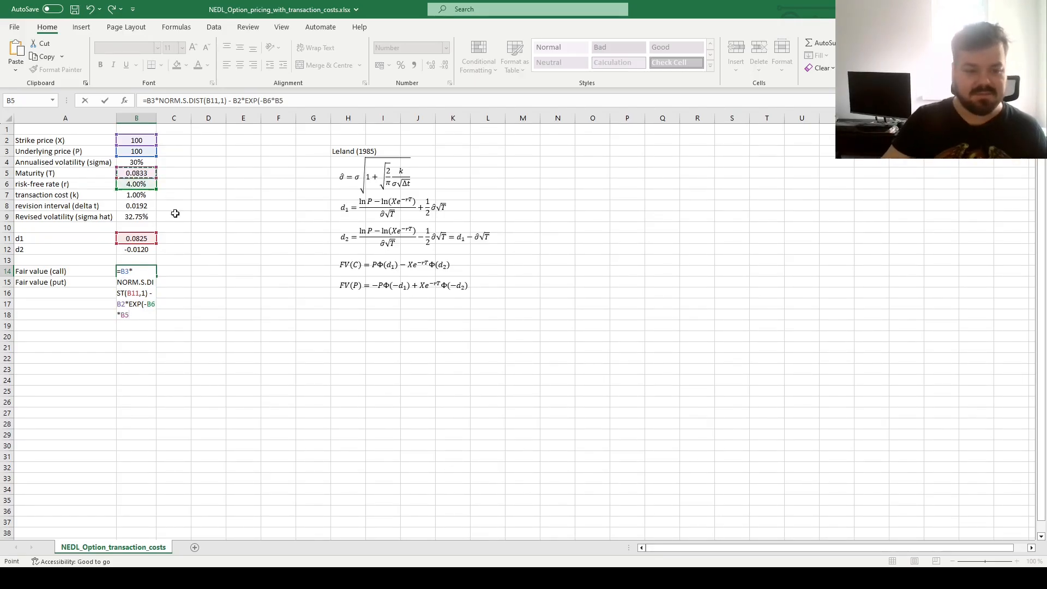
type(")*NORM.S.DIST(")
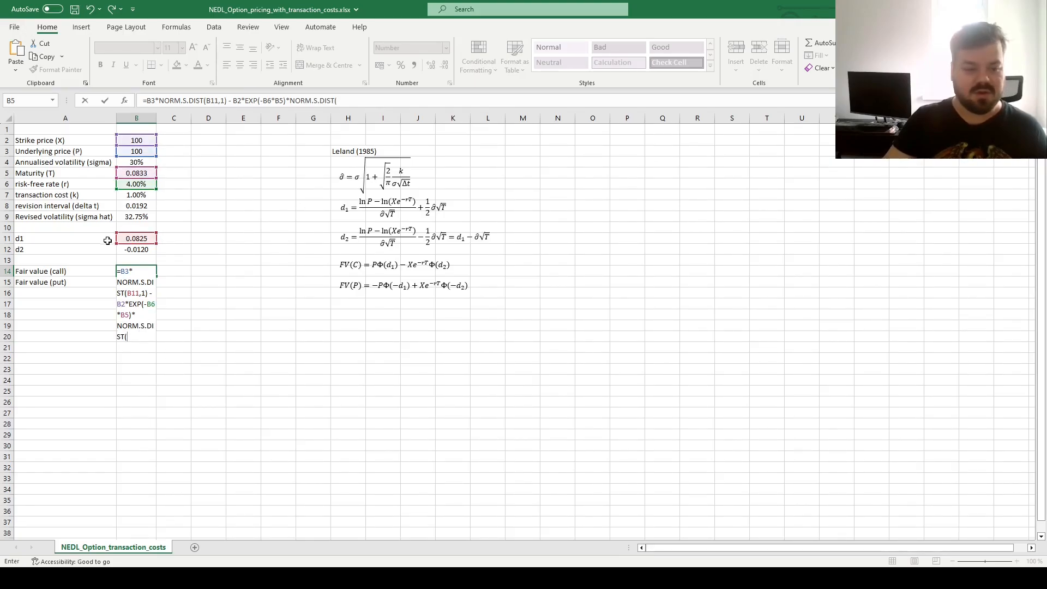
left_click(136, 249)
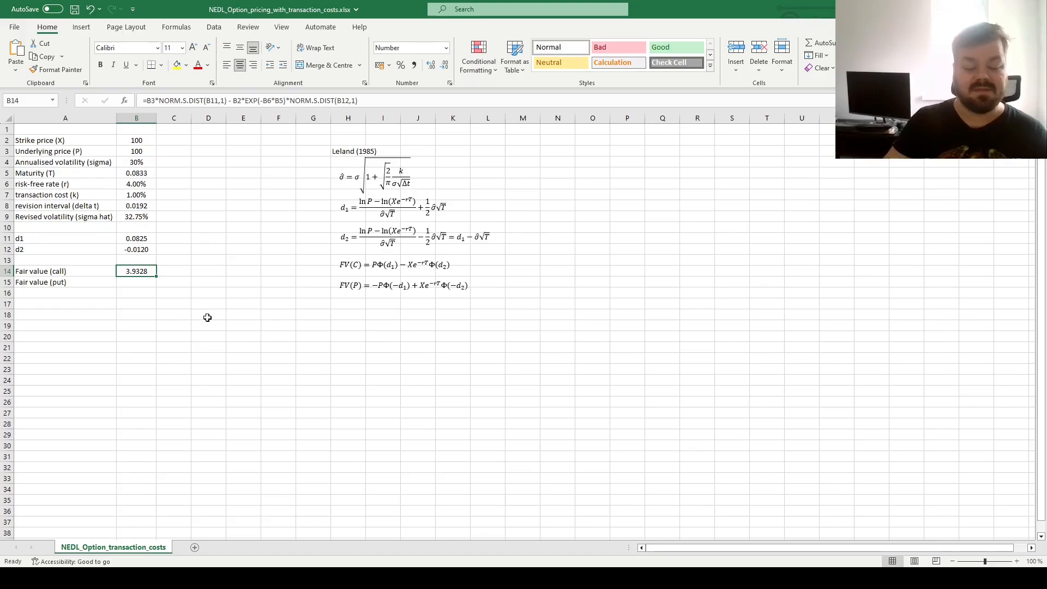
mouse_move(175, 322)
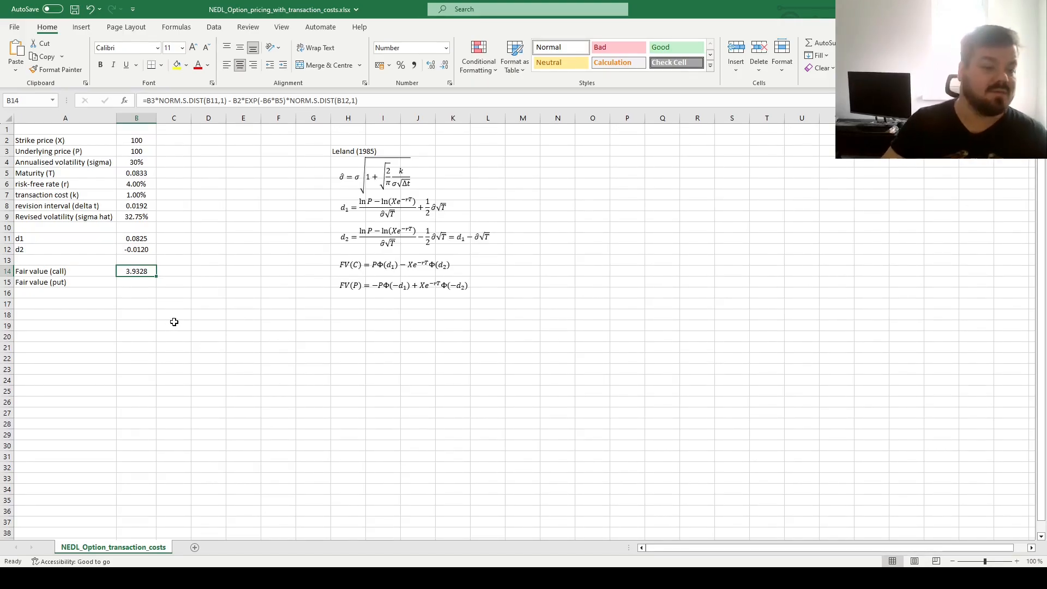
mouse_move(273, 302)
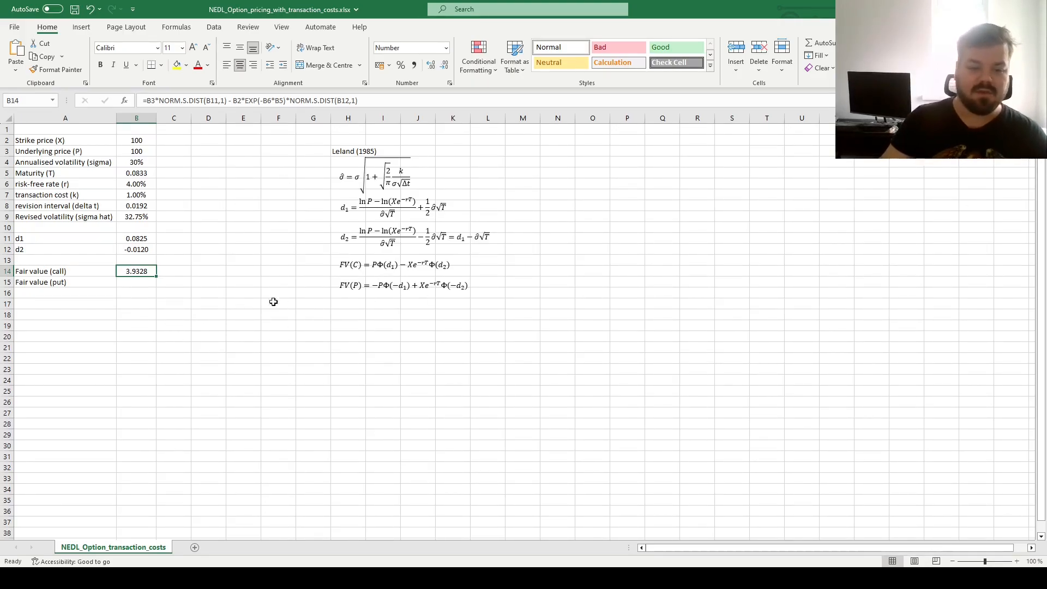
double_click(136, 271)
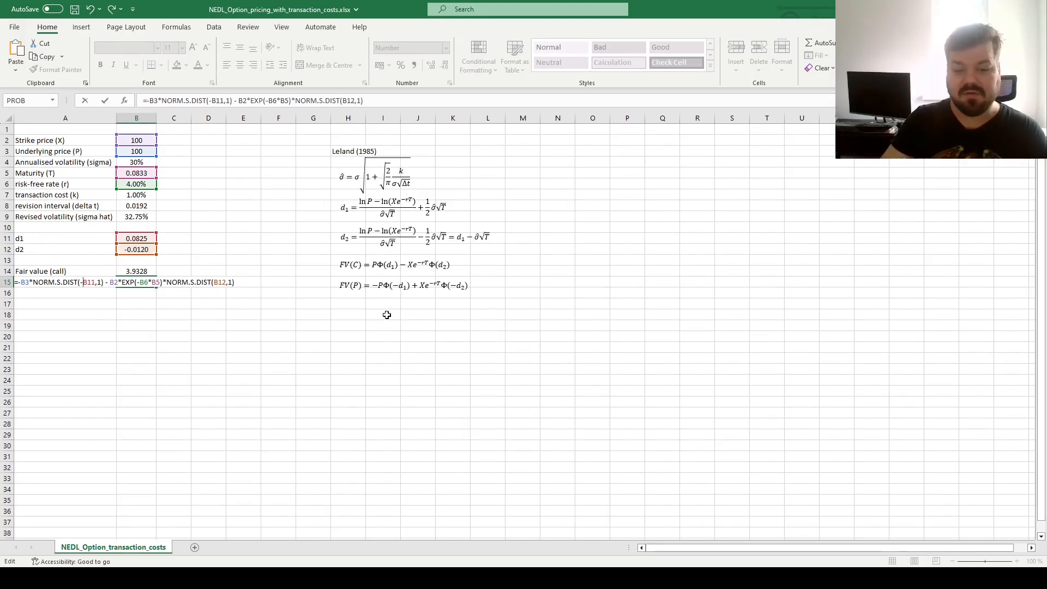
mouse_move(389, 309)
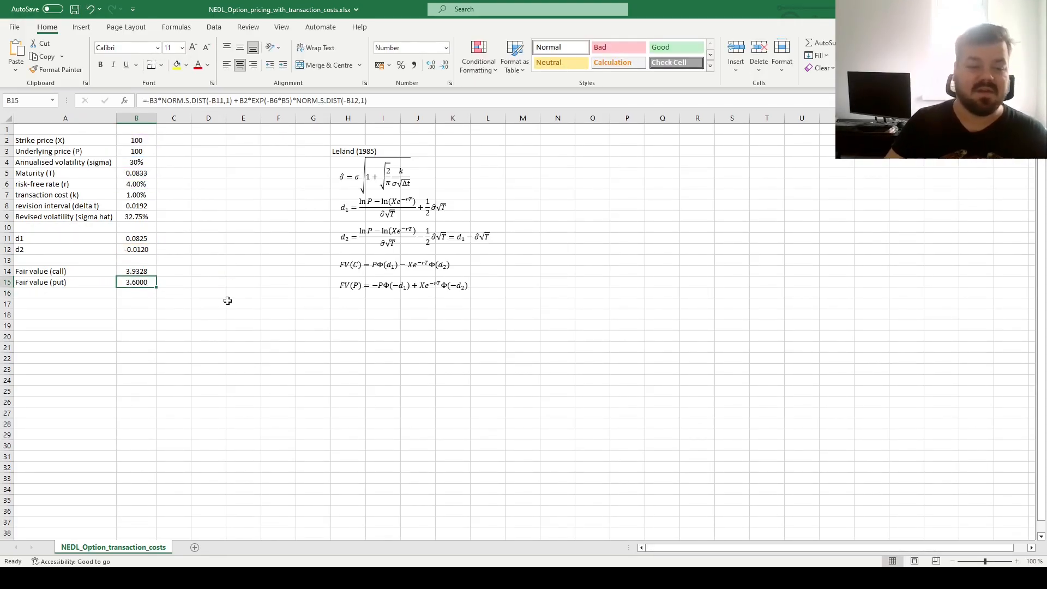
mouse_move(183, 237)
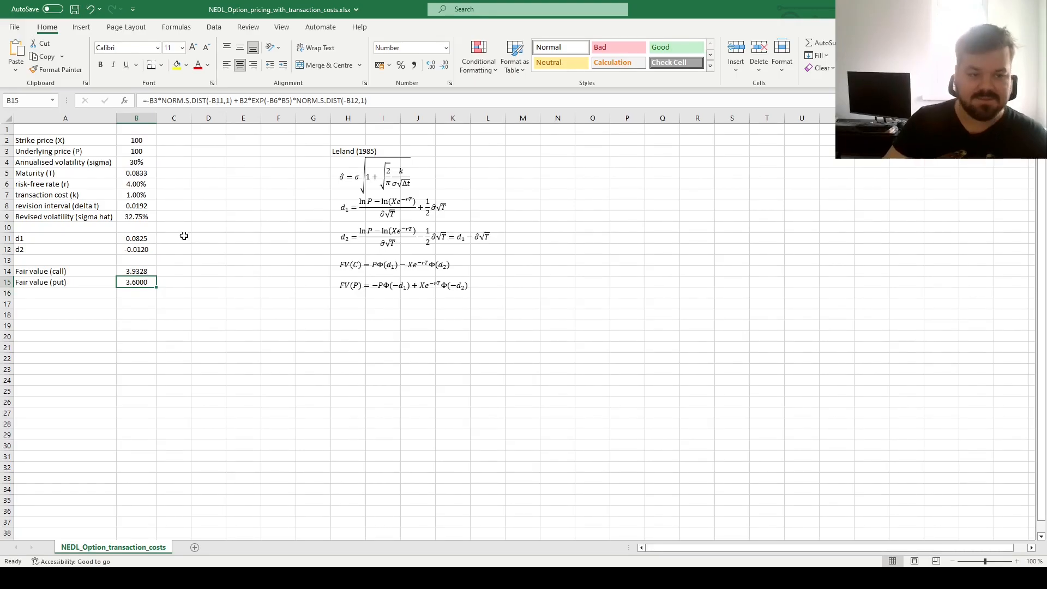
mouse_move(201, 229)
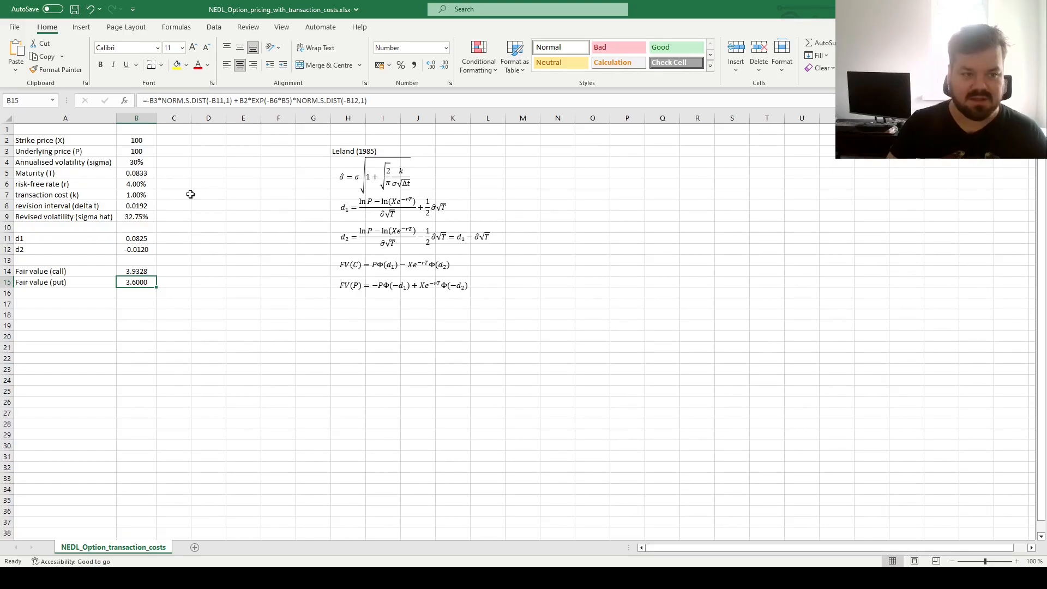
Change the strike to 110 then 90 and check the repriced call (10.8555) and put (0.5560)
left_click(137, 140)
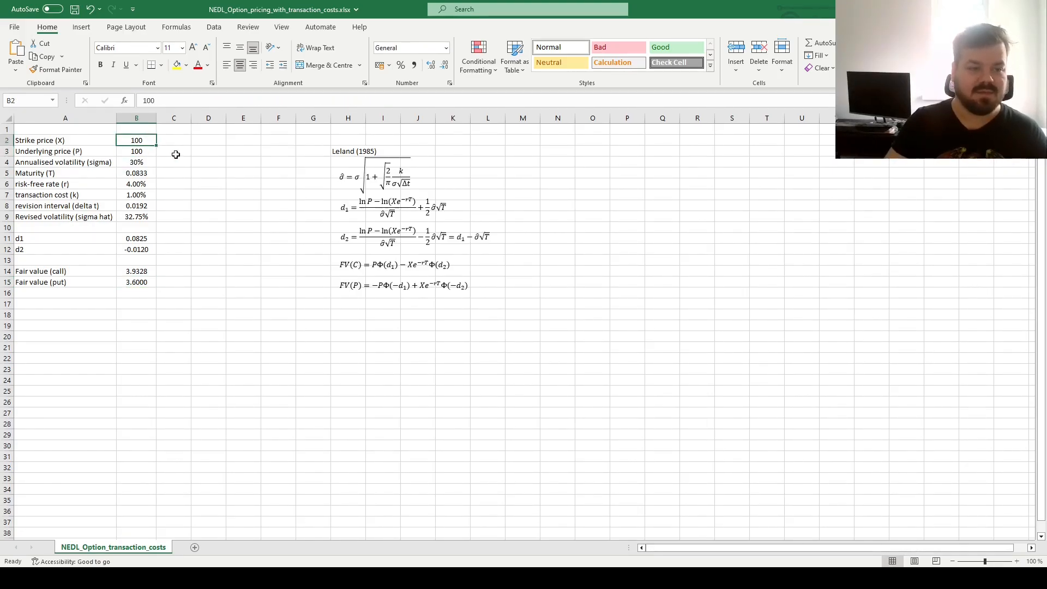
type("110")
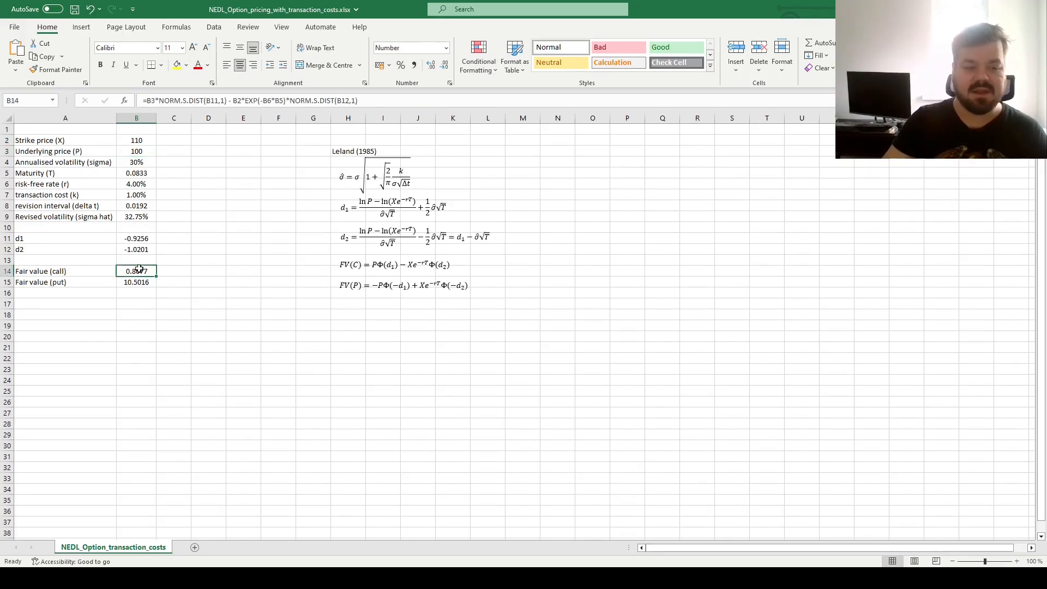
left_click(136, 282)
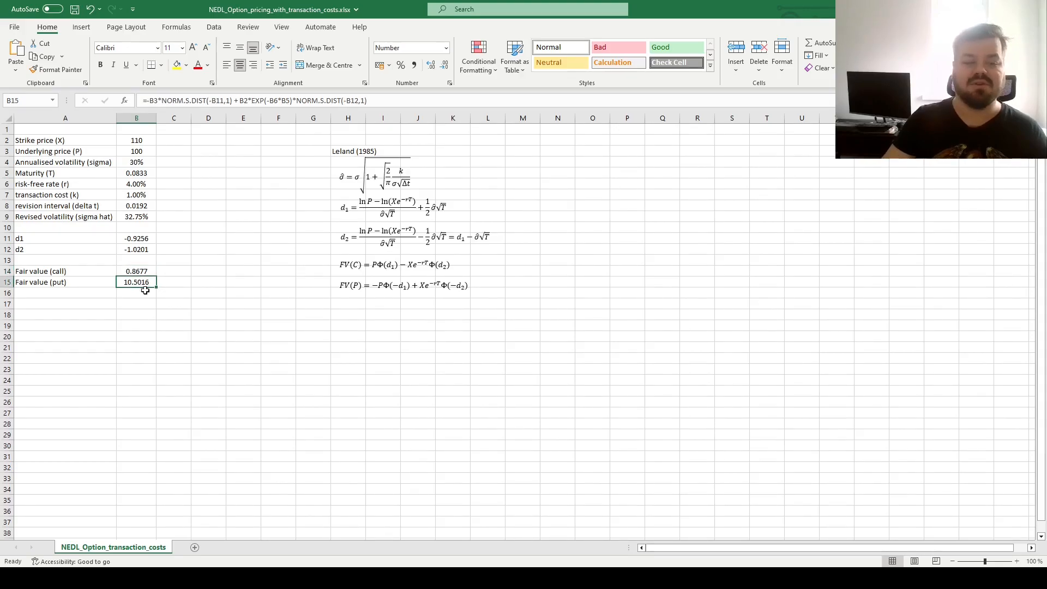
left_click(136, 140)
type("100")
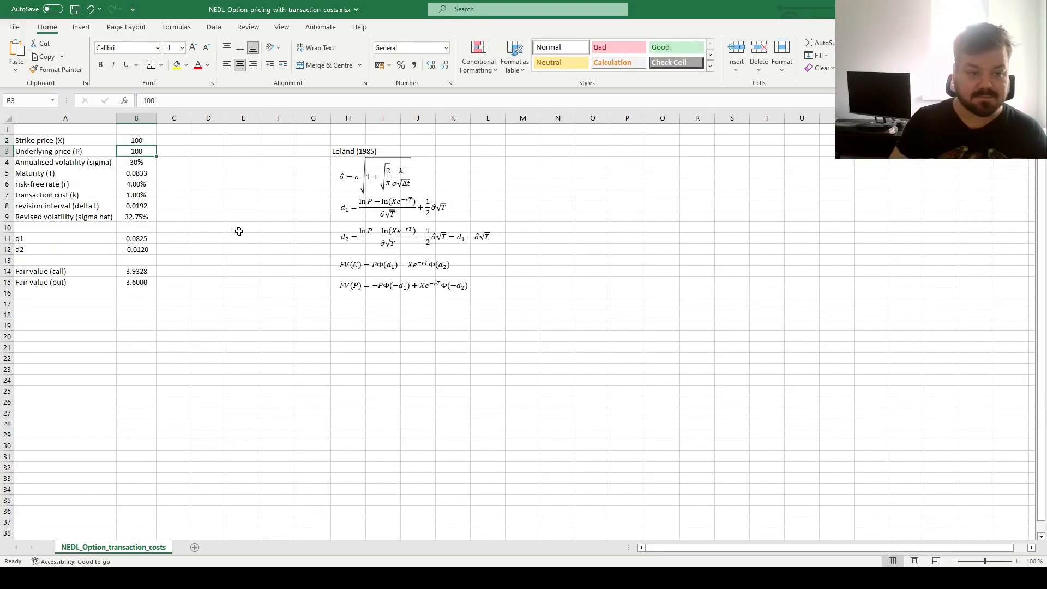
type("90")
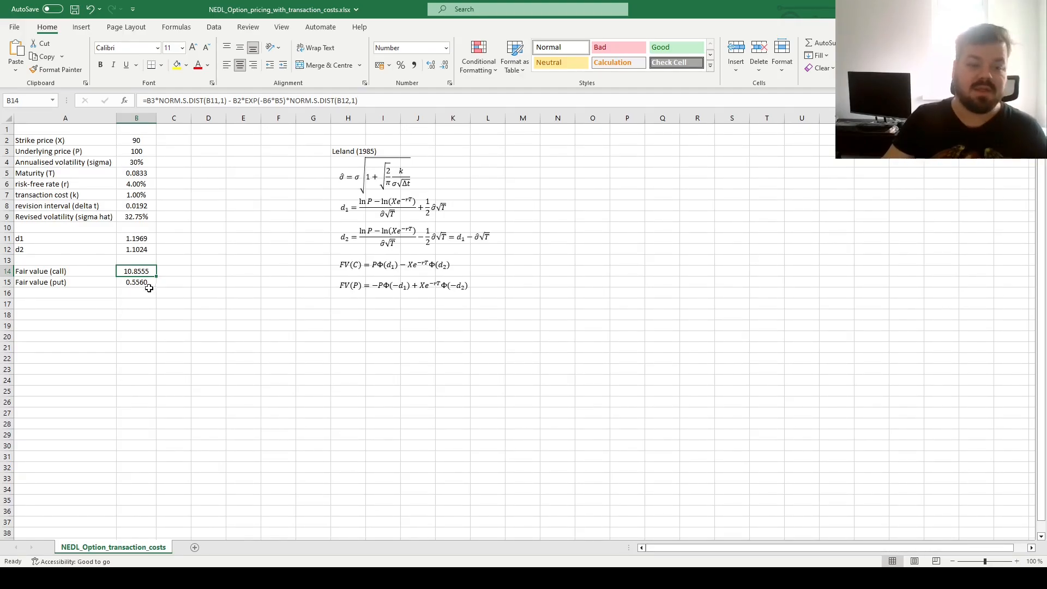
left_click(136, 140)
type("100")
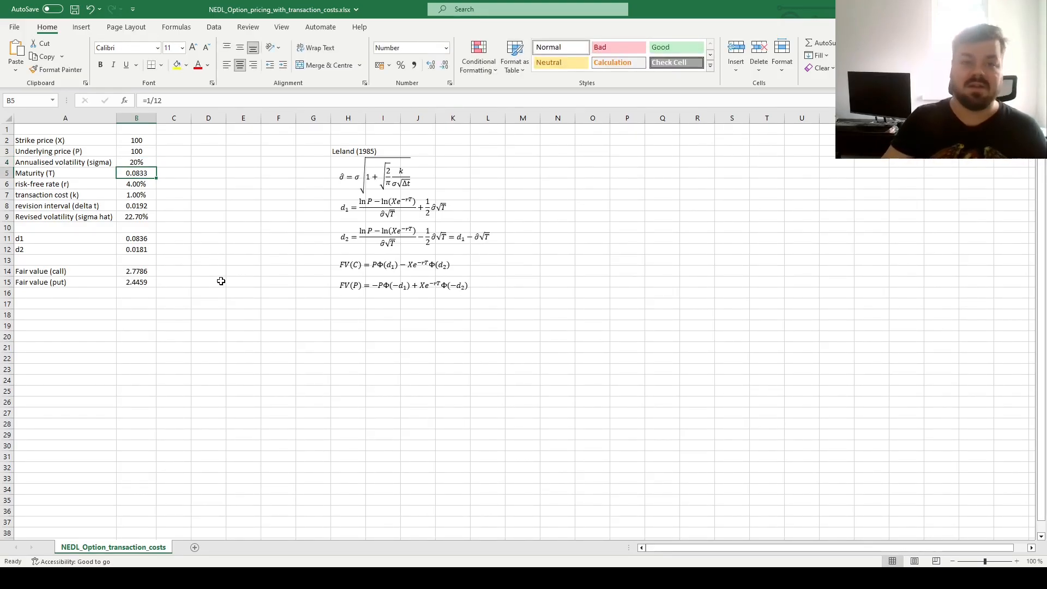
mouse_move(195, 212)
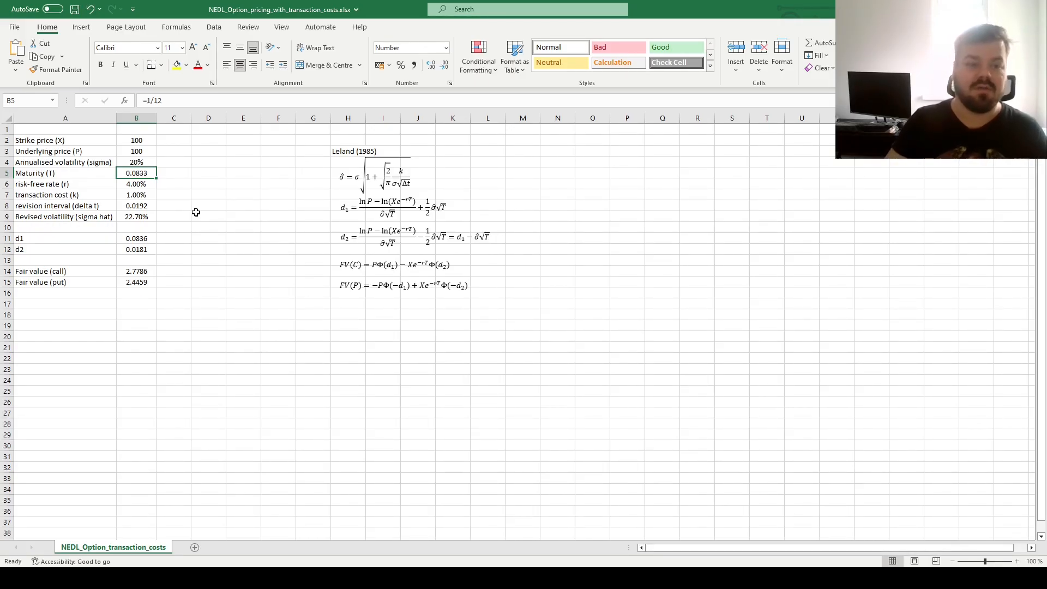
mouse_move(220, 209)
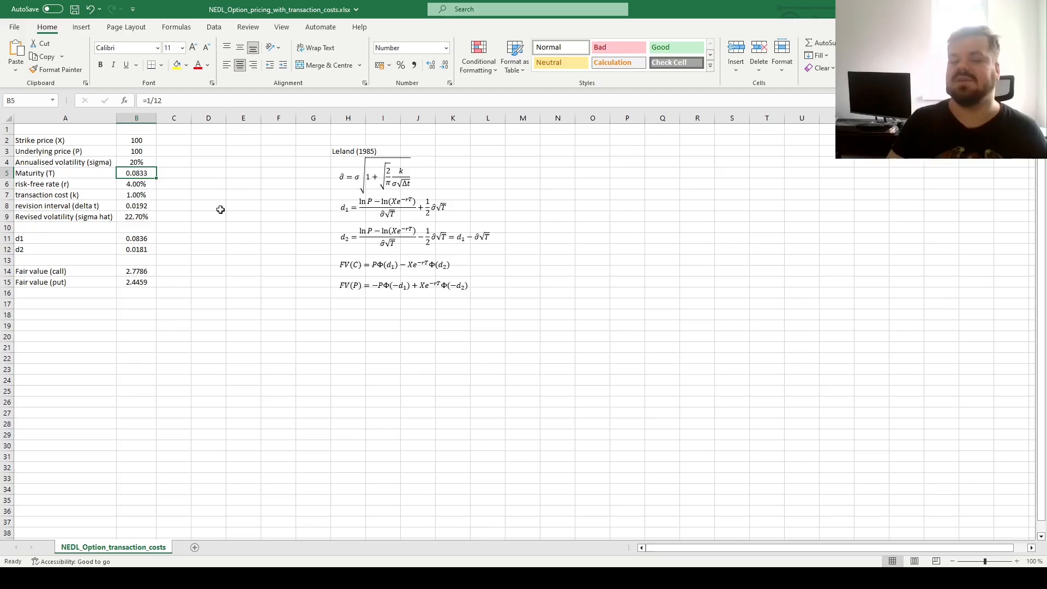
Raise annualised volatility to 40%, lifting revised volatility to 42.78%, call 5.0836, put 4.7508
type("40")
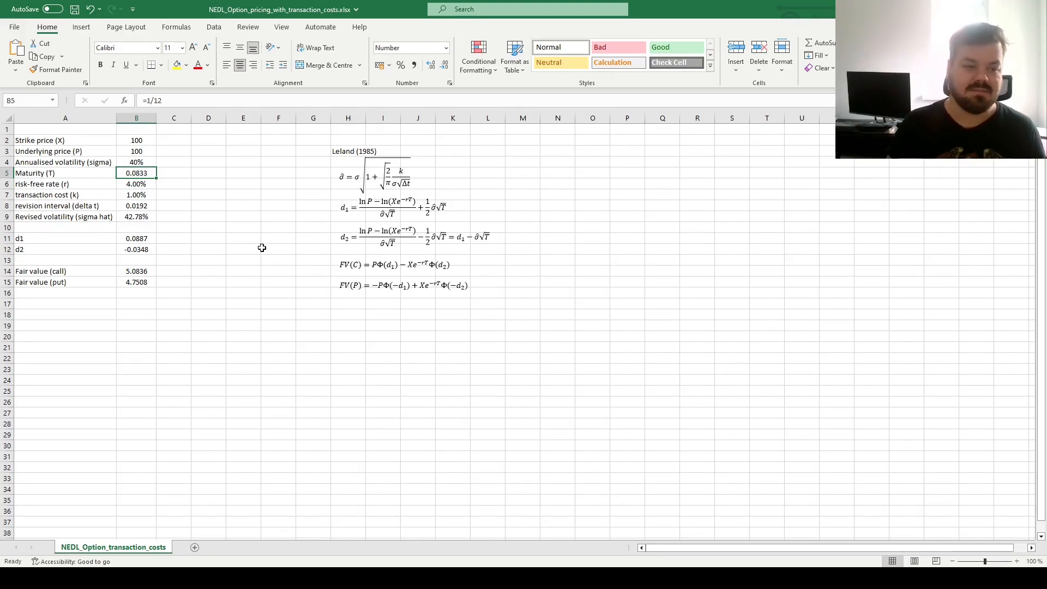
Set volatility to 20% and try maturities 1/6 and others before restoring =1/12 (call 2.7786, put 2.4459)
type("20%")
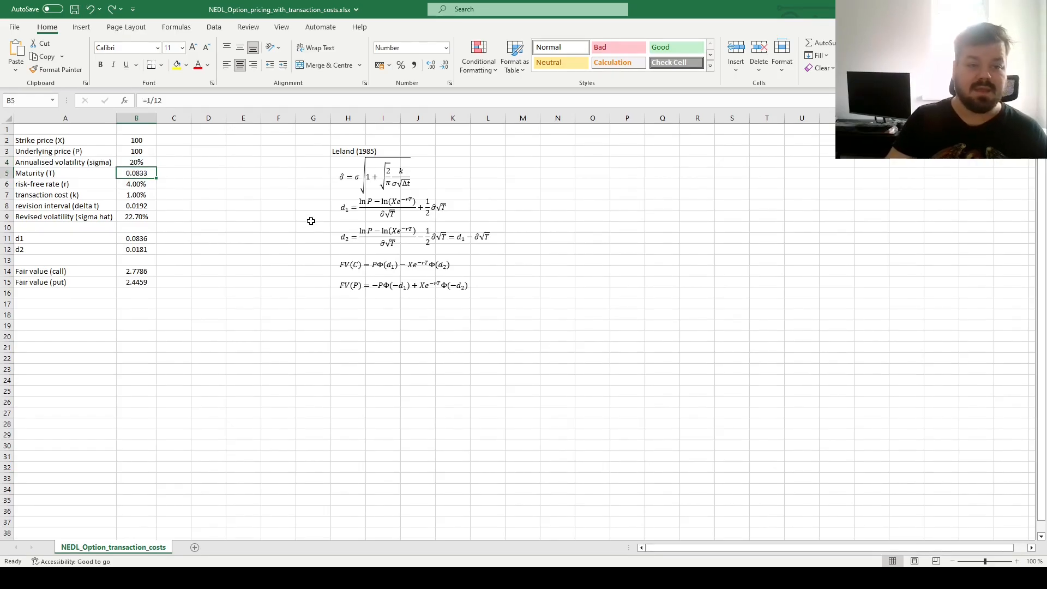
type("=")
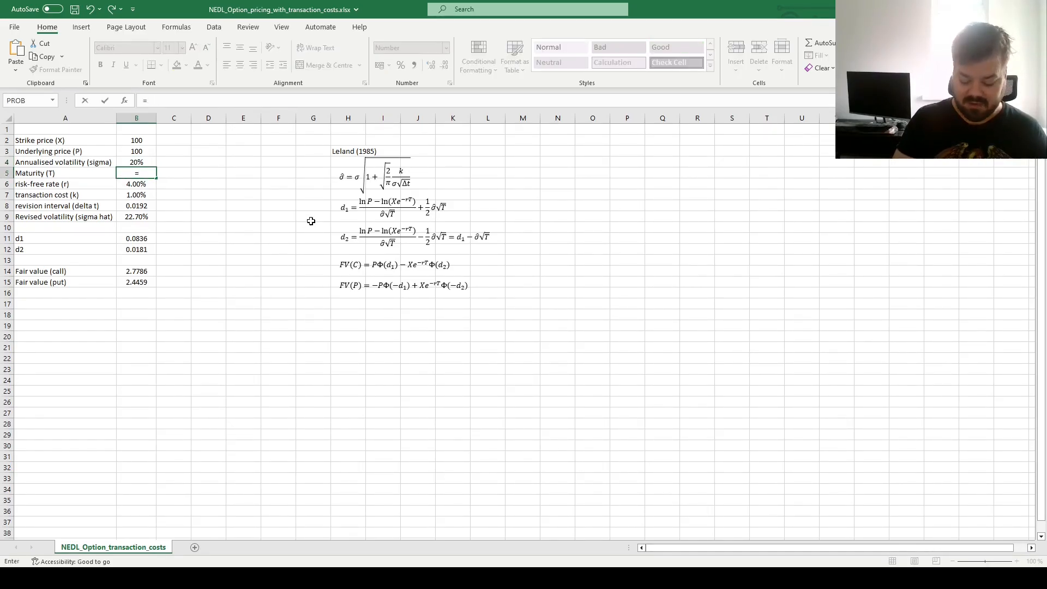
type("1/")
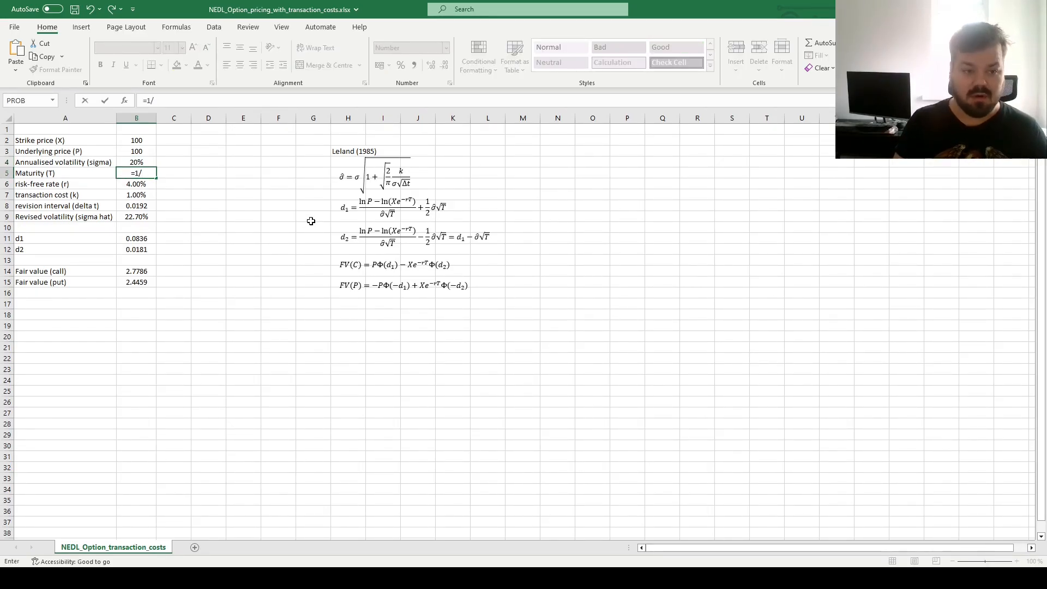
key("enter")
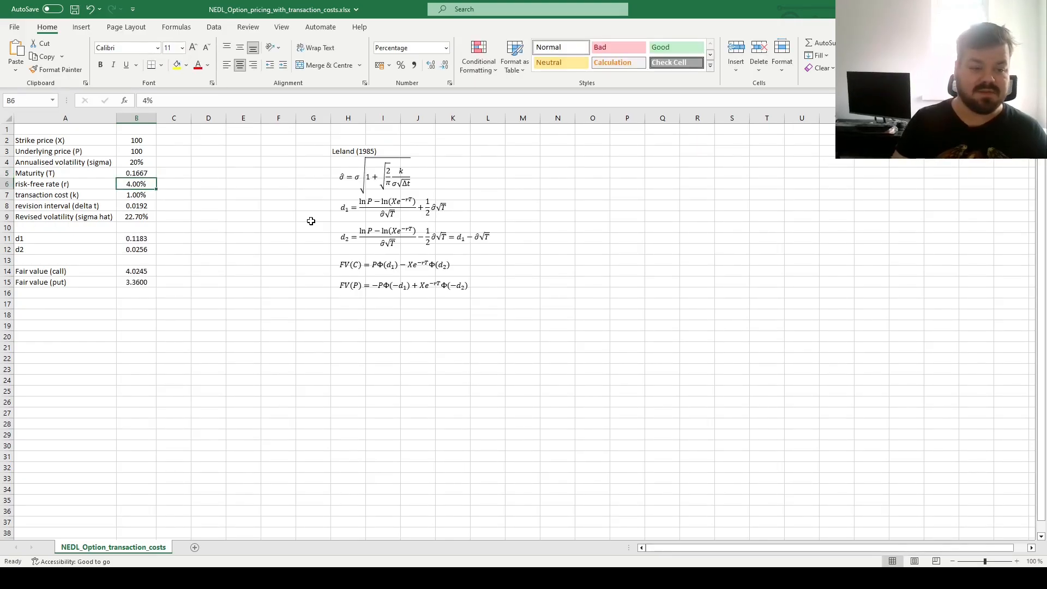
mouse_move(293, 293)
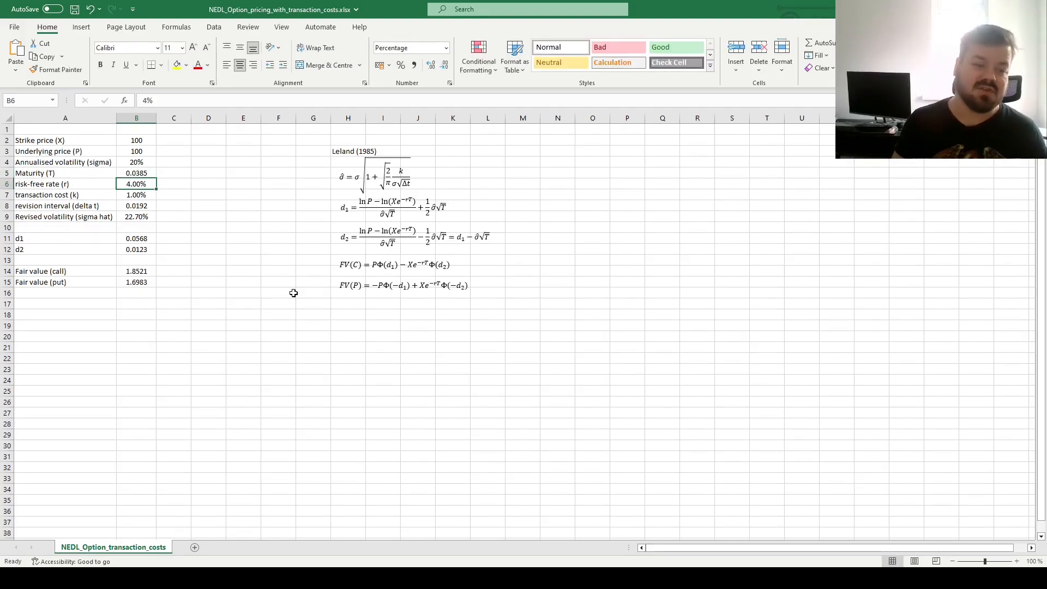
left_click(136, 173)
type("=1/12")
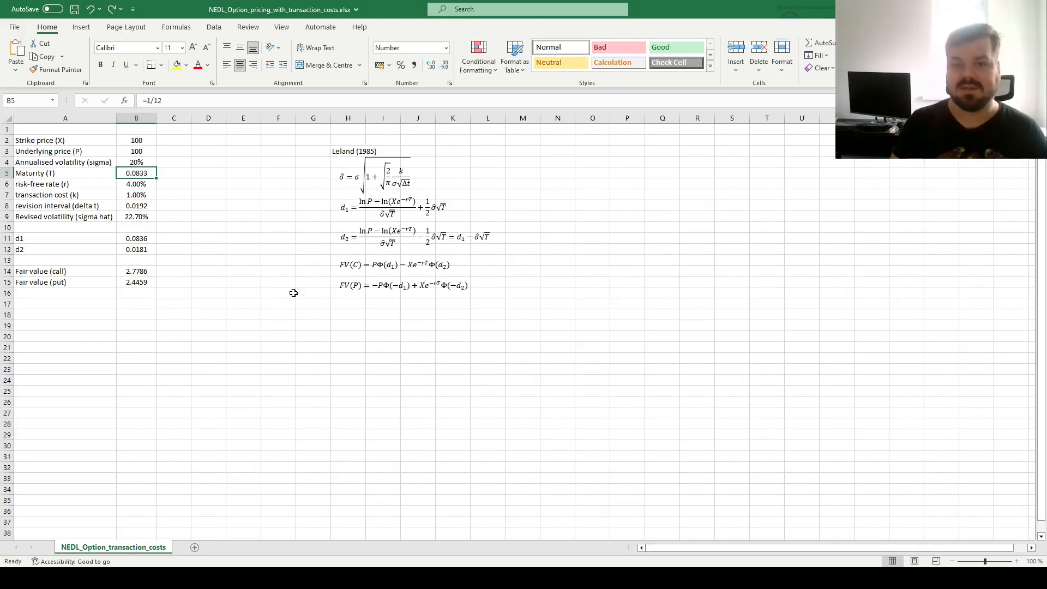
mouse_move(275, 343)
type("30")
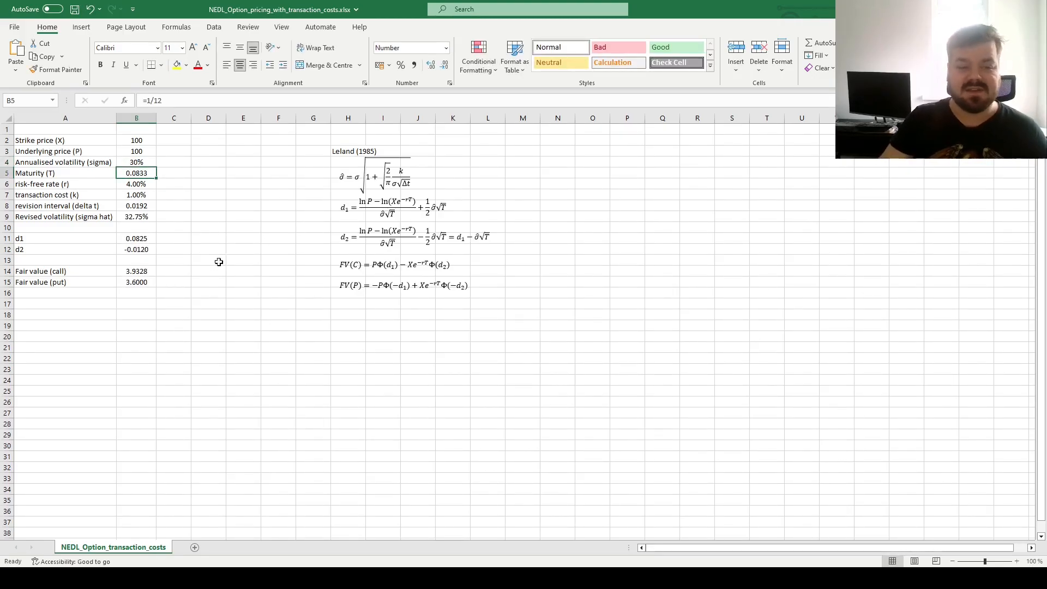
mouse_move(230, 242)
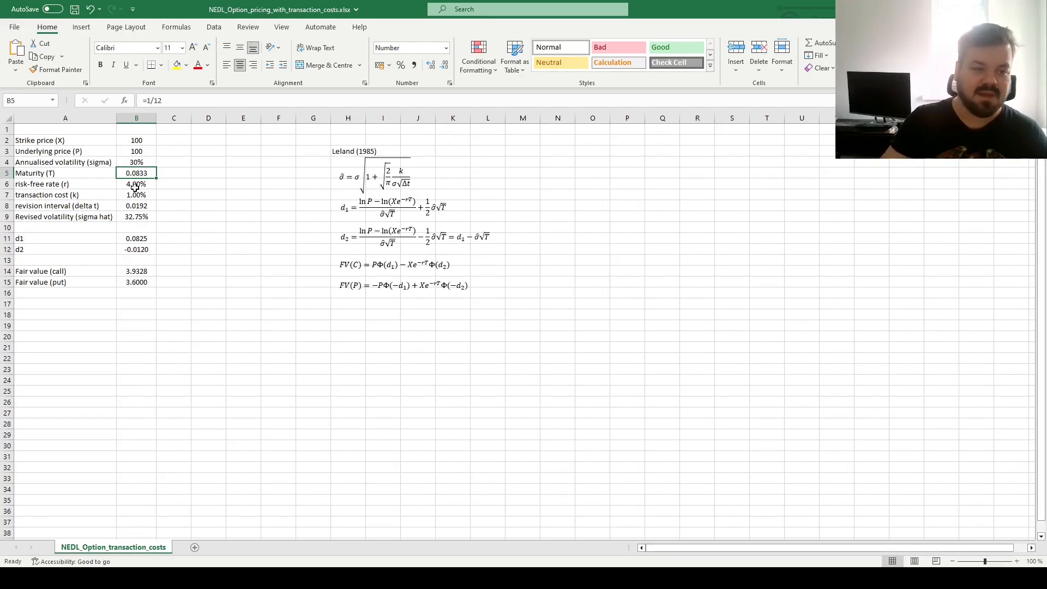
Try transaction cost 0.02 then restore 1%, checking the Leland equation and put value 3.6000
type("0.")
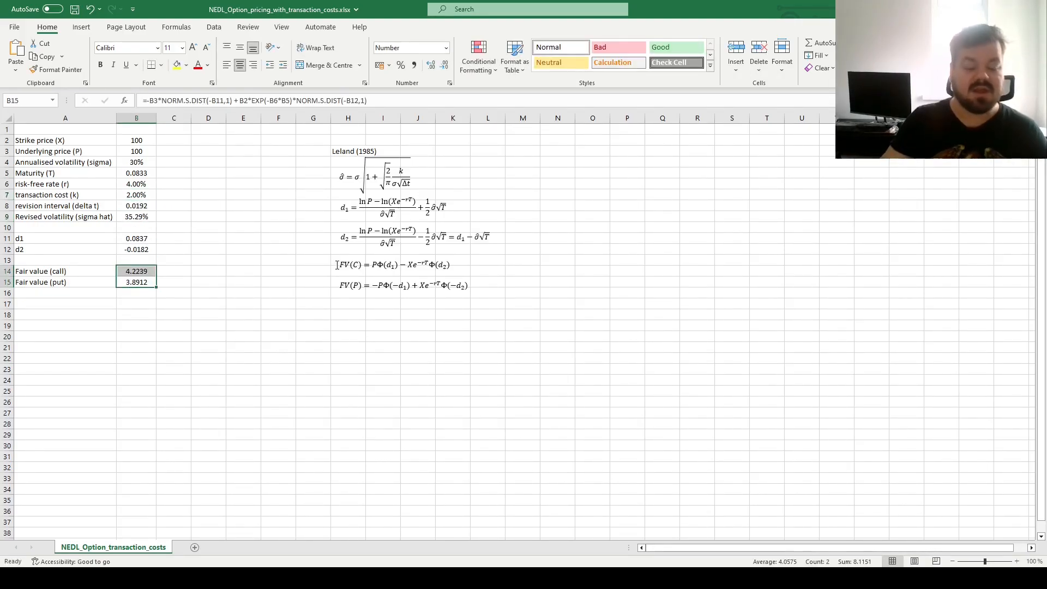
mouse_move(206, 255)
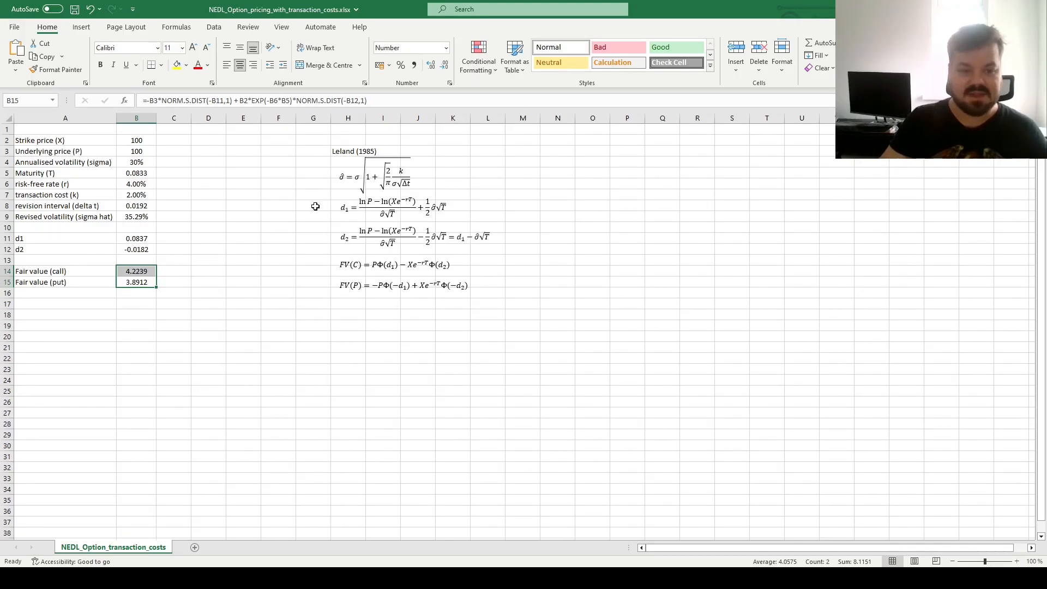
mouse_move(215, 243)
type("1")
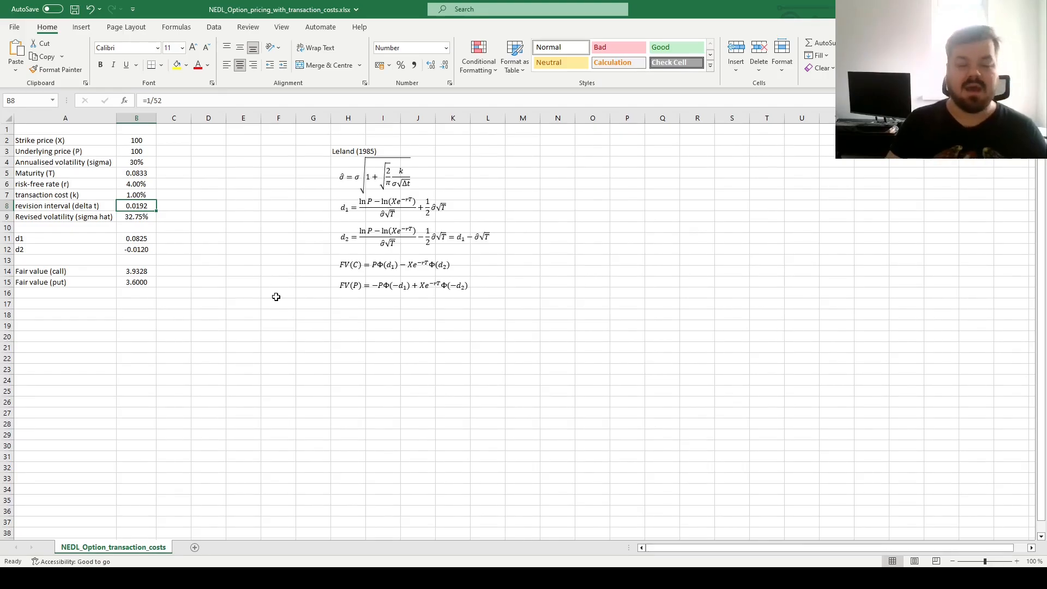
mouse_move(281, 287)
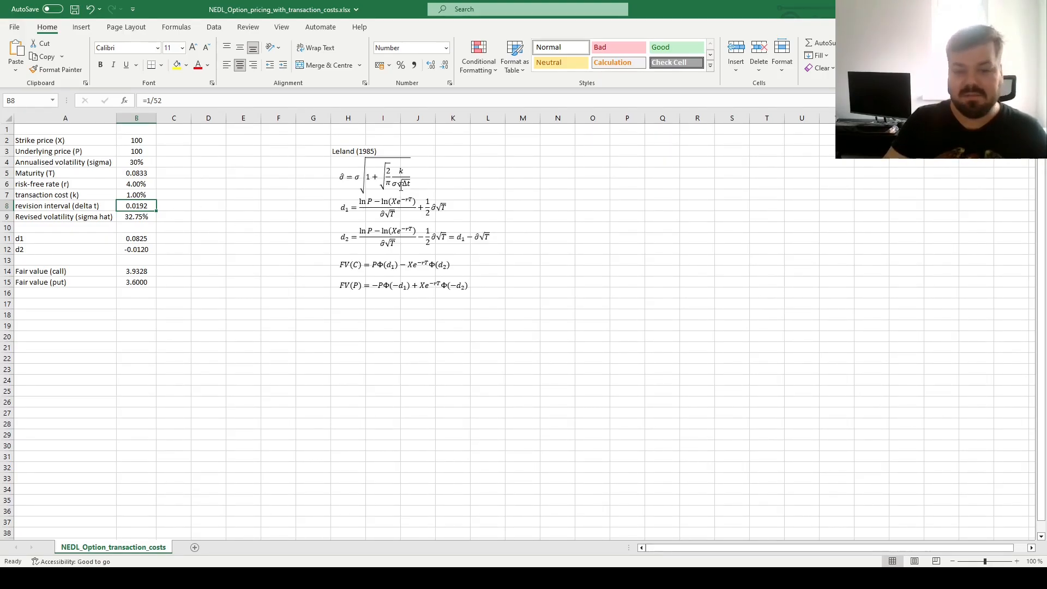
left_click(384, 176)
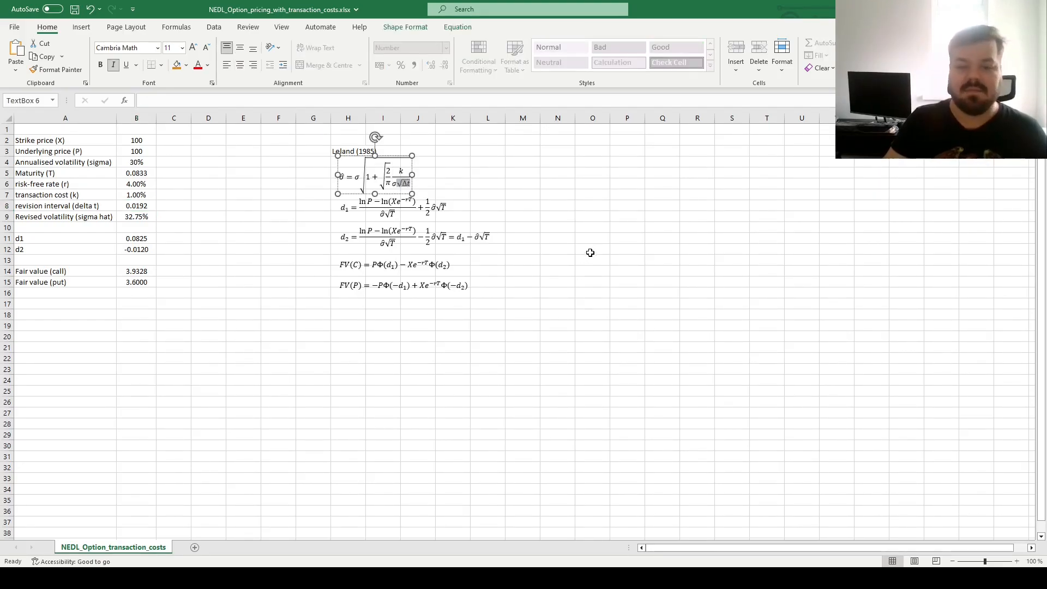
mouse_move(559, 251)
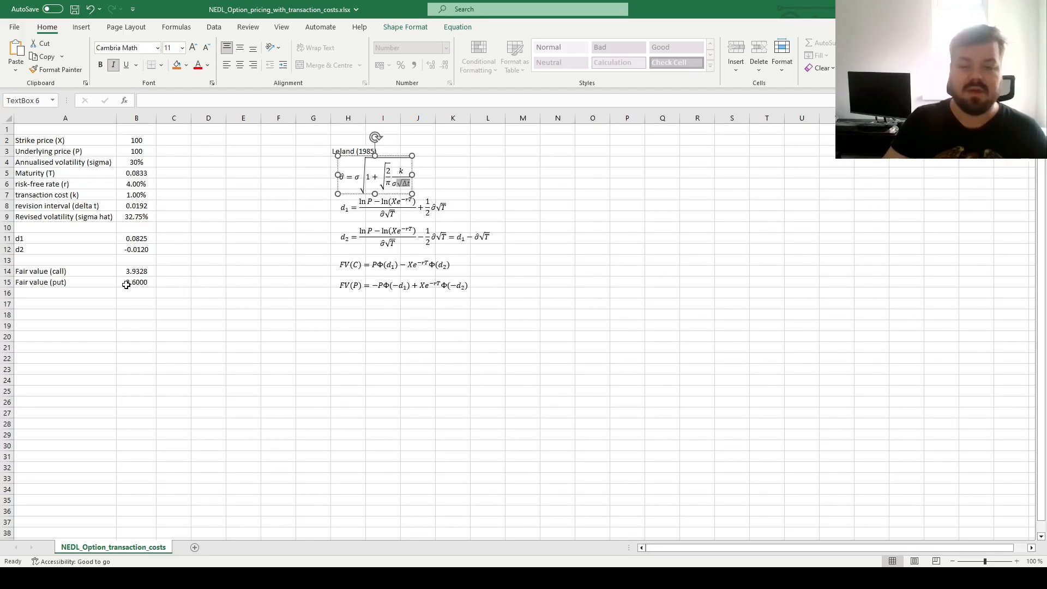
left_click(136, 281)
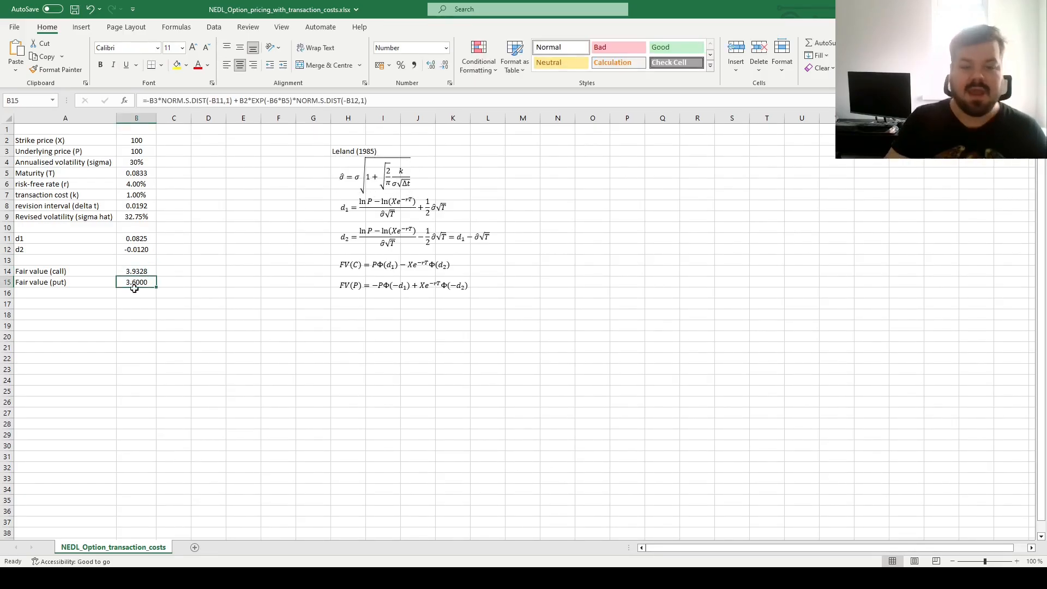
mouse_move(161, 318)
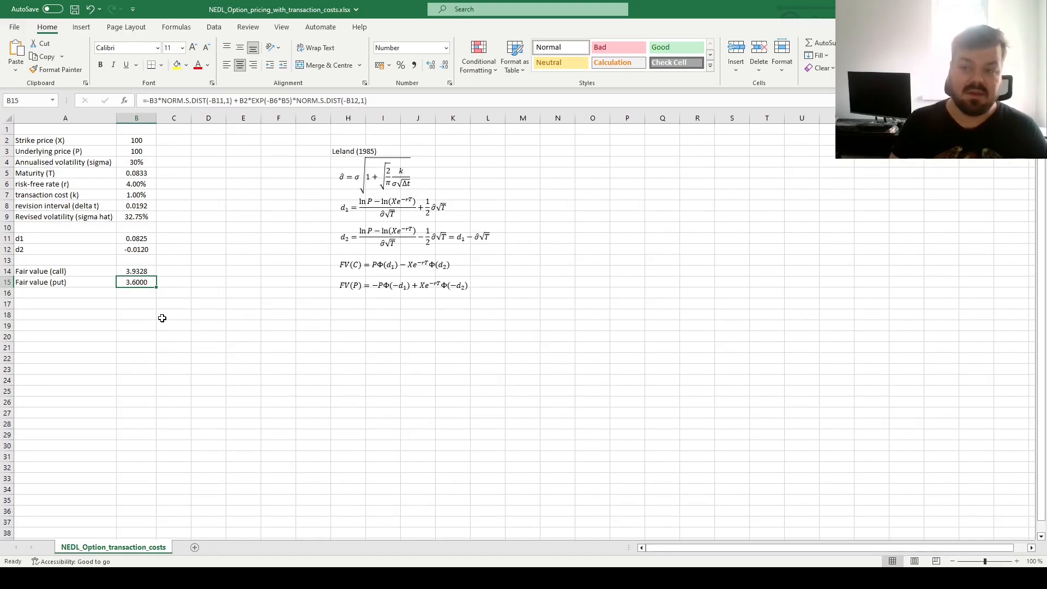
left_click(136, 206)
type("=")
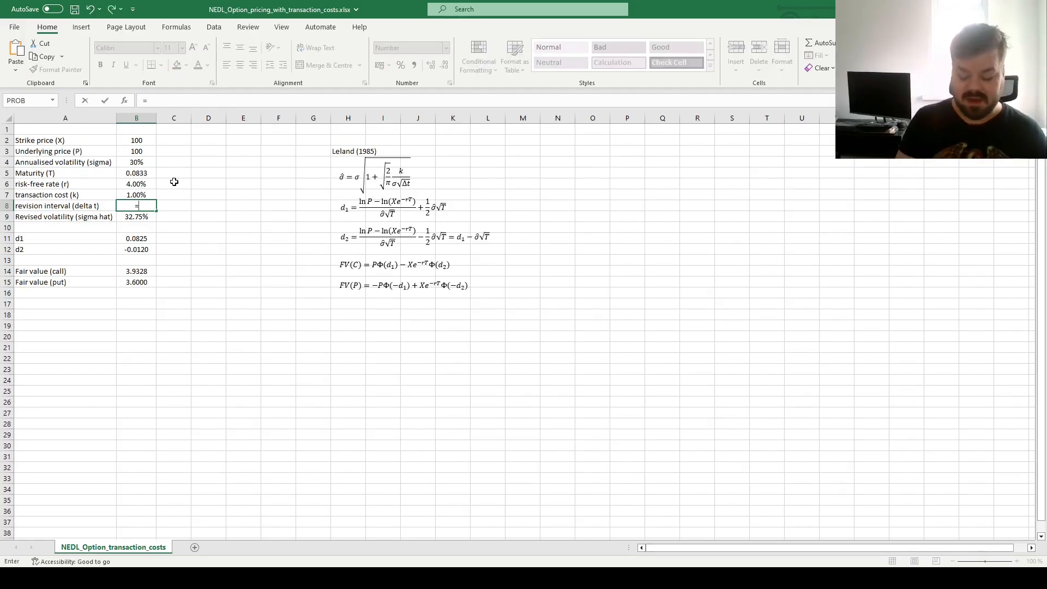
Set the revision interval to 1/365 then 1/12, lowering revised volatility to 31.35%, call 3.7722, put 3.4394
type("1/2")
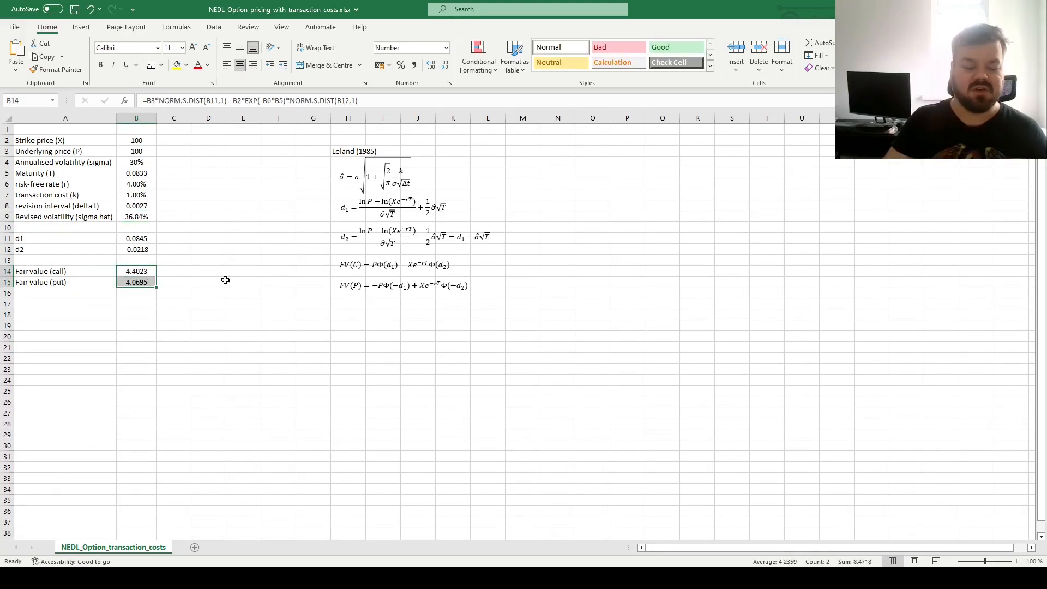
mouse_move(177, 249)
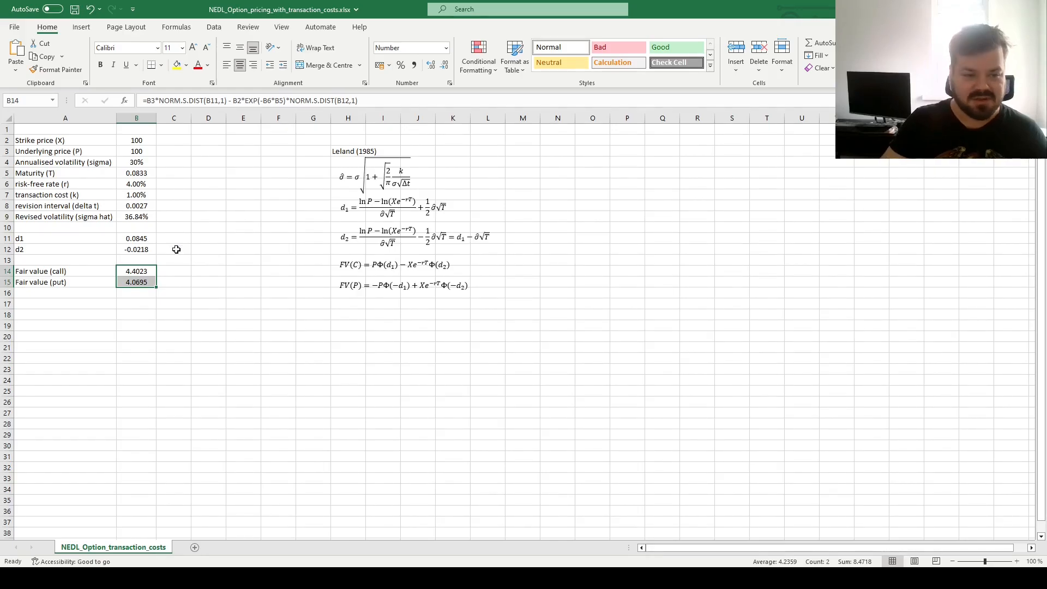
left_click(137, 206)
type("=1/")
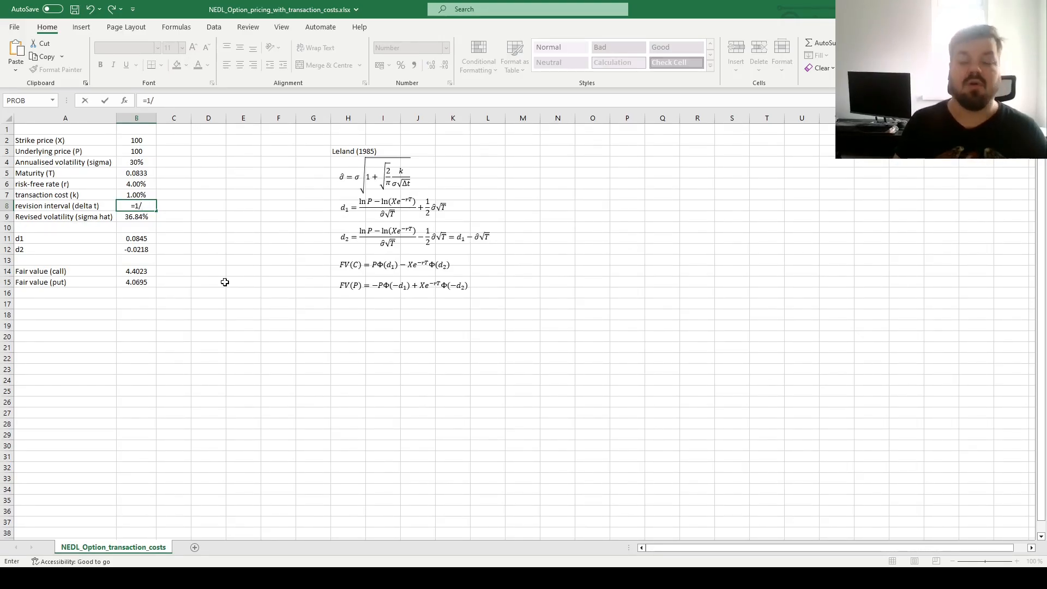
type("12")
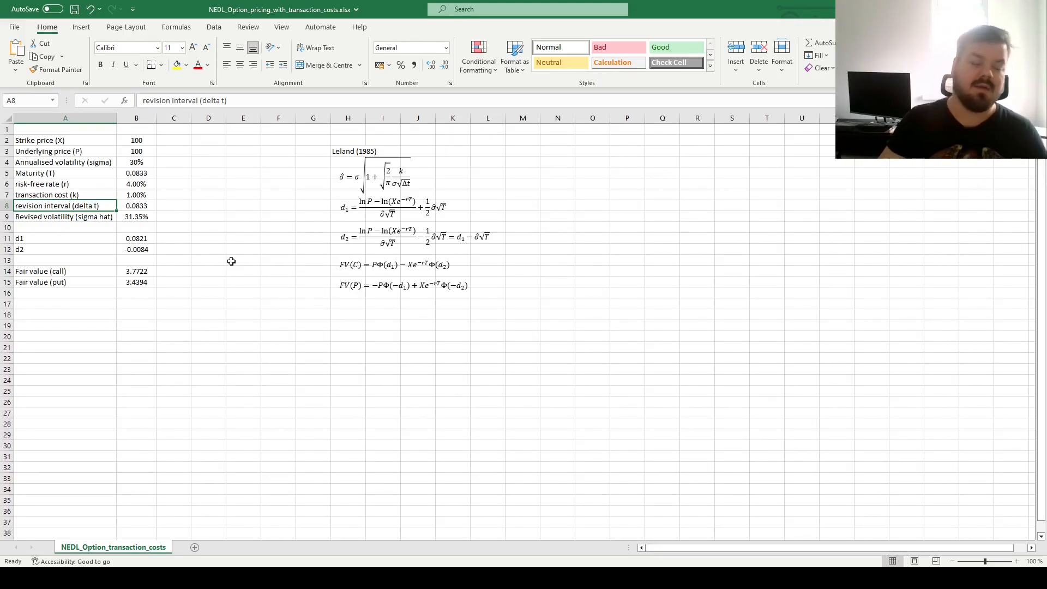
mouse_move(247, 252)
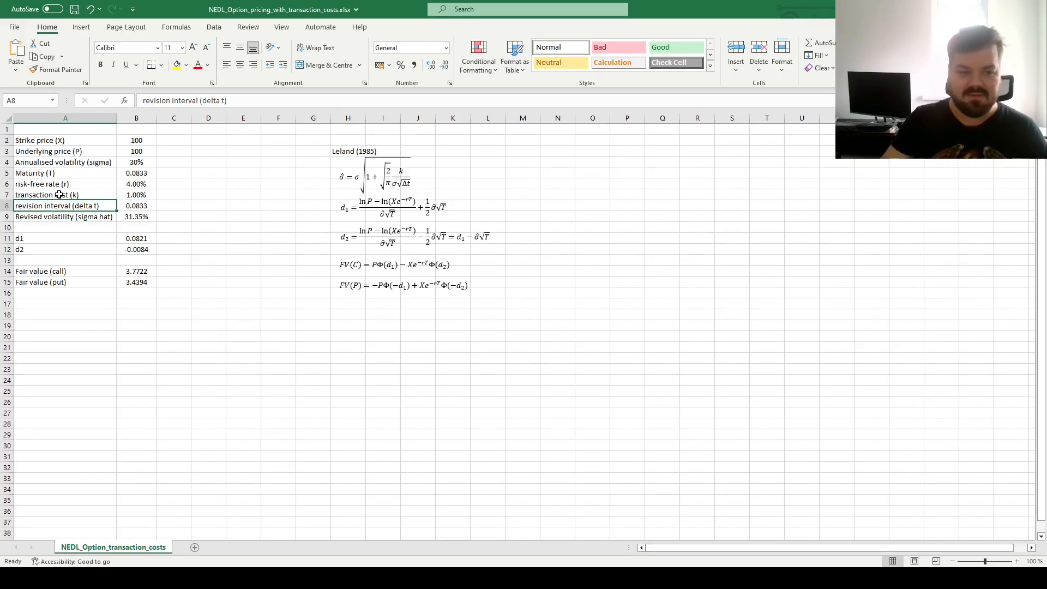
left_click(136, 194)
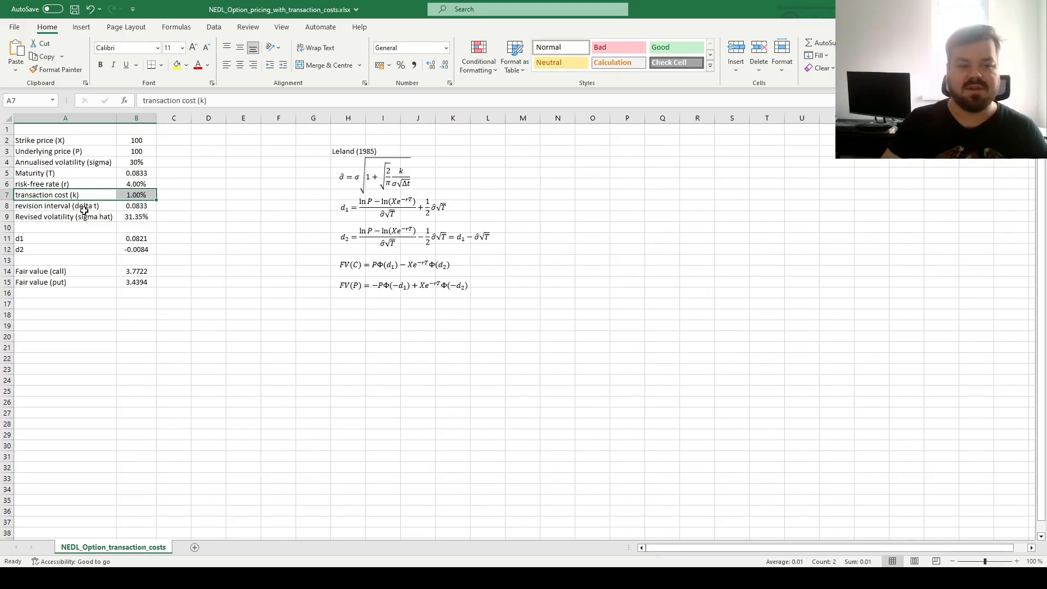
left_click(65, 205)
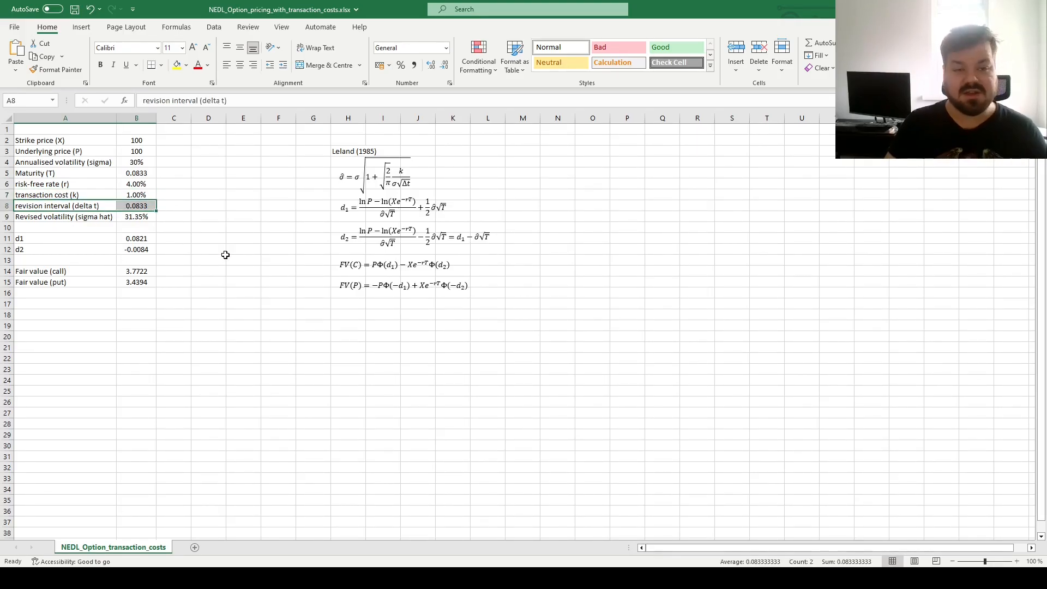